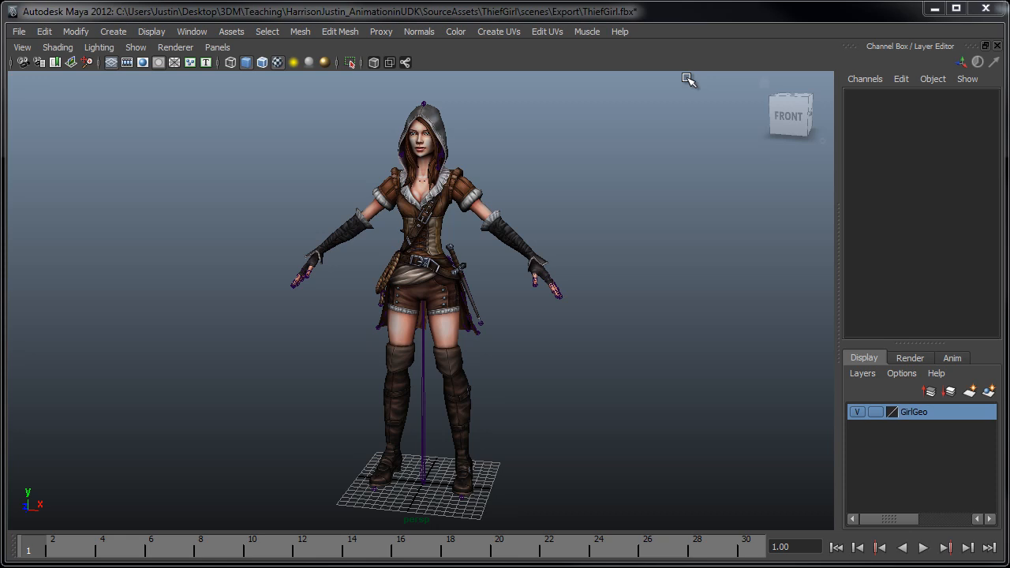
{"action": "mouse_move", "coordinate": [361, 270]}
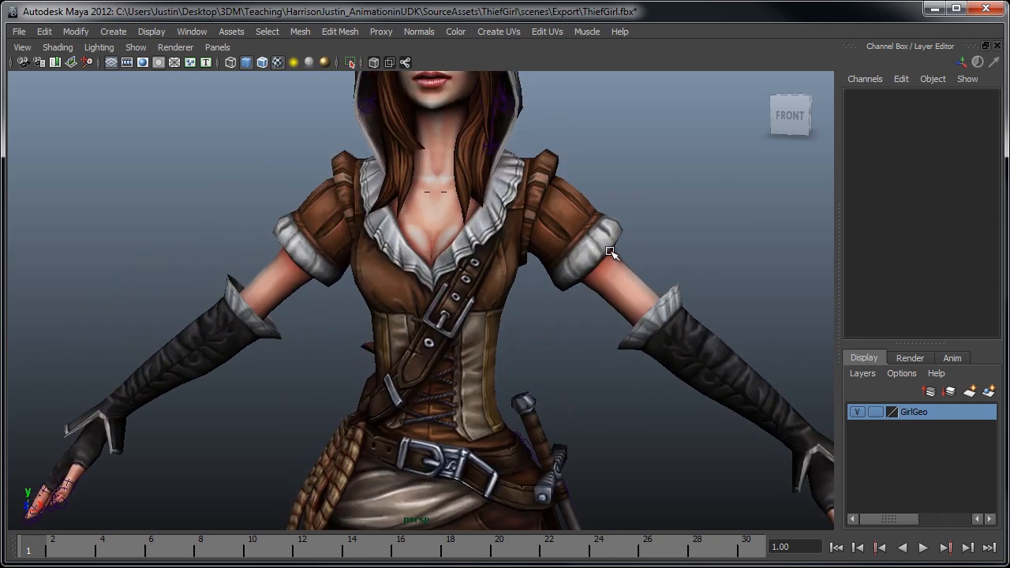
Step: Select the left forearm control and reframe the view on the whole ThiefGirl character
{"action": "left_click", "coordinate": [639, 166]}
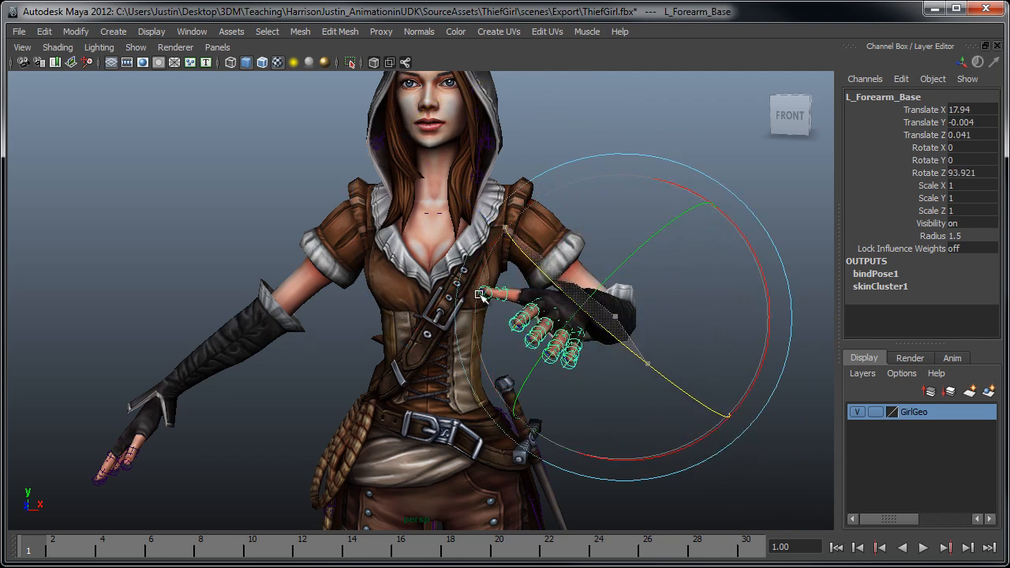
{"action": "left_click_drag", "start_coordinate": [474, 292], "coordinate": [426, 347]}
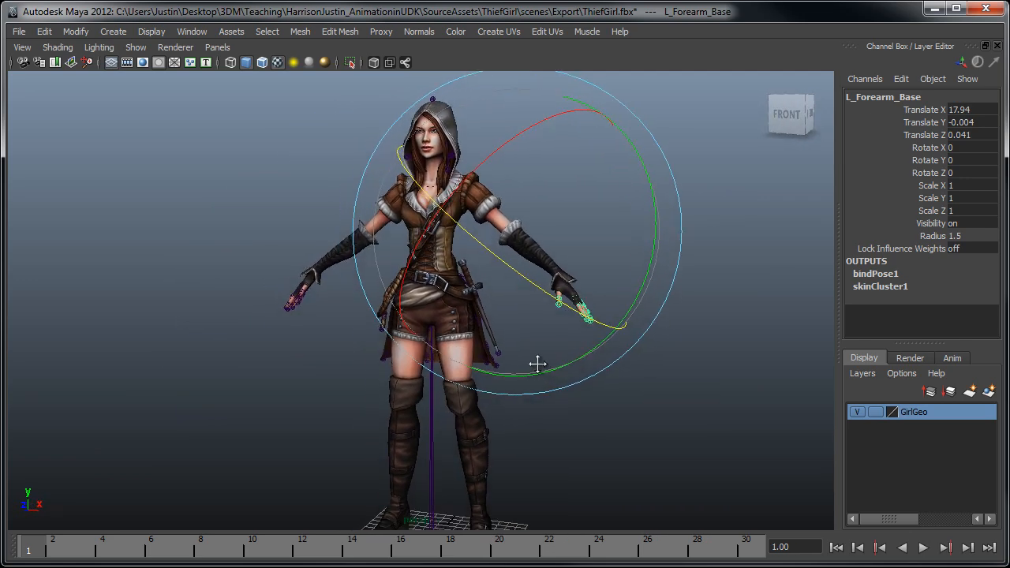
{"action": "left_click_drag", "start_coordinate": [536, 364], "coordinate": [481, 308]}
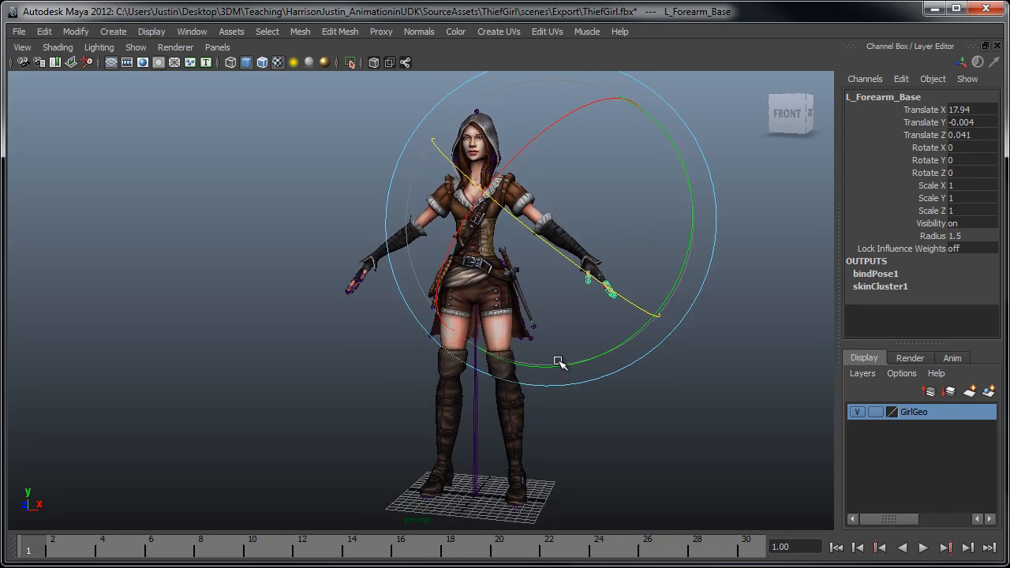
Step: Start Export All and browse to WeeklyTipsAndTricks\Scenefiles, creating and entering a new Export1 folder
{"action": "left_click", "coordinate": [19, 32]}
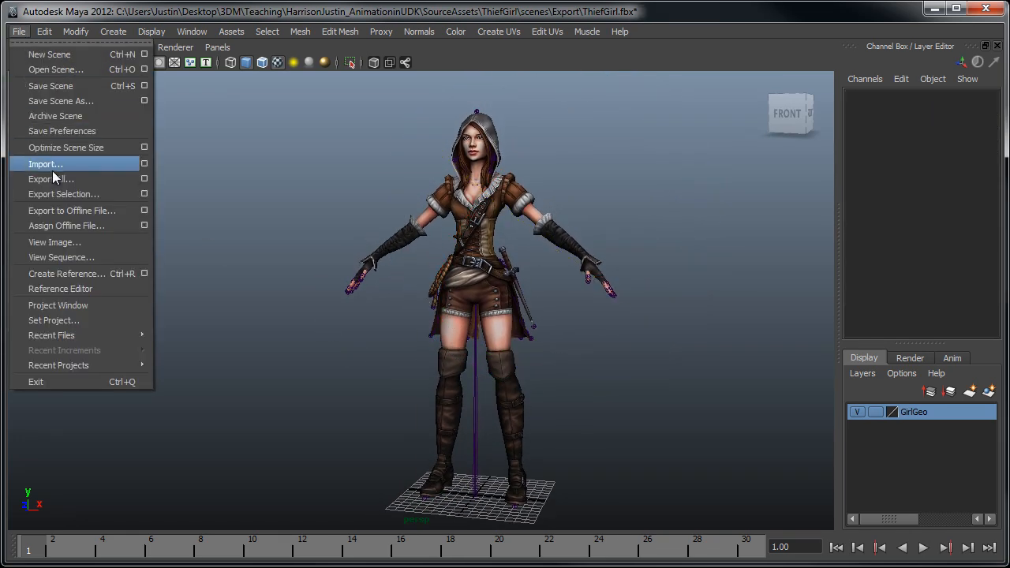
{"action": "left_click", "coordinate": [51, 180]}
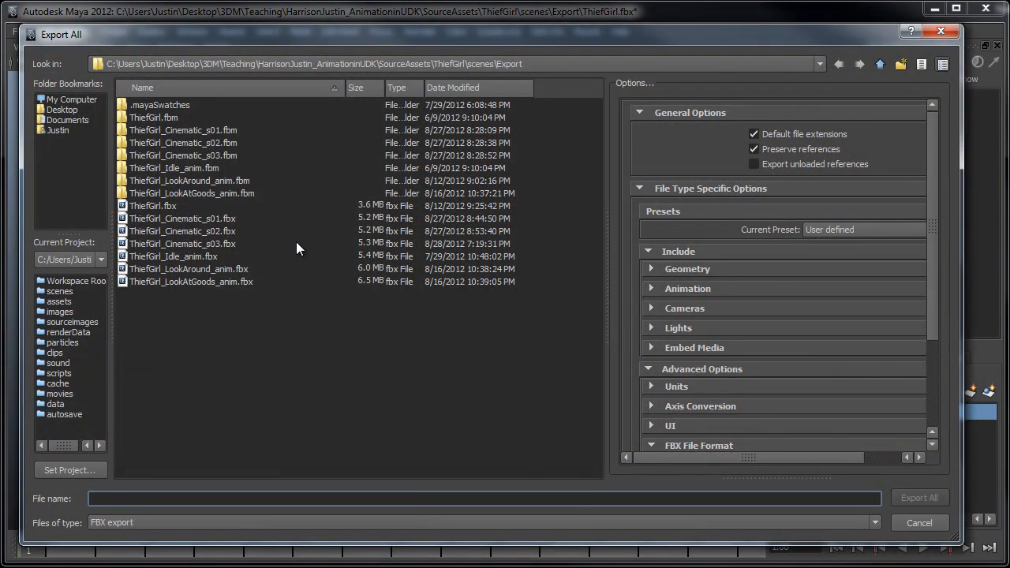
{"action": "left_click", "coordinate": [880, 63]}
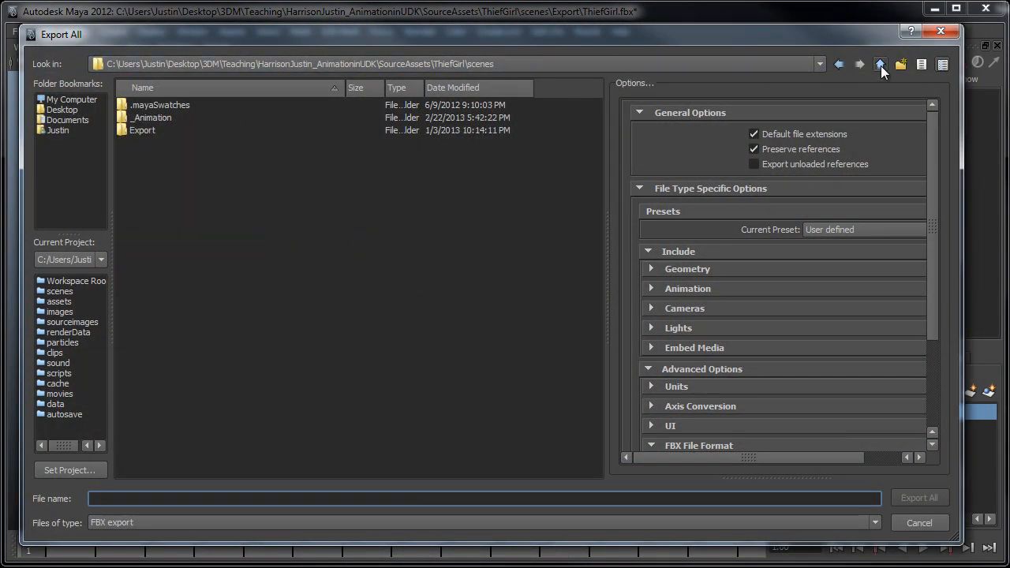
{"action": "left_click", "coordinate": [881, 63]}
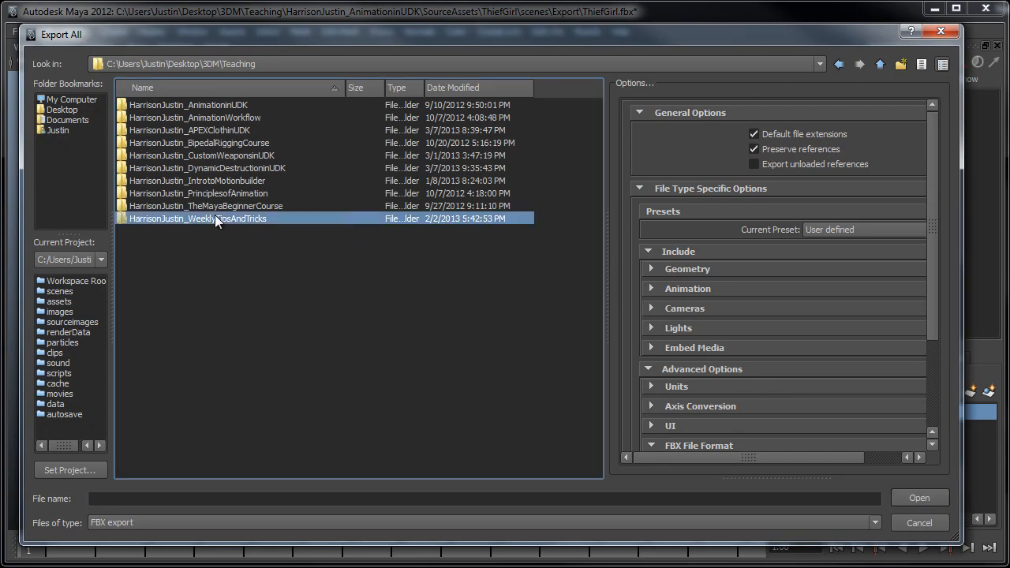
{"action": "double_click", "coordinate": [198, 218]}
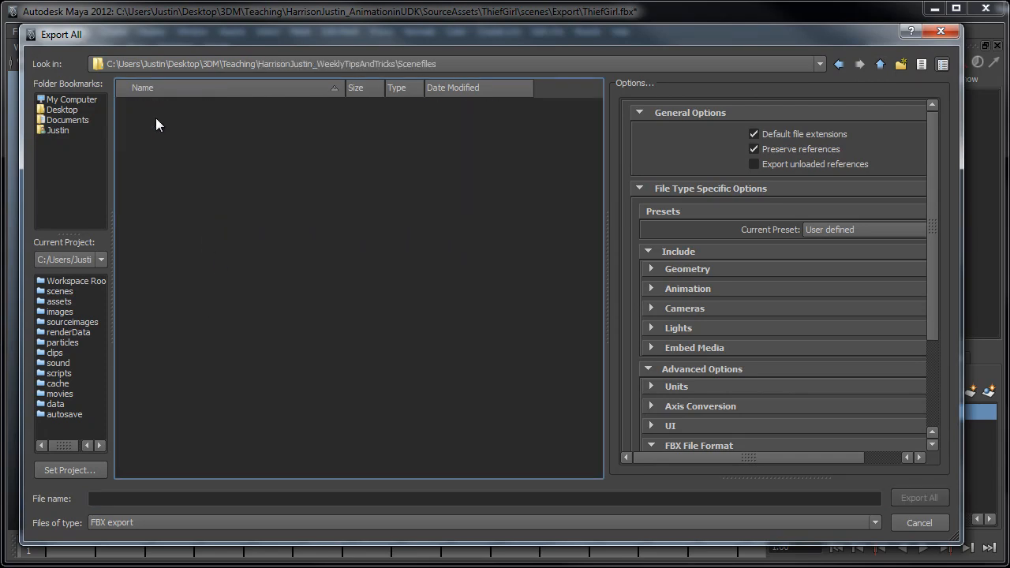
{"action": "left_click", "coordinate": [899, 63]}
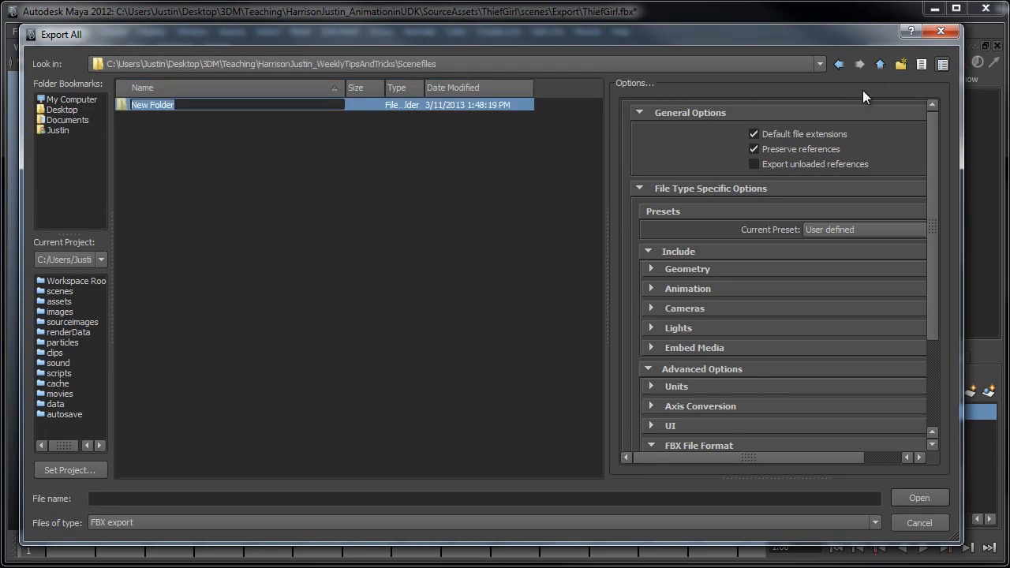
{"action": "double_click", "coordinate": [151, 104]}
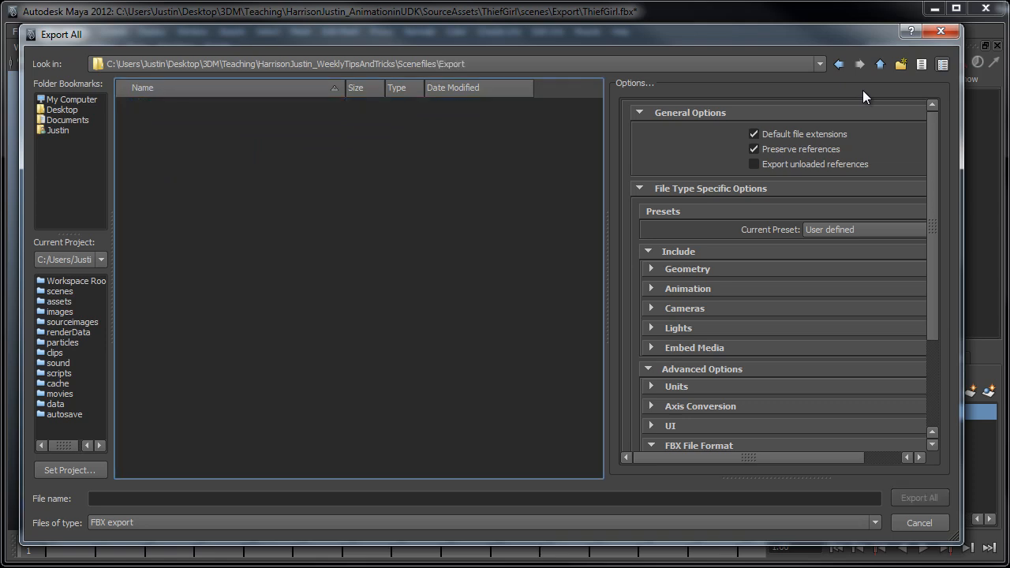
{"action": "mouse_move", "coordinate": [98, 519]}
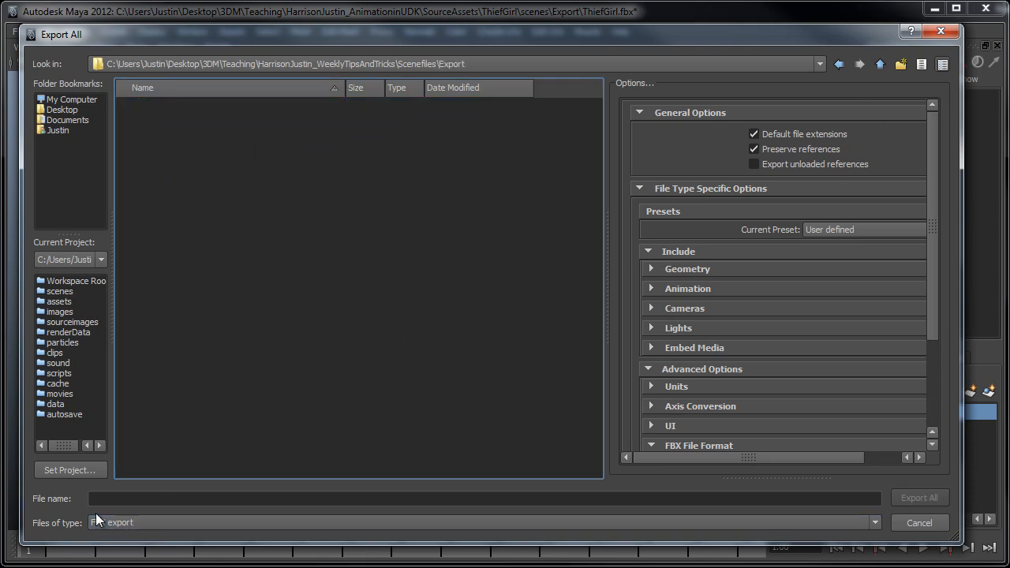
Step: Name the export ThiefGirl_Skelmesh and review the FBX options with Embed Media on
{"action": "type", "text": "T"}
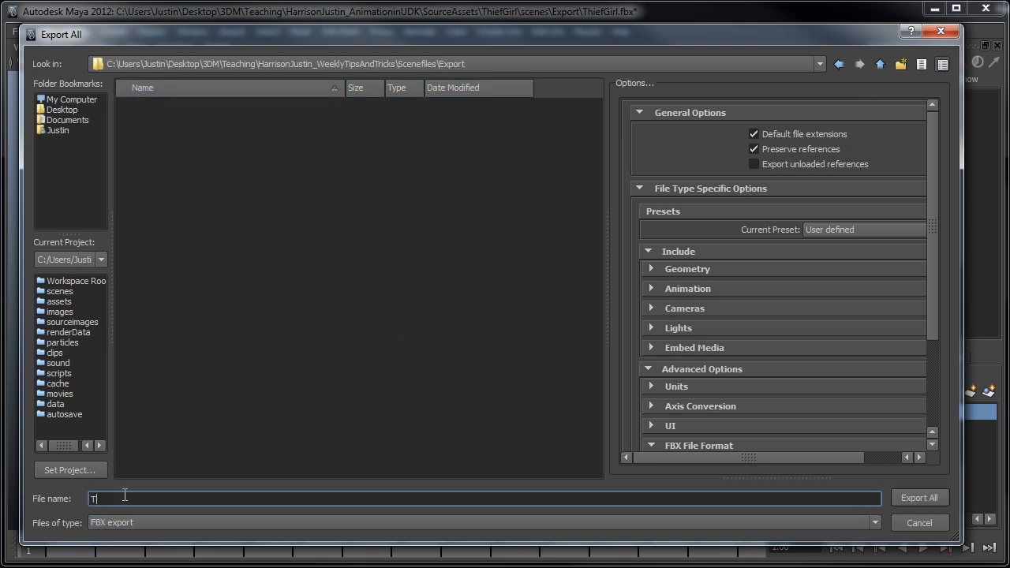
{"action": "type", "text": "ThiefGirl"}
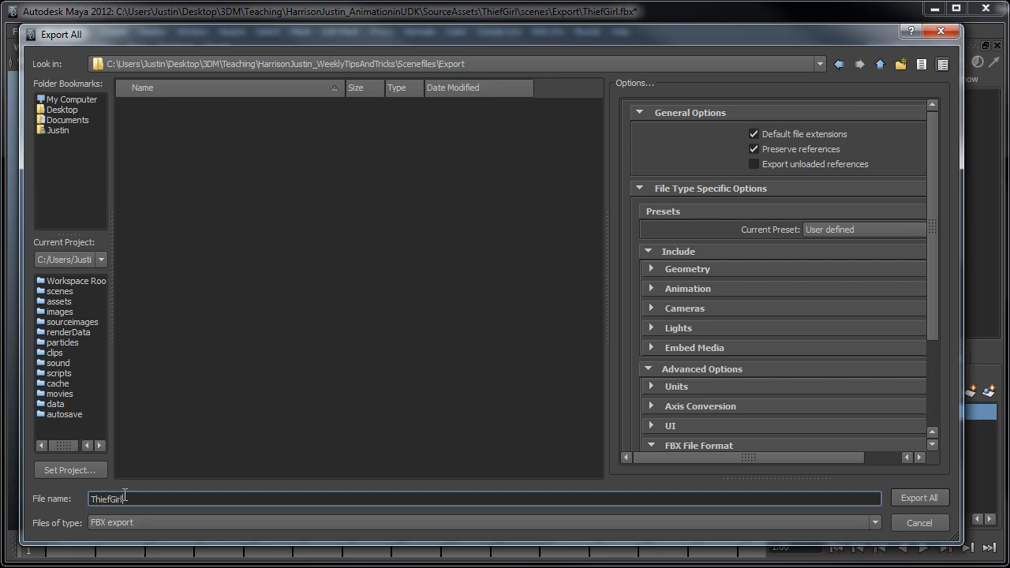
{"action": "type", "text": "_Skelmesh"}
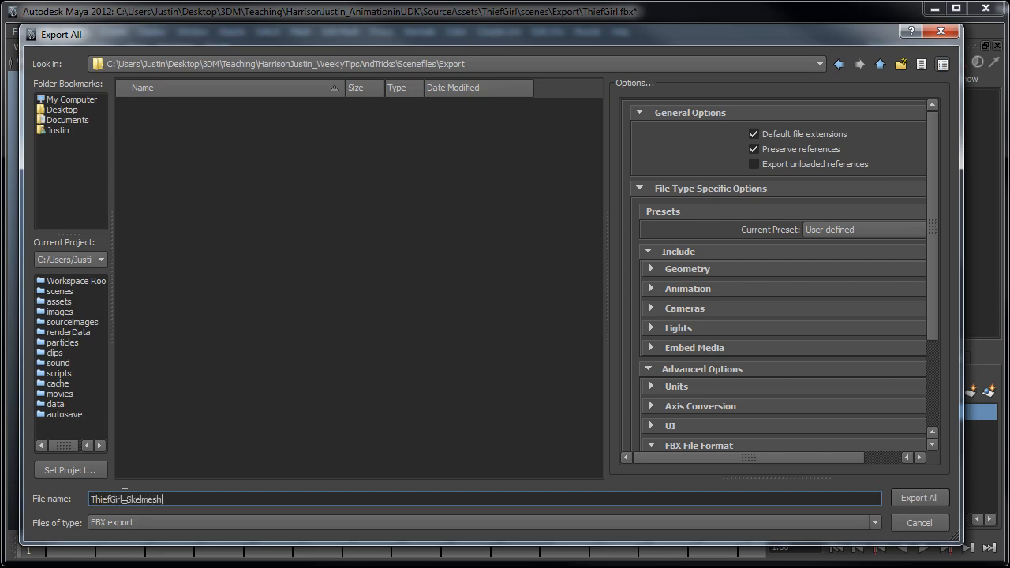
{"action": "scroll", "scroll_direction": "up", "scroll_amount": 3}
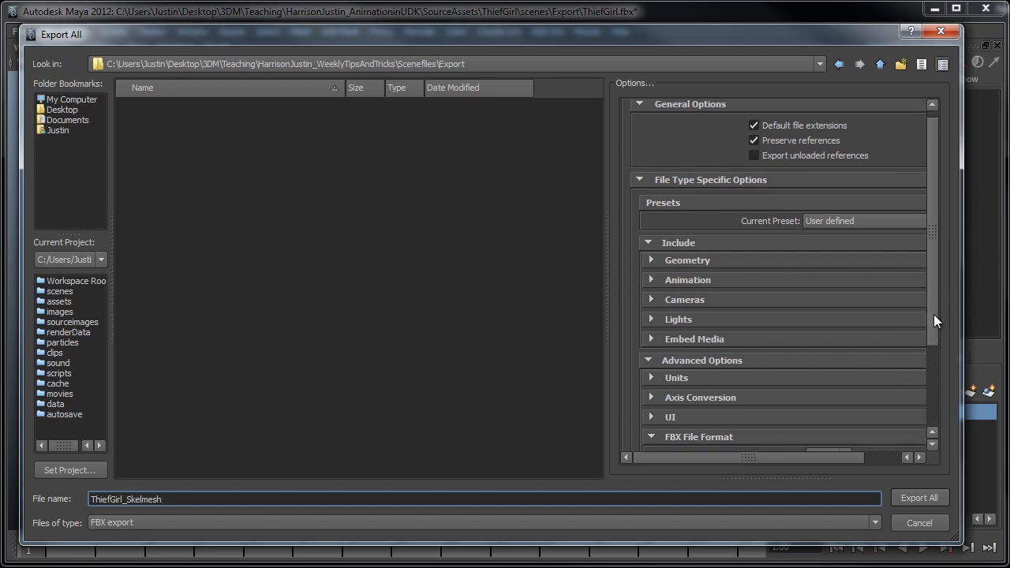
{"action": "scroll", "scroll_direction": "down", "scroll_amount": 3}
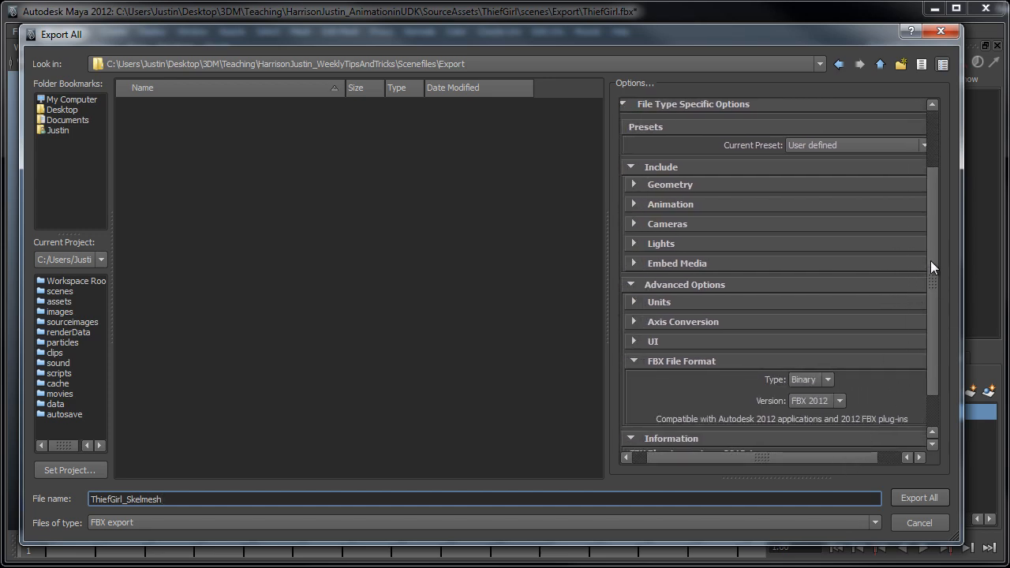
{"action": "scroll", "scroll_direction": "up", "scroll_amount": 3}
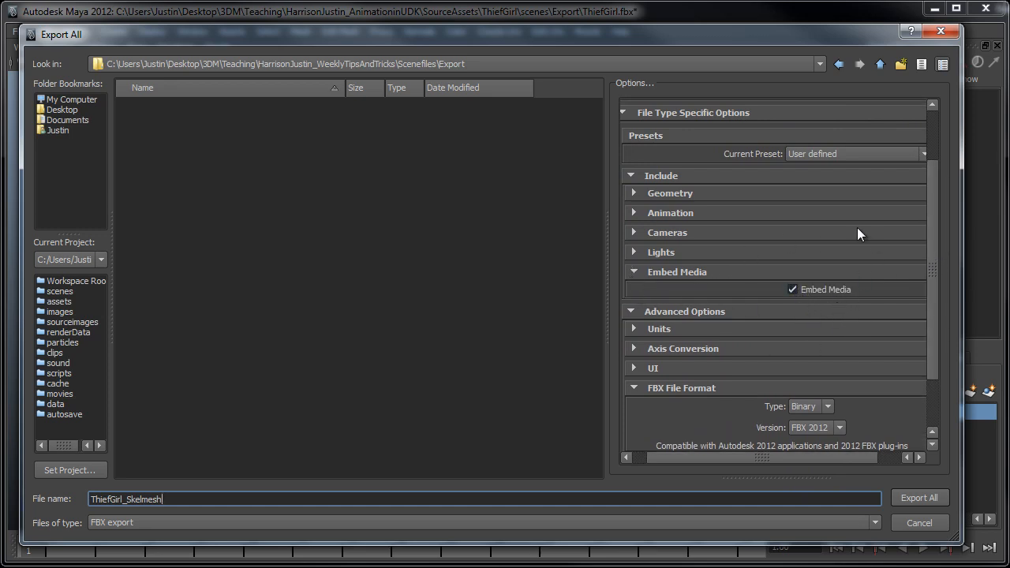
{"action": "mouse_move", "coordinate": [941, 295]}
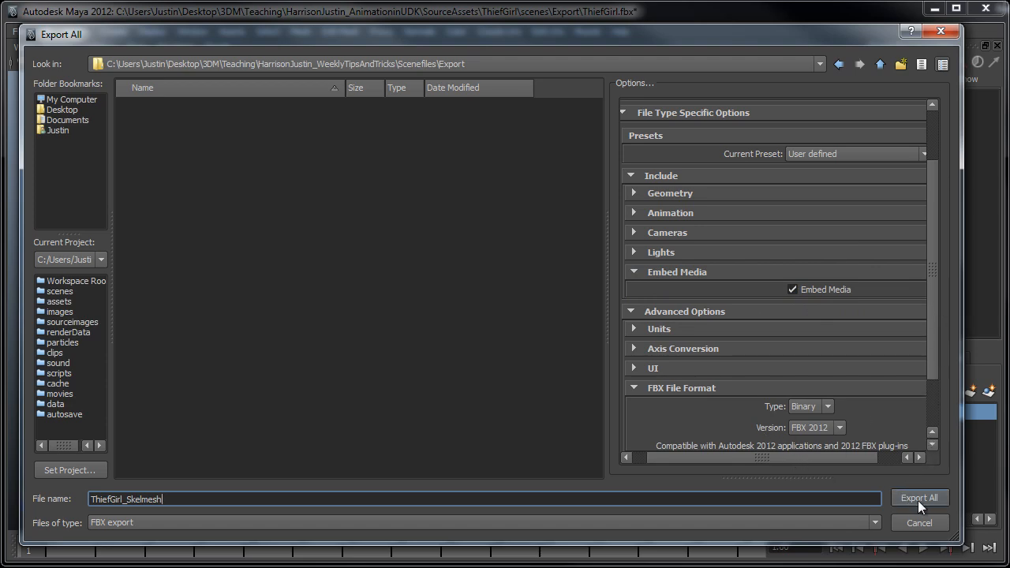
Step: Export ThiefGirl_Skelmesh.fbx, then open ThiefGirl_Idle_anim.fbx from AnimationinUDK\SourceAssets\ThiefGirl\scenes\Export
{"action": "left_click", "coordinate": [918, 497]}
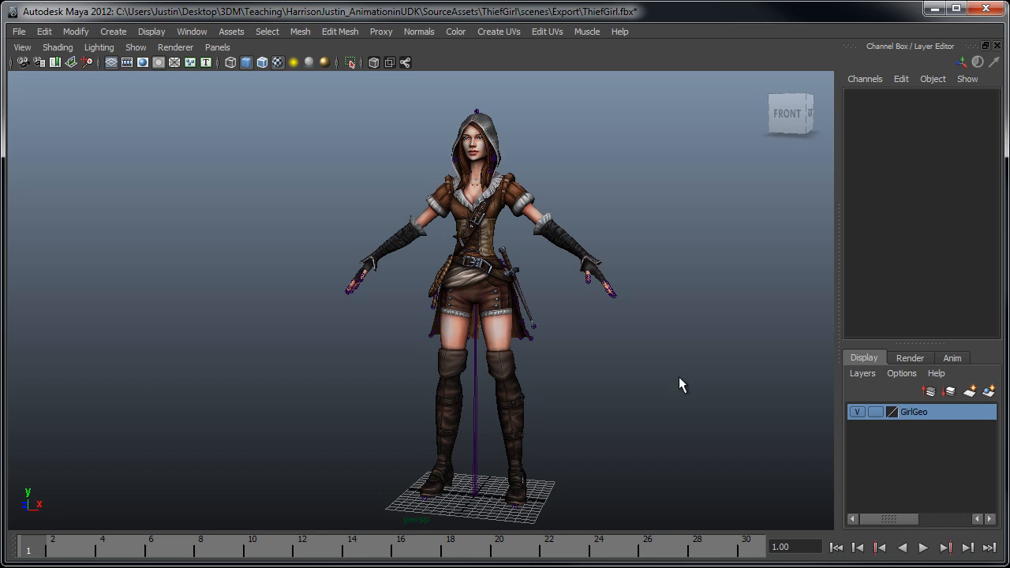
{"action": "mouse_move", "coordinate": [618, 180]}
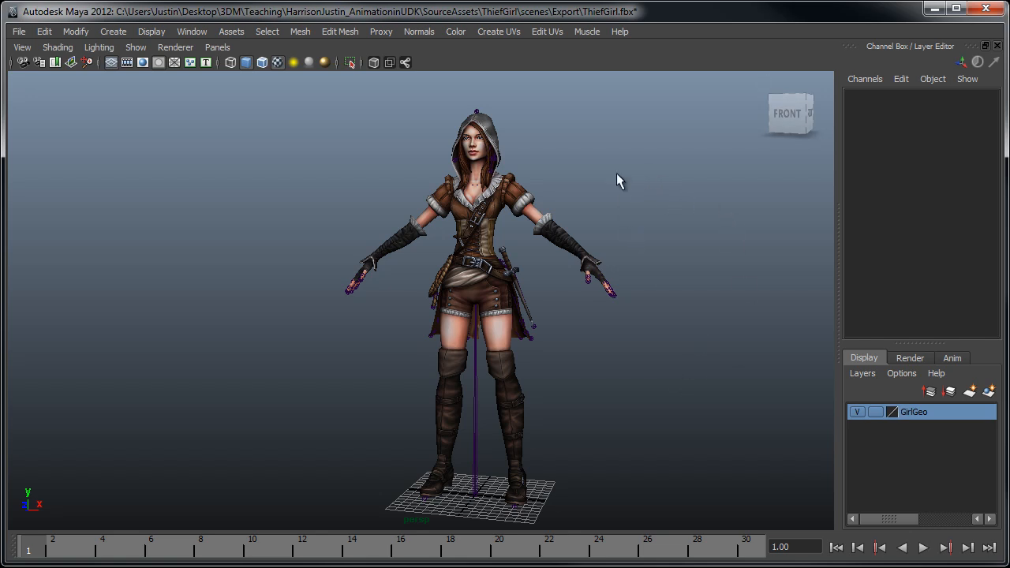
{"action": "mouse_move", "coordinate": [615, 190]}
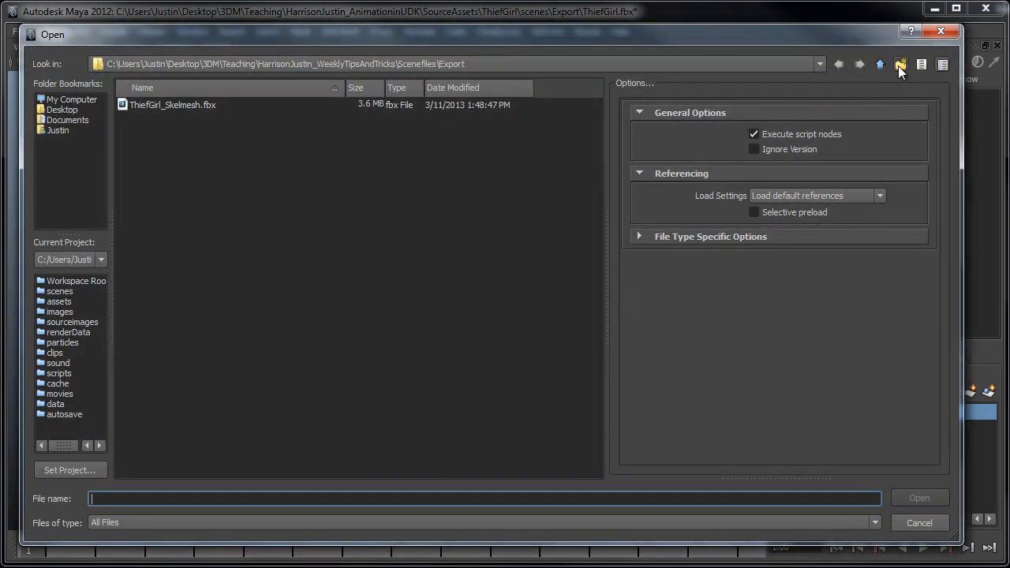
{"action": "left_click", "coordinate": [881, 63]}
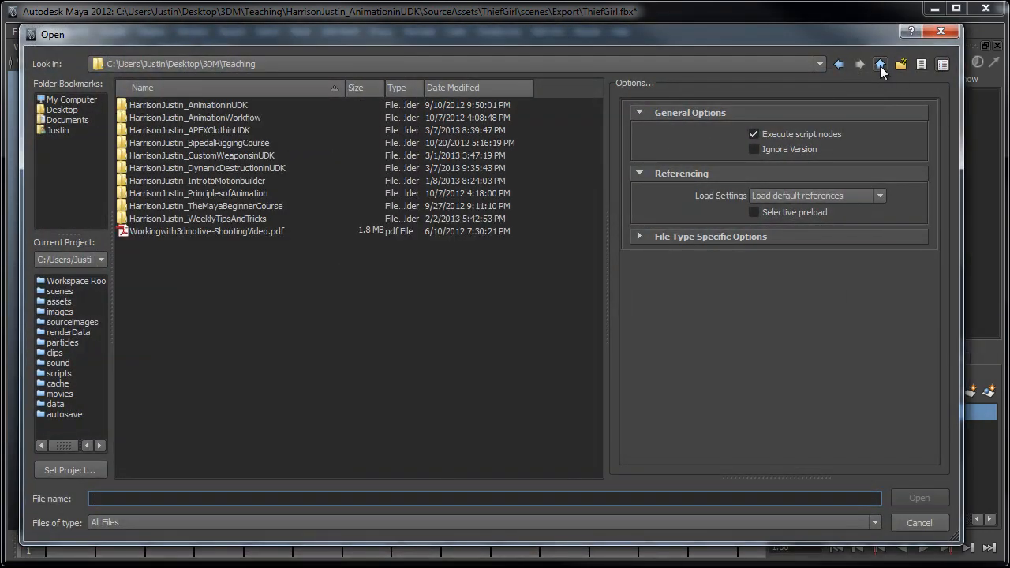
{"action": "left_click", "coordinate": [190, 104]}
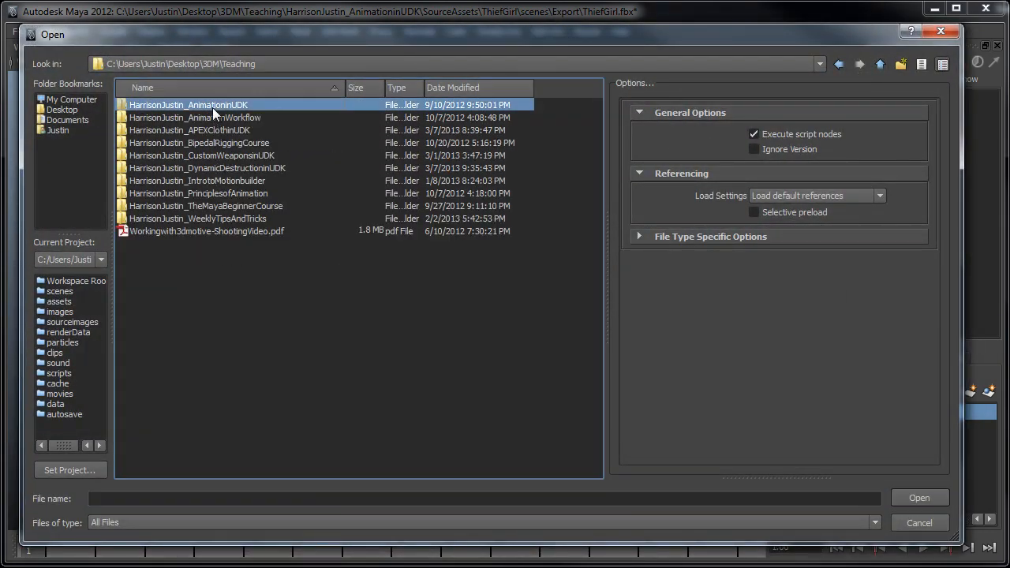
{"action": "double_click", "coordinate": [189, 104]}
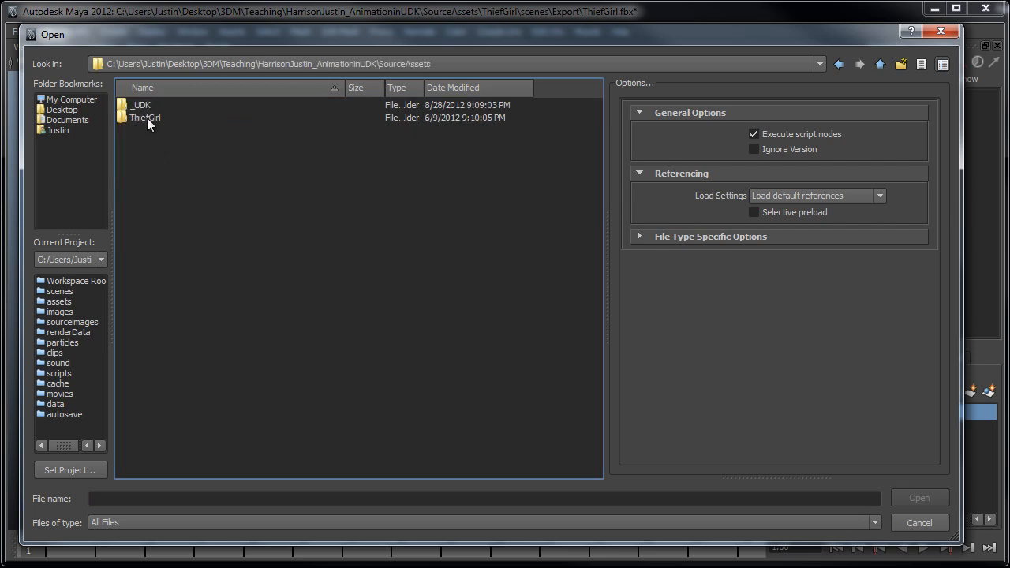
{"action": "double_click", "coordinate": [145, 116]}
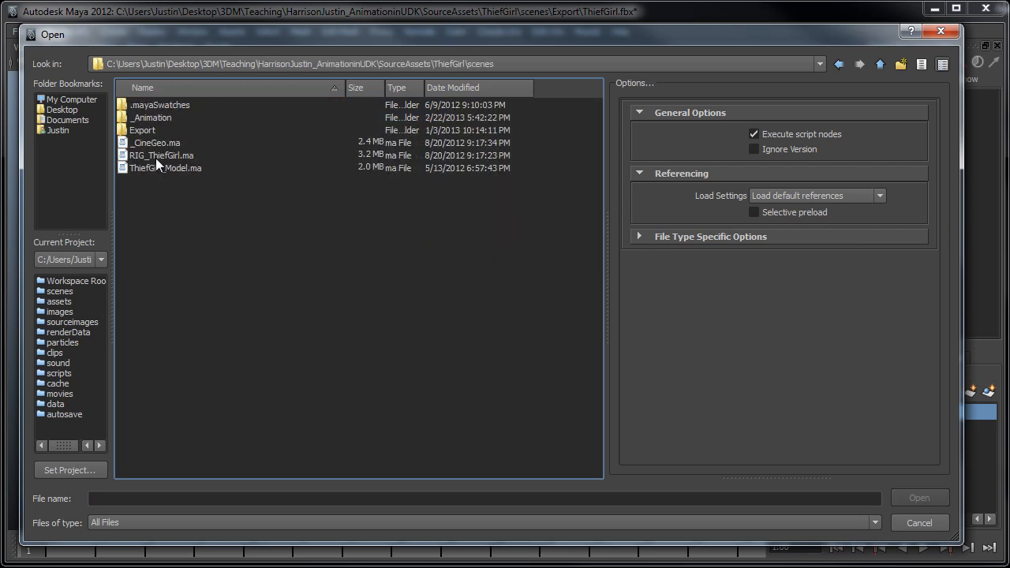
{"action": "double_click", "coordinate": [142, 129]}
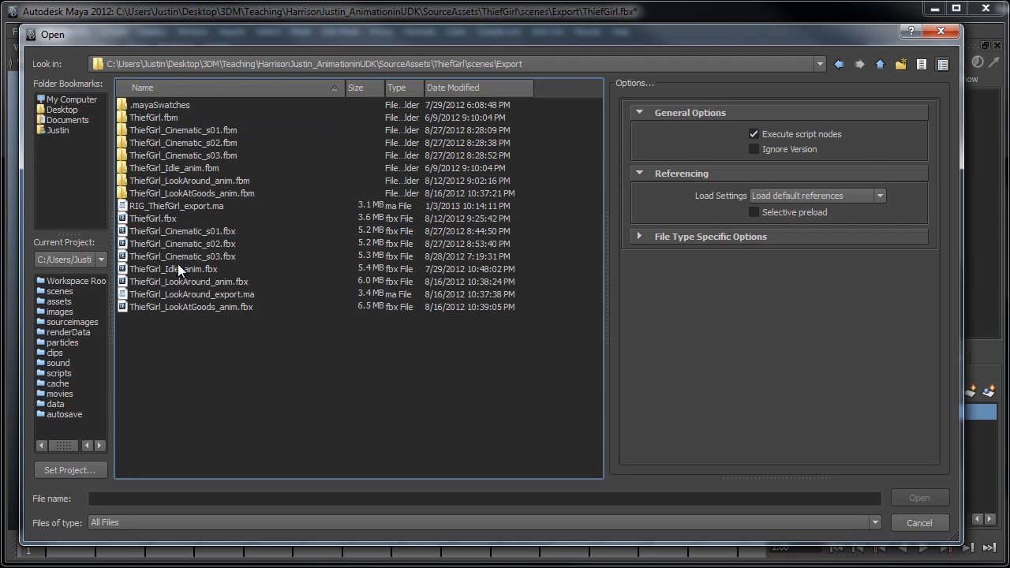
{"action": "left_click", "coordinate": [918, 497]}
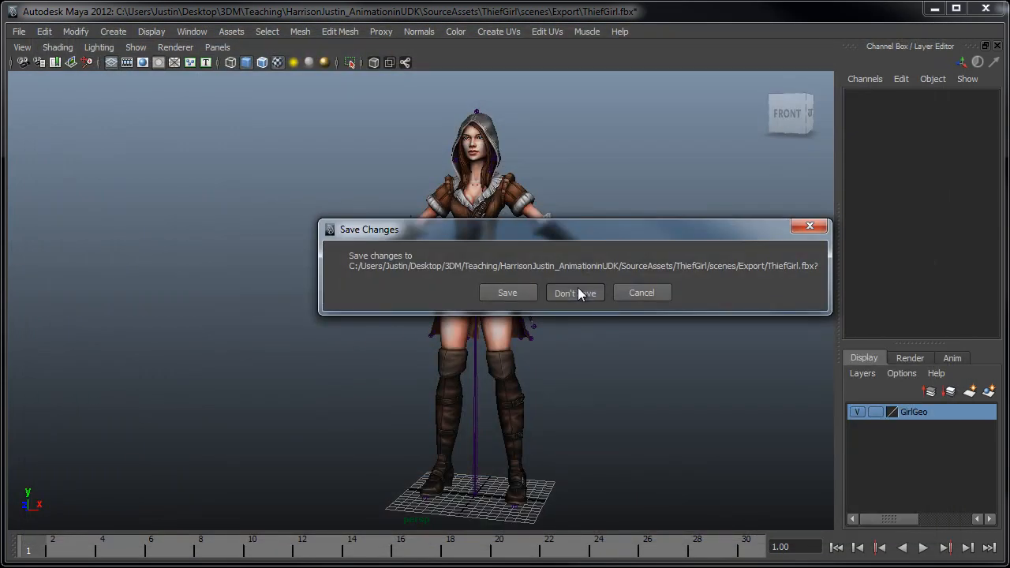
Step: Load the idle file without saving, shade the geometry as reference, and scrub the time slider
{"action": "left_click", "coordinate": [574, 292]}
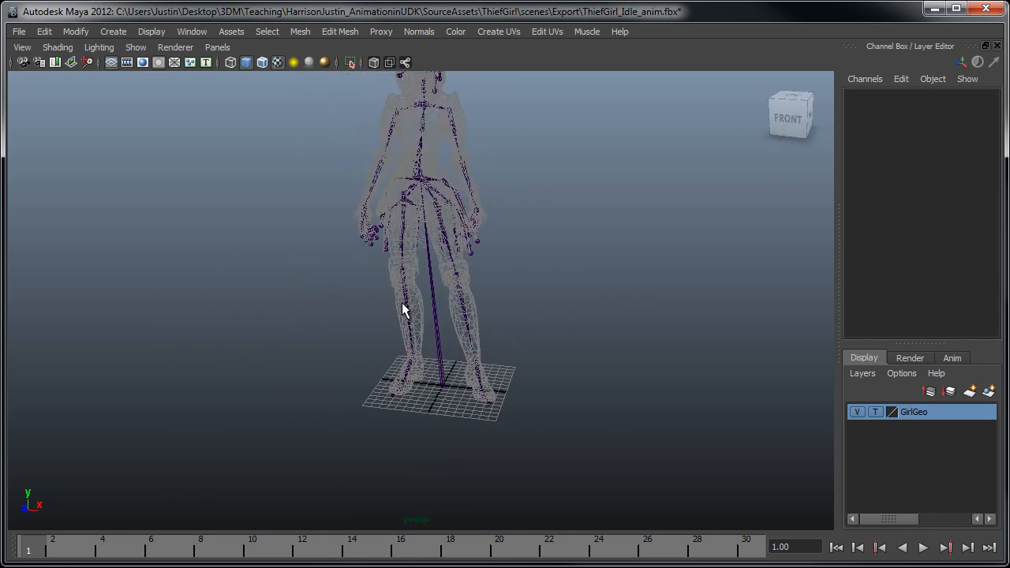
{"action": "left_click", "coordinate": [875, 412]}
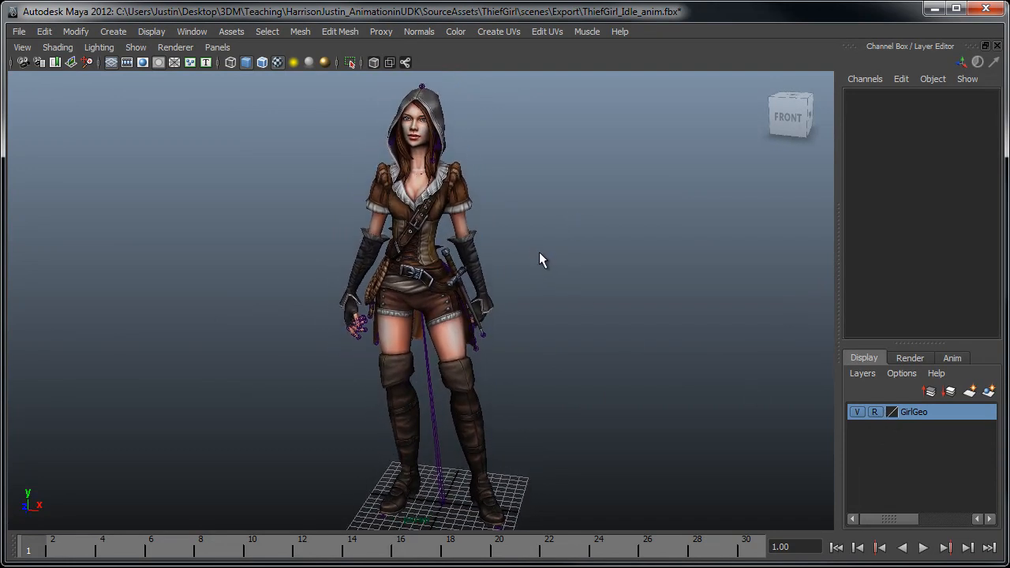
{"action": "left_click", "coordinate": [922, 546]}
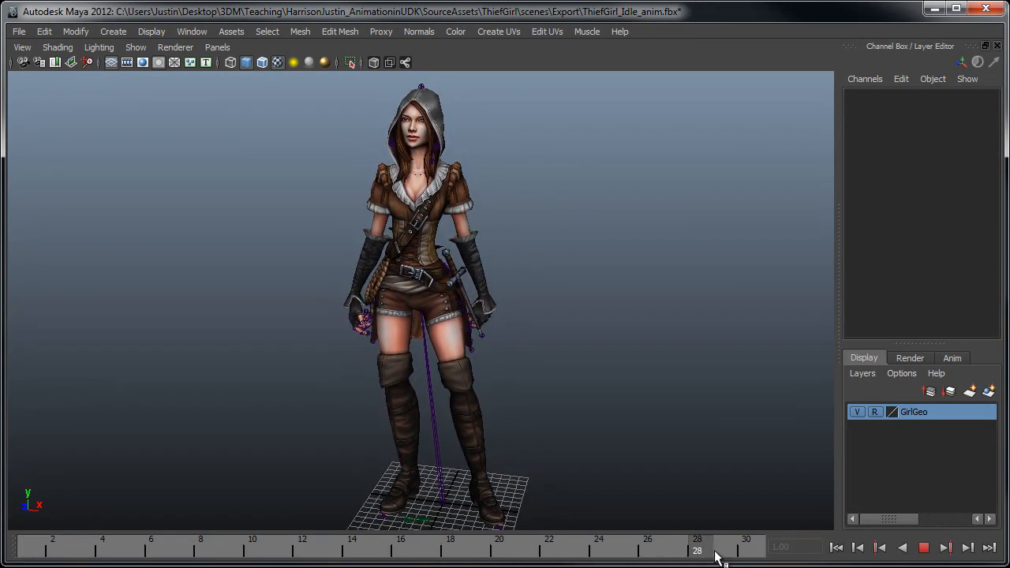
{"action": "left_click", "coordinate": [836, 546]}
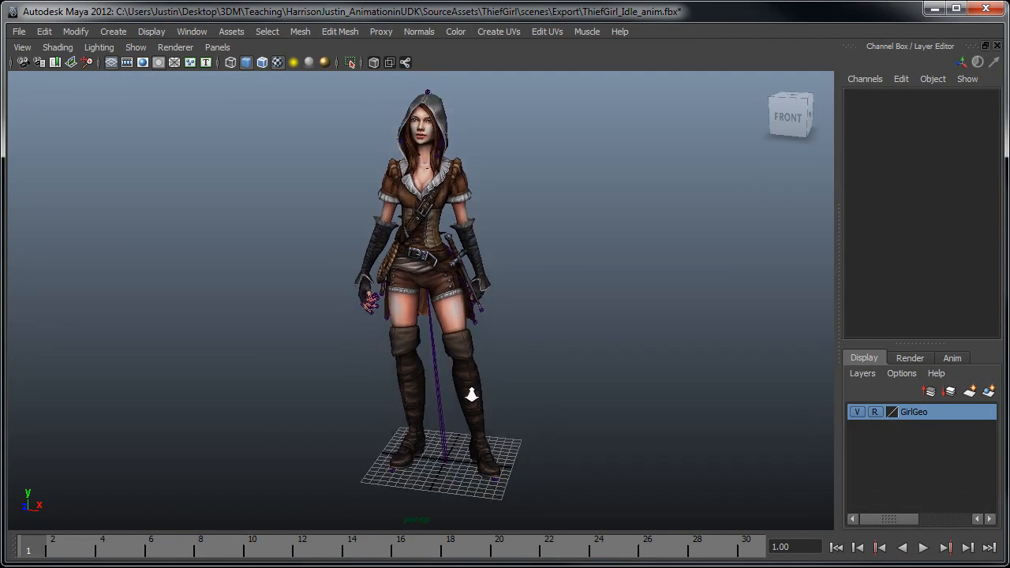
Step: Play the idle animation, extend the range to frame 89, and play back the full length
{"action": "left_click", "coordinate": [923, 546]}
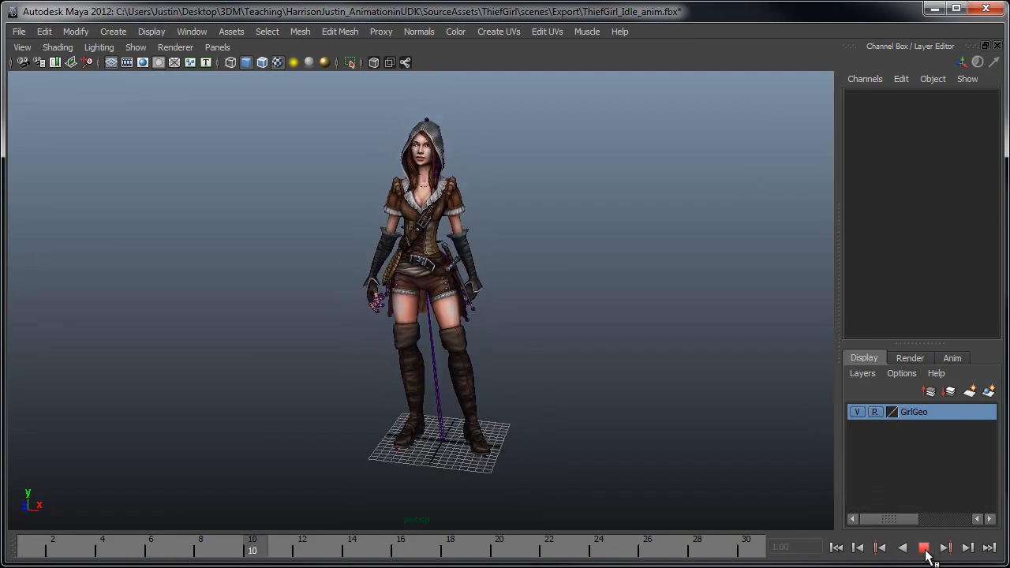
{"action": "left_click", "coordinate": [923, 546]}
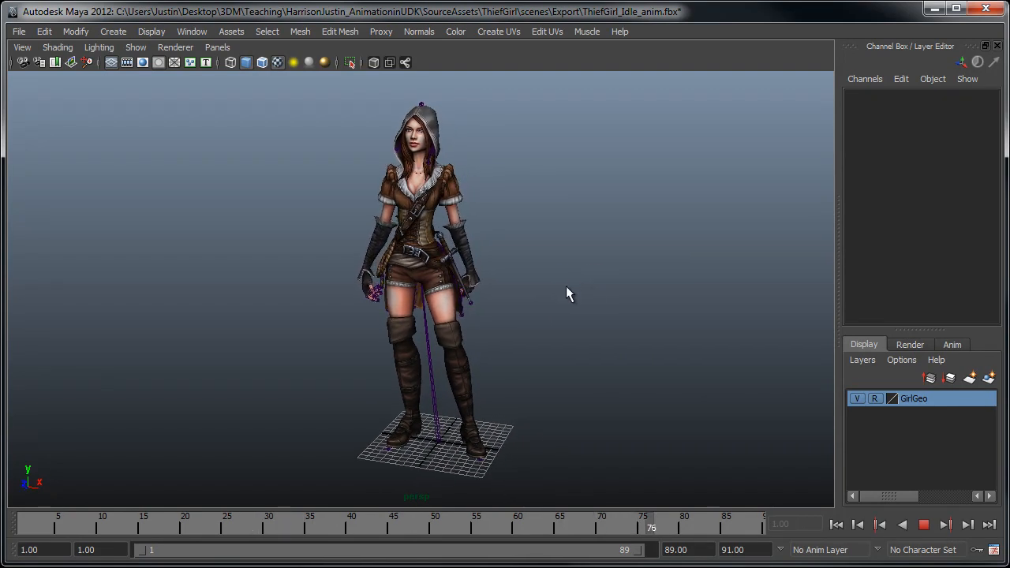
{"action": "left_click_drag", "start_coordinate": [568, 293], "coordinate": [540, 340]}
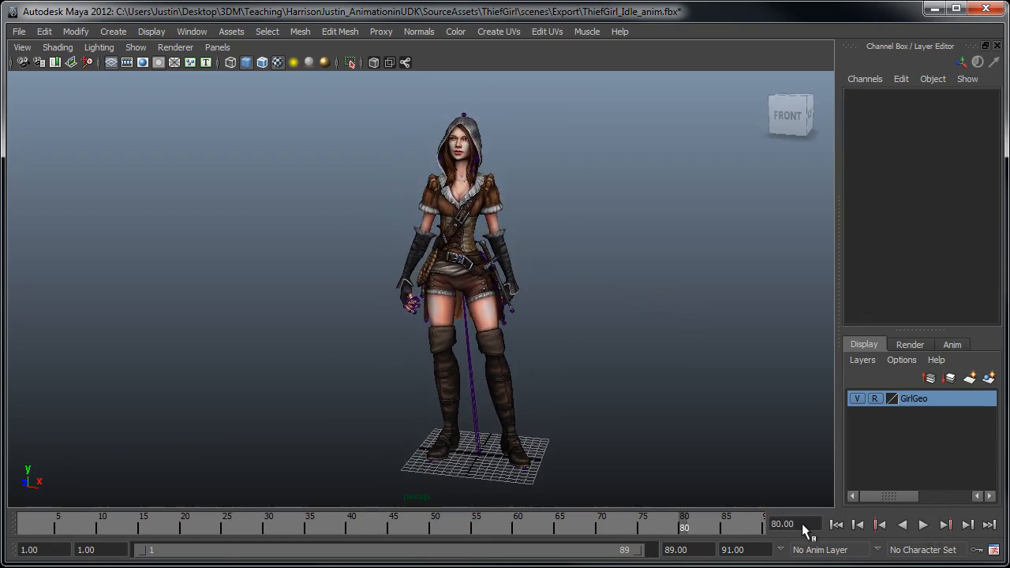
{"action": "left_click", "coordinate": [837, 524]}
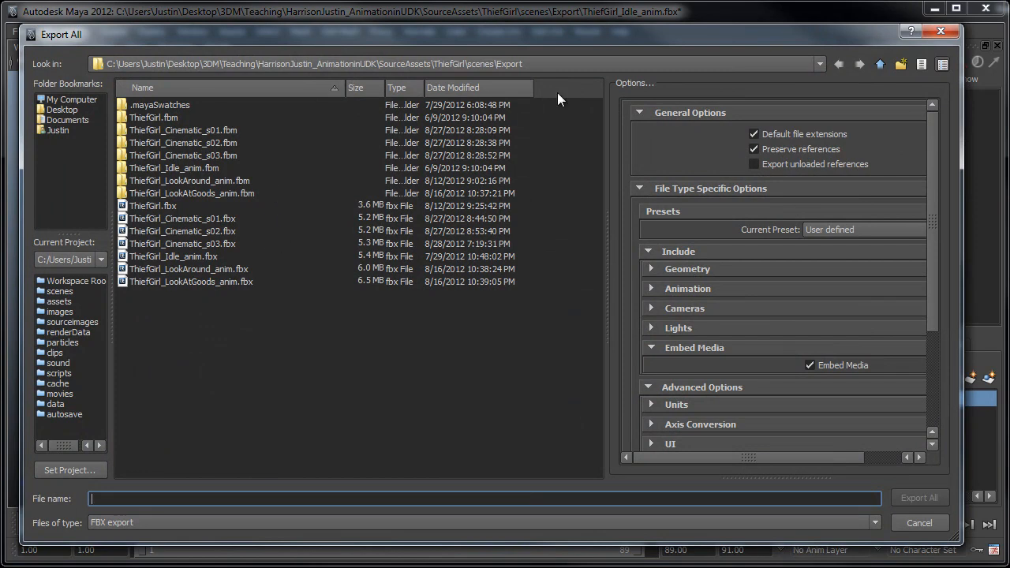
Step: Browse to the Scenefiles Export folder and name the file ThiefGirl_Idle
{"action": "left_click", "coordinate": [880, 63]}
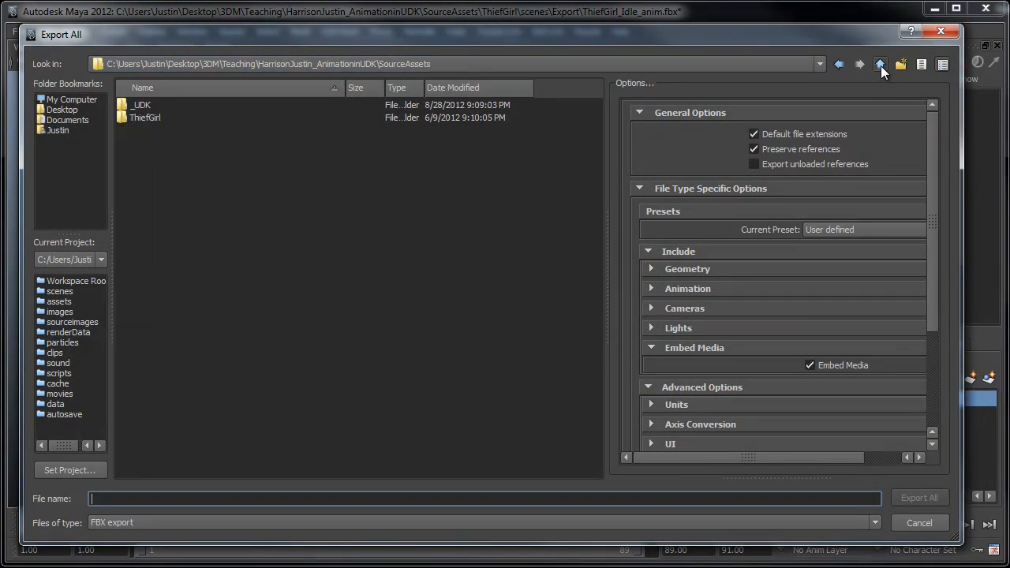
{"action": "left_click", "coordinate": [881, 63]}
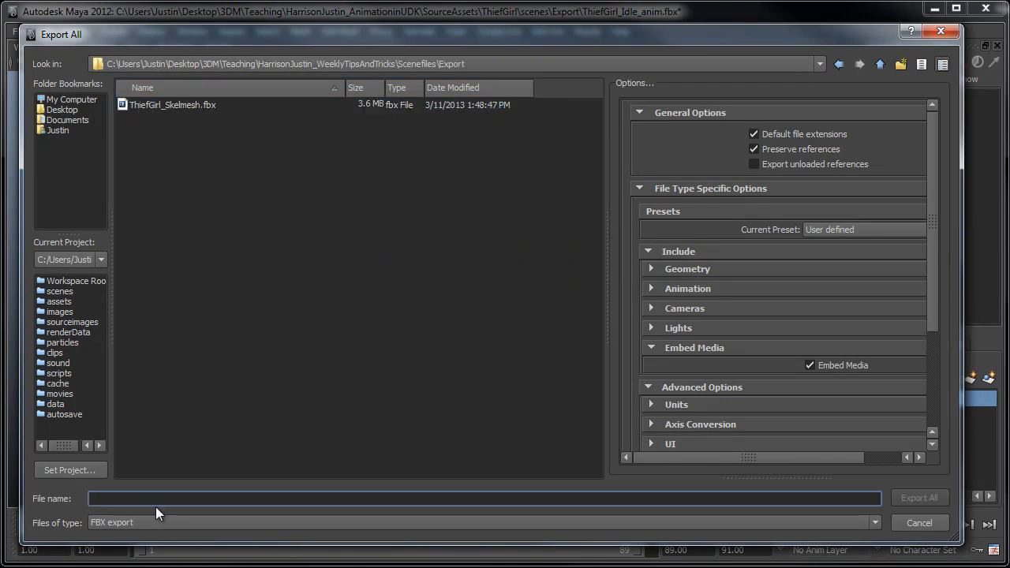
{"action": "type", "text": "ThiefGirl_Idle"}
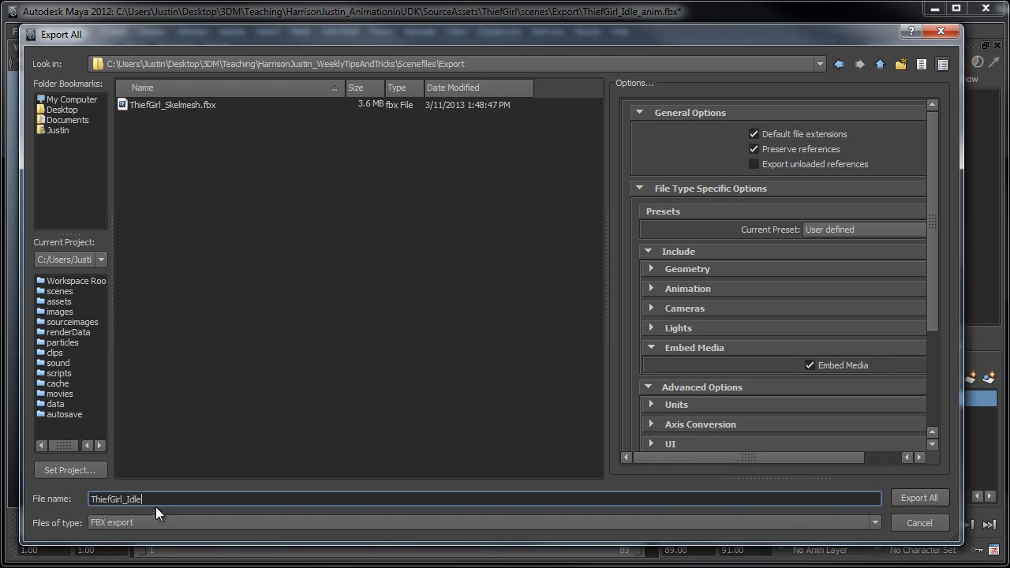
{"action": "mouse_move", "coordinate": [739, 477]}
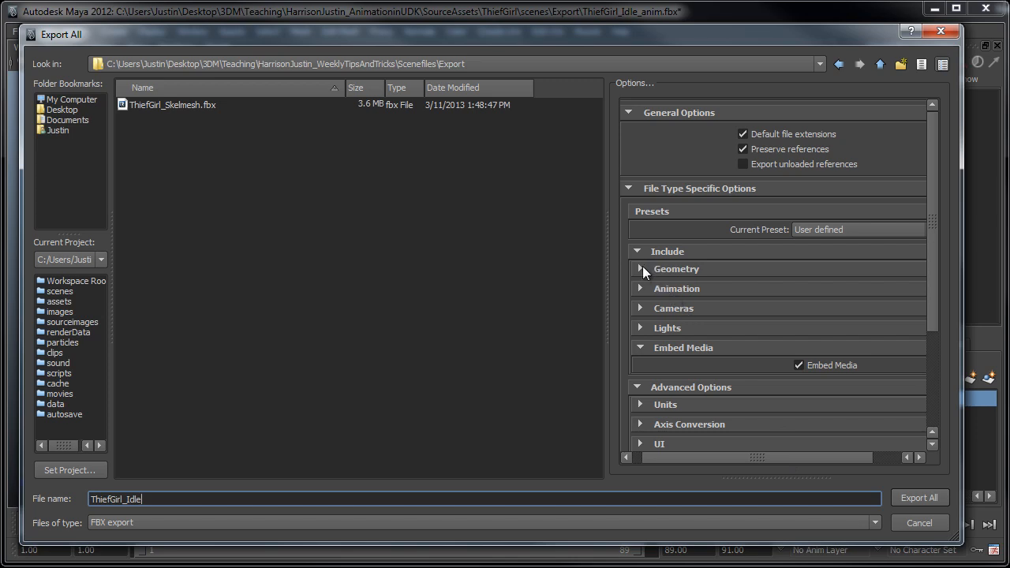
Step: Review the Animation export options, export ThiefGirl_Idle.fbx and dismiss the warnings
{"action": "left_click", "coordinate": [641, 287]}
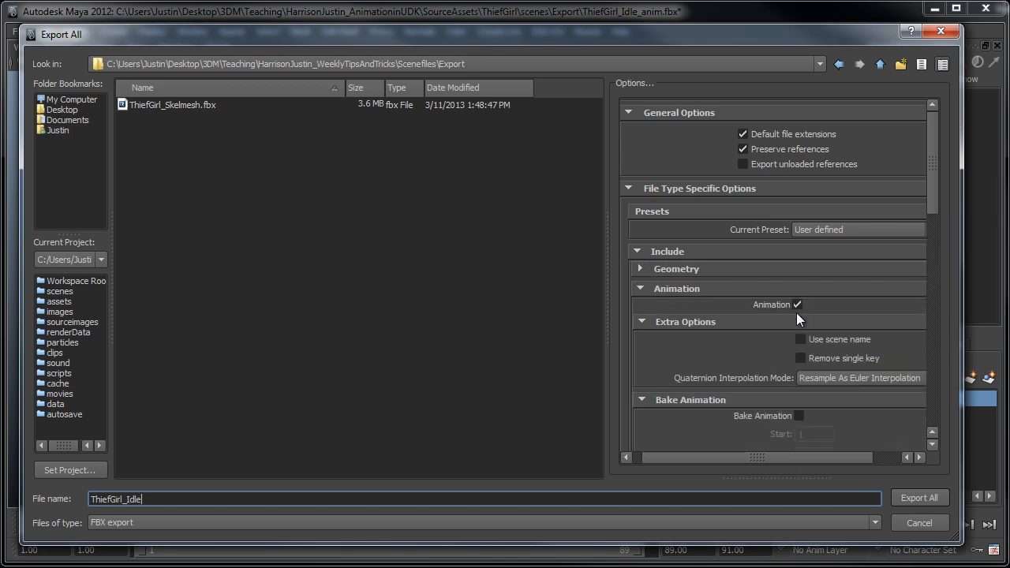
{"action": "scroll", "scroll_direction": "down", "scroll_amount": 3}
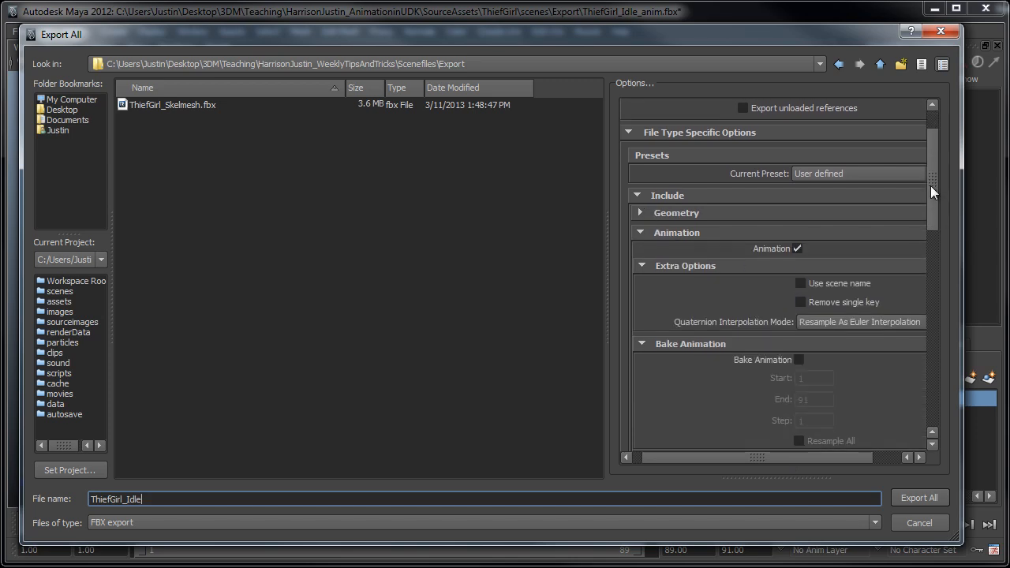
{"action": "scroll", "scroll_direction": "down", "scroll_amount": 3}
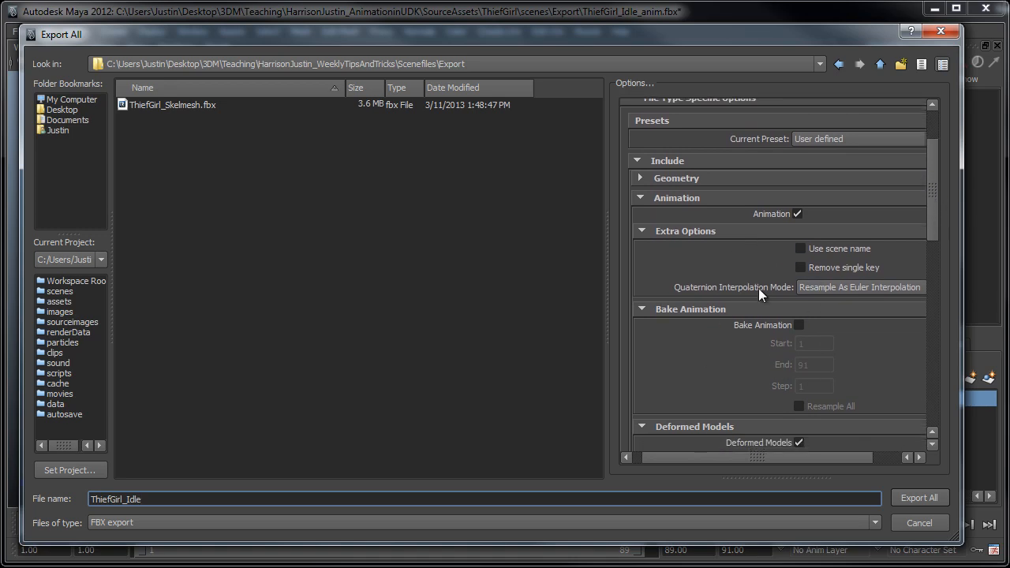
{"action": "mouse_move", "coordinate": [762, 468]}
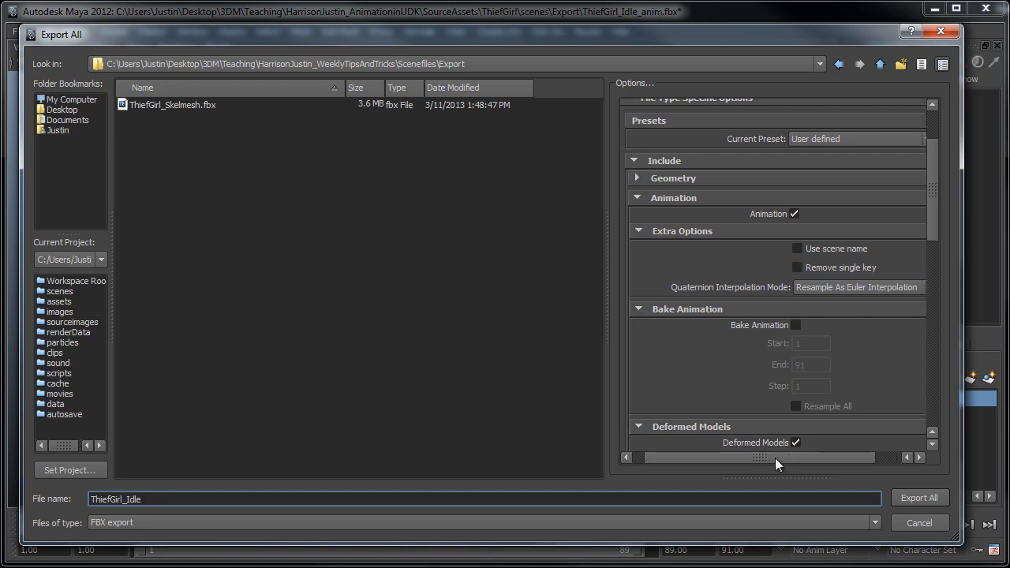
{"action": "scroll", "scroll_direction": "up", "scroll_amount": 3}
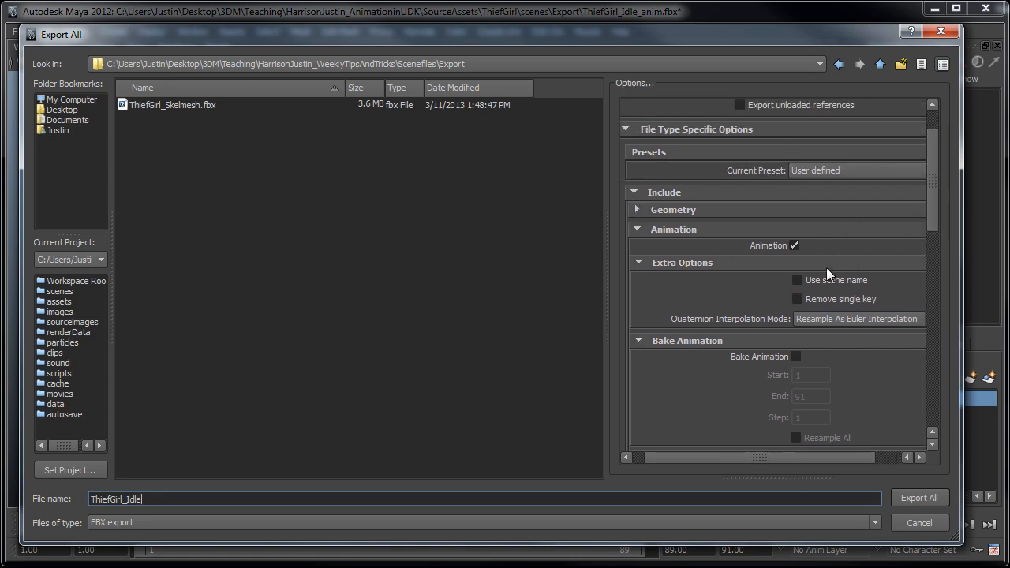
{"action": "left_click", "coordinate": [918, 497]}
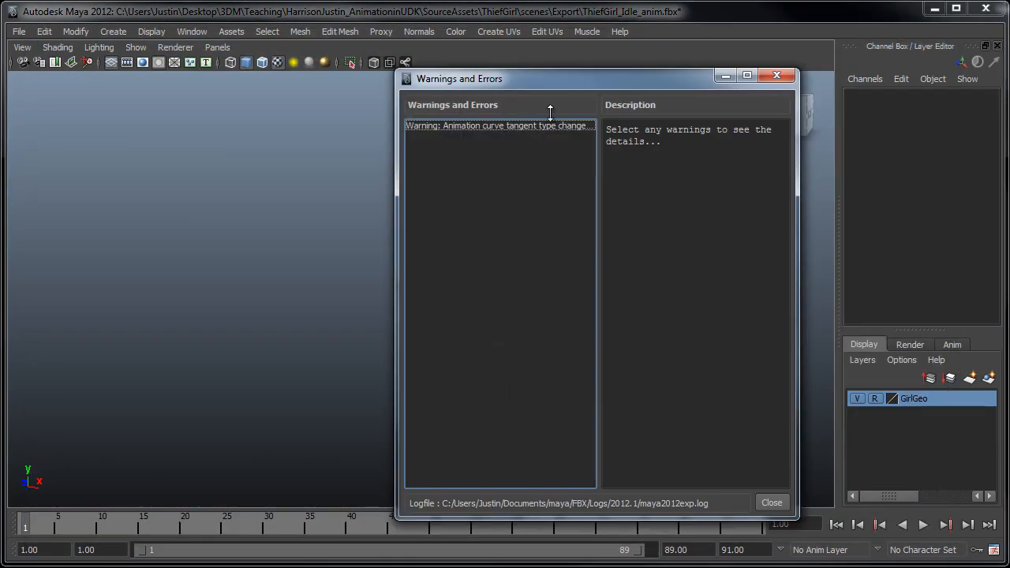
{"action": "left_click", "coordinate": [772, 501]}
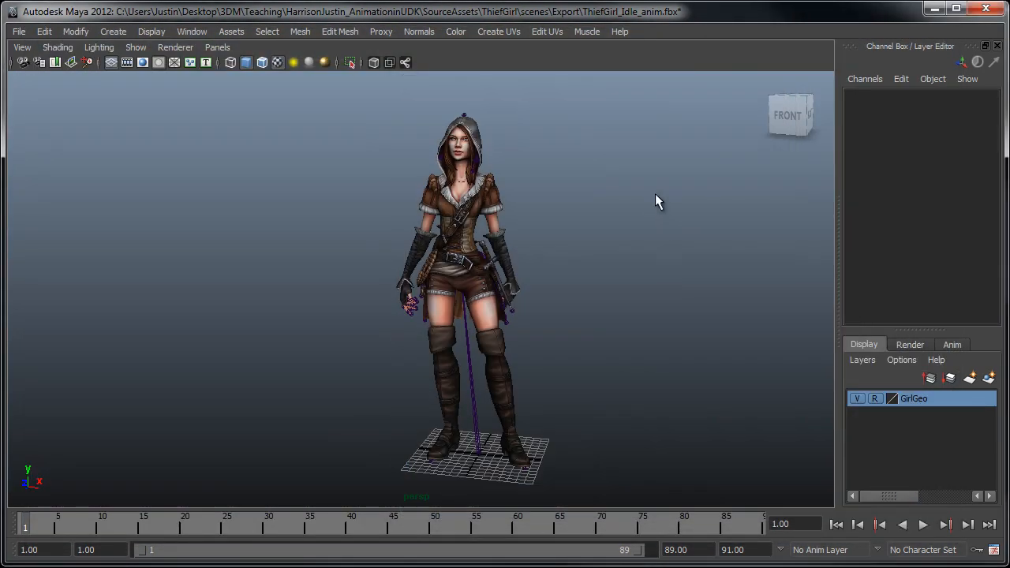
{"action": "mouse_move", "coordinate": [741, 167]}
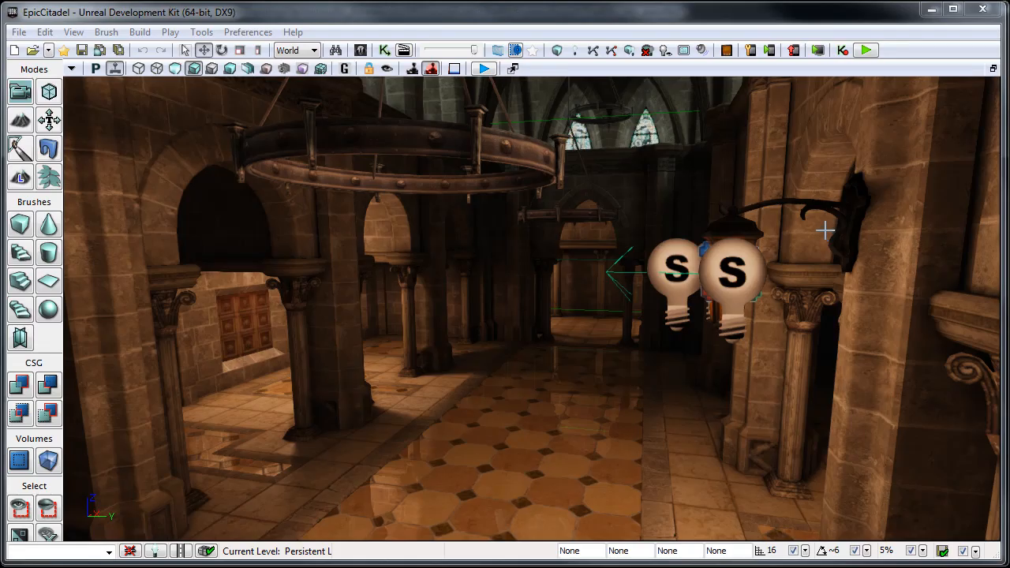
{"action": "mouse_move", "coordinate": [440, 256]}
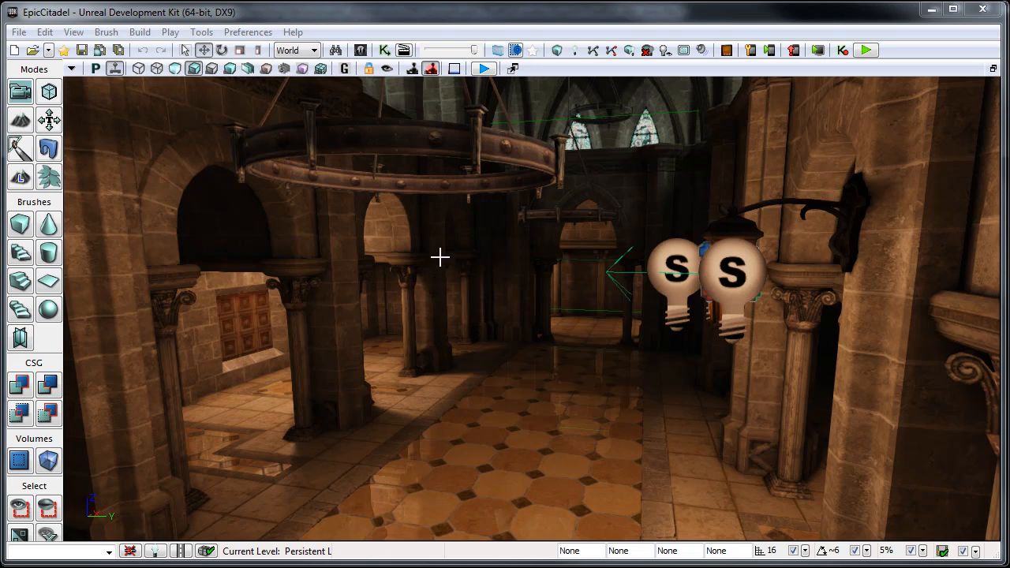
{"action": "mouse_move", "coordinate": [682, 188]}
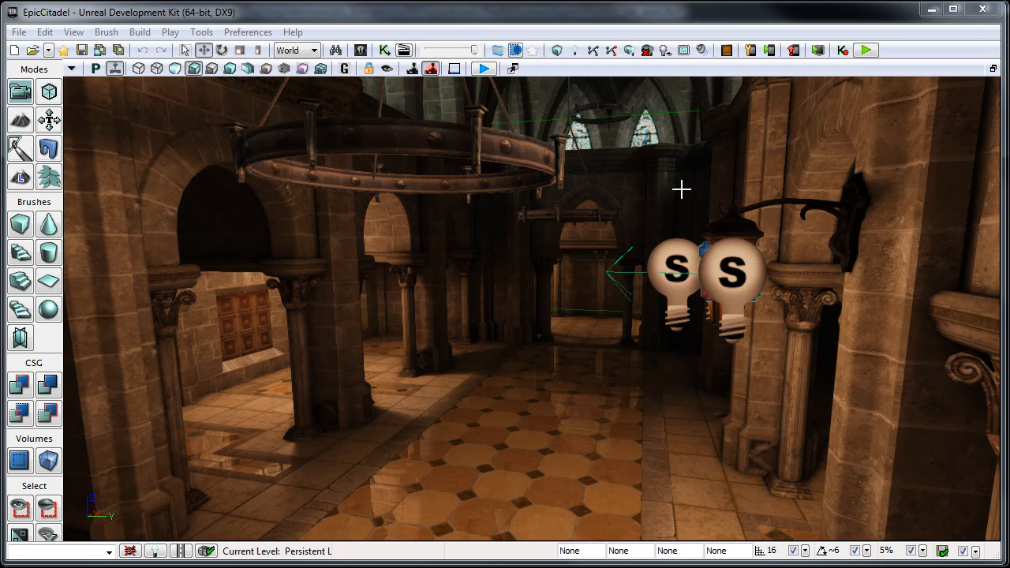
{"action": "mouse_move", "coordinate": [376, 158]}
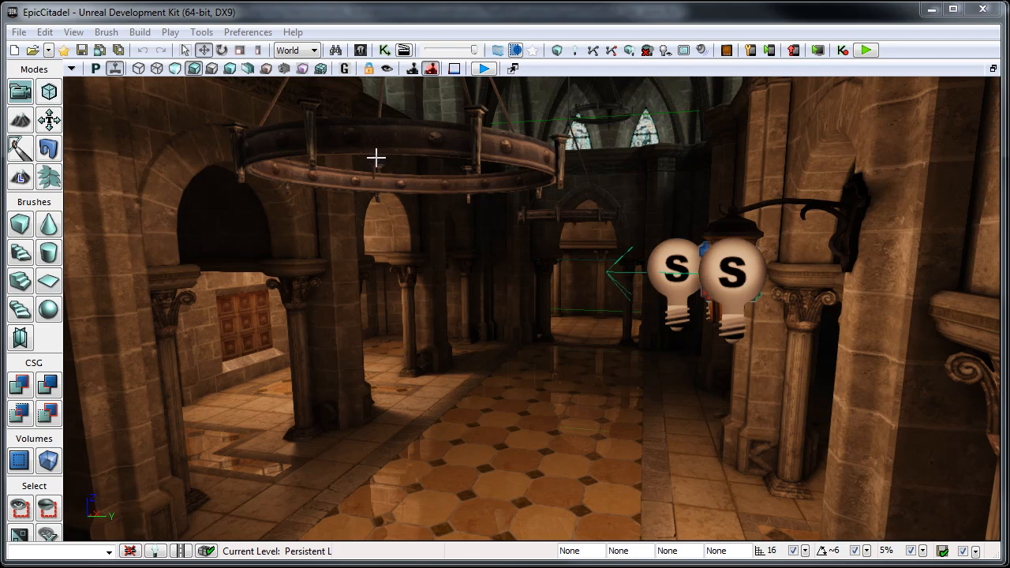
{"action": "mouse_move", "coordinate": [360, 77]}
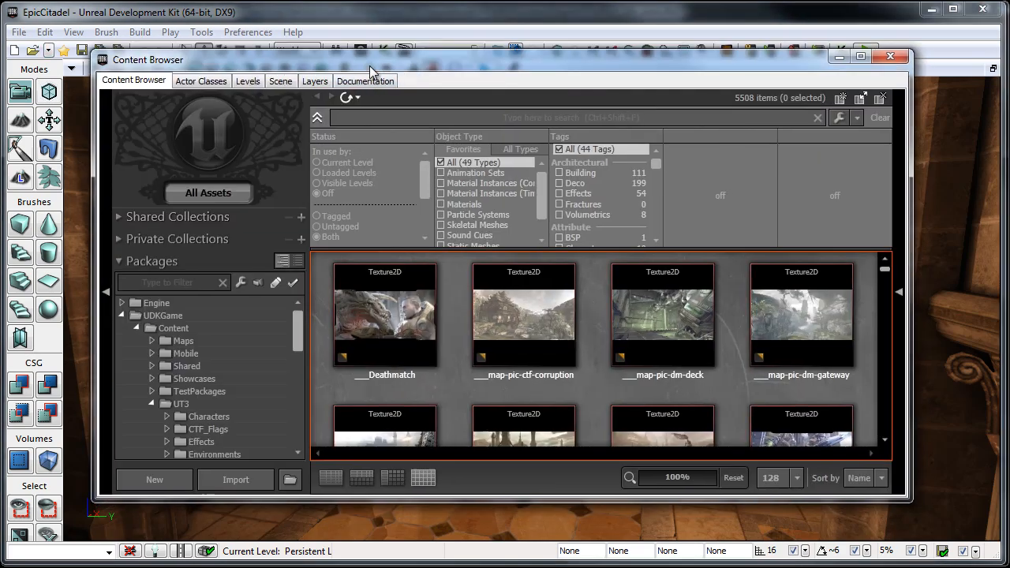
Step: Import from Teaching/WeeklyTipsAndTricks/Scenefiles/Export, choosing ThiefGirl_Skelmesh.fbx as a Skeletal Mesh
{"action": "left_click", "coordinate": [235, 480]}
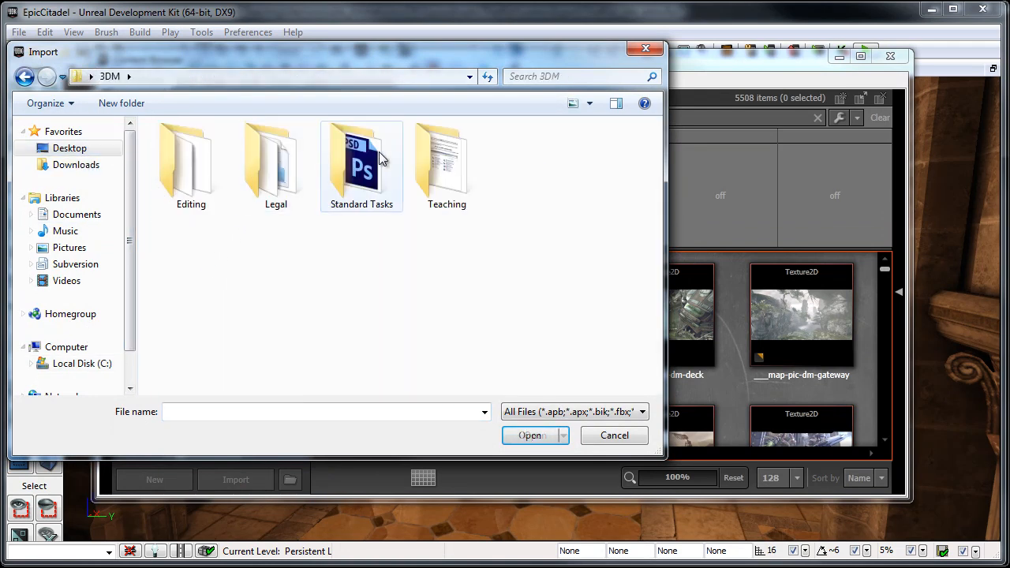
{"action": "double_click", "coordinate": [446, 165]}
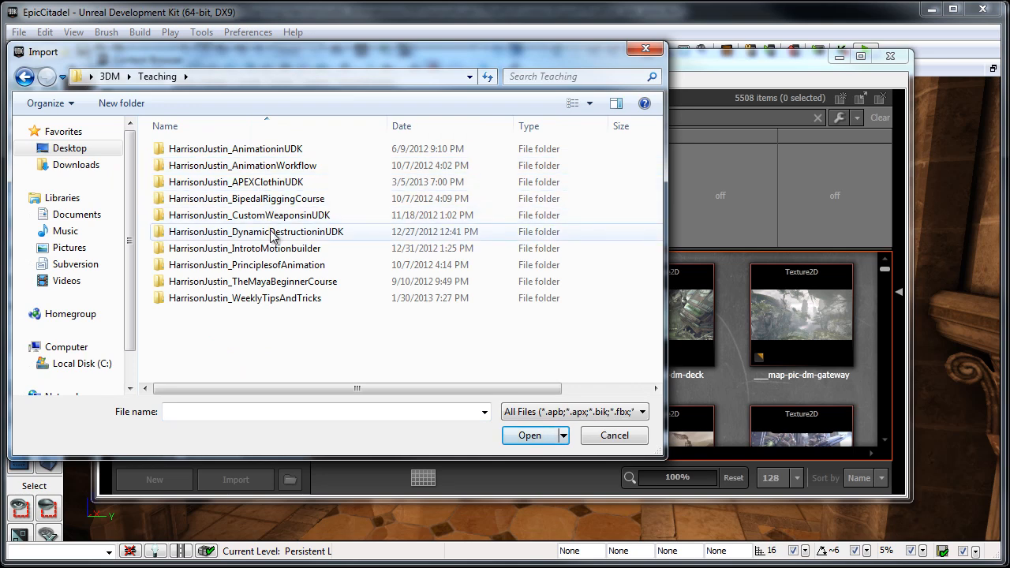
{"action": "double_click", "coordinate": [245, 297]}
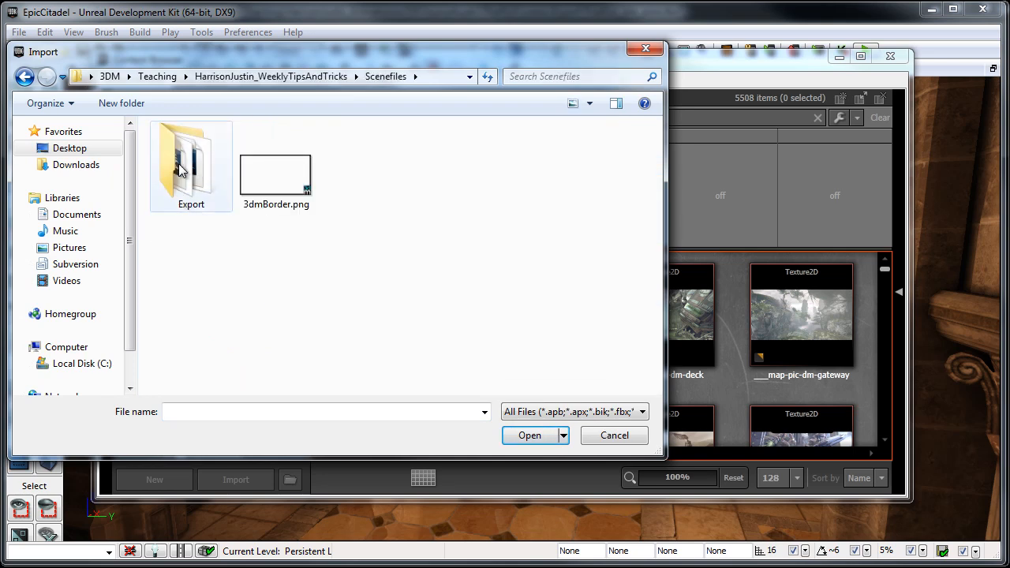
{"action": "double_click", "coordinate": [191, 161]}
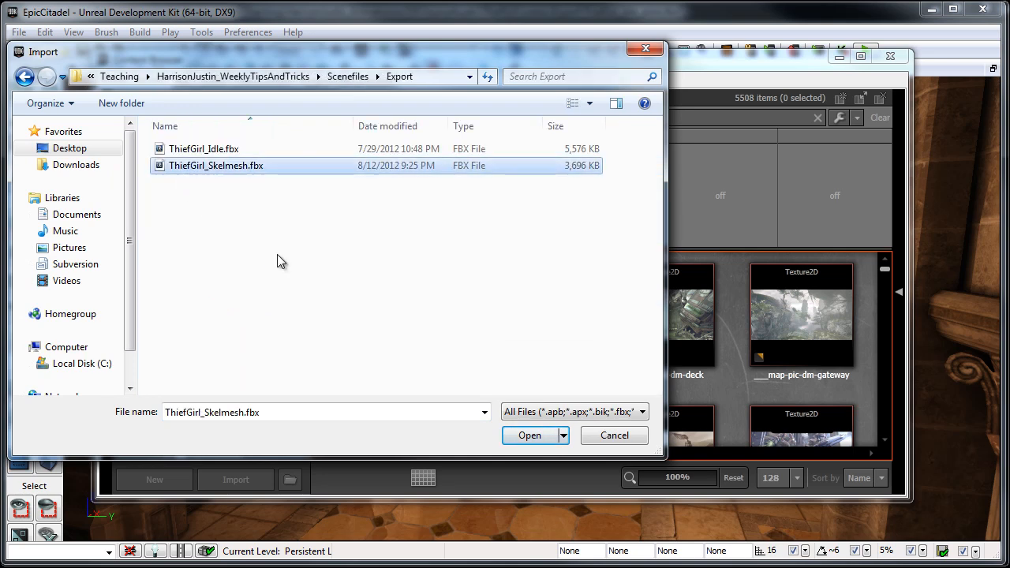
{"action": "left_click", "coordinate": [530, 436]}
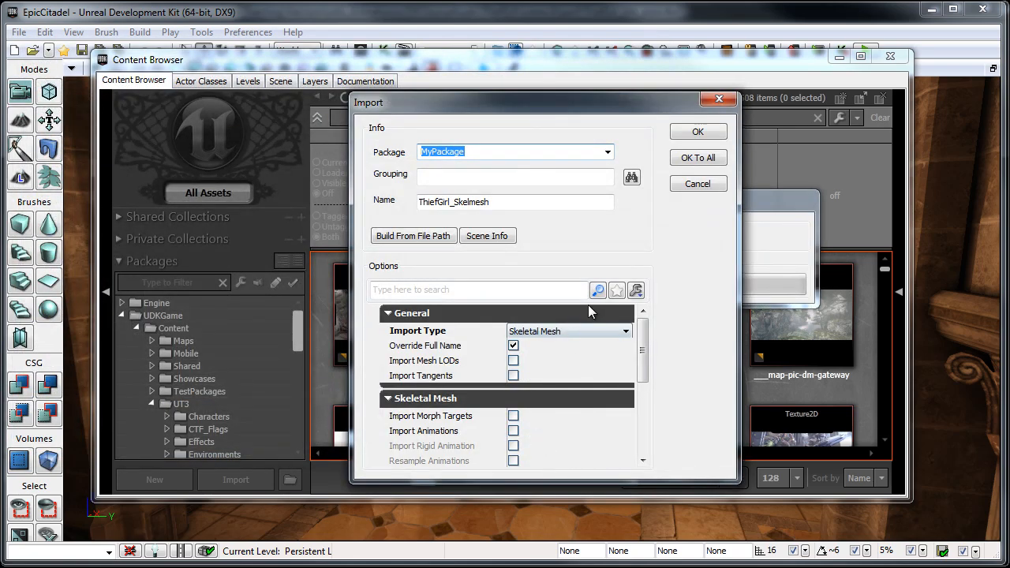
{"action": "mouse_move", "coordinate": [588, 151]}
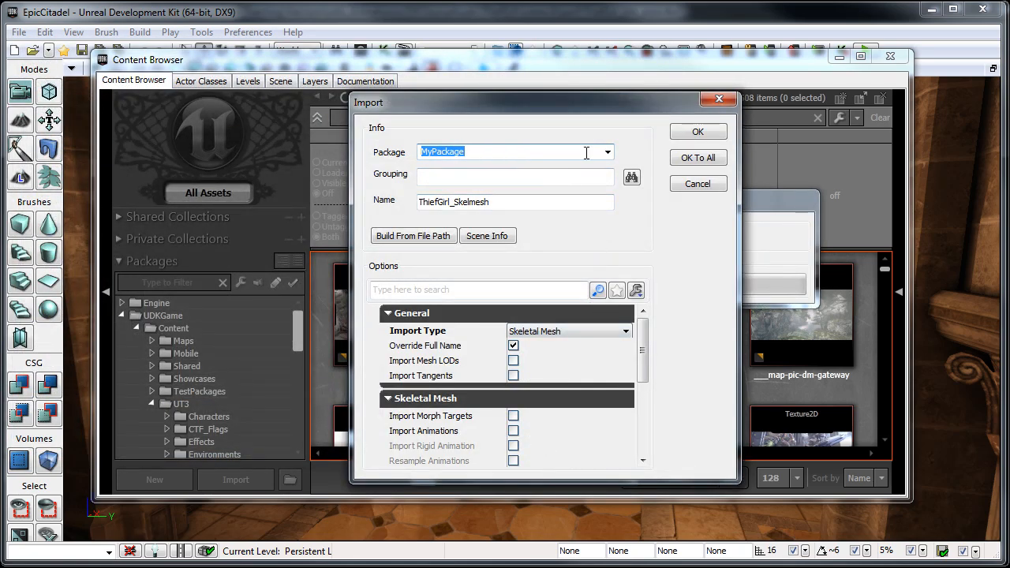
{"action": "mouse_move", "coordinate": [623, 161]}
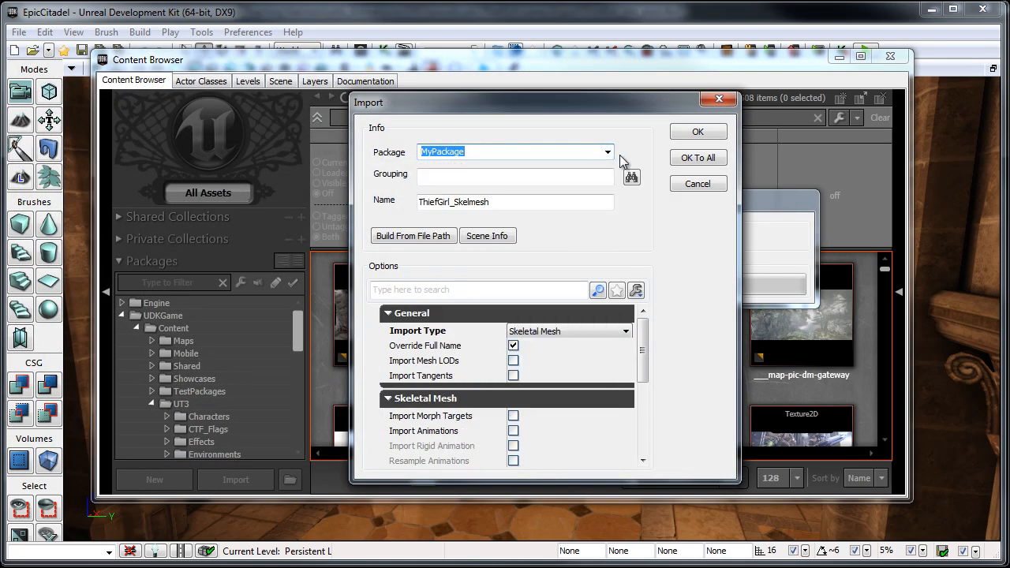
Step: Set the import package to ThiefGirl, keeping Import Materials and Import Textures checked
{"action": "type", "text": "ThiefGirl"}
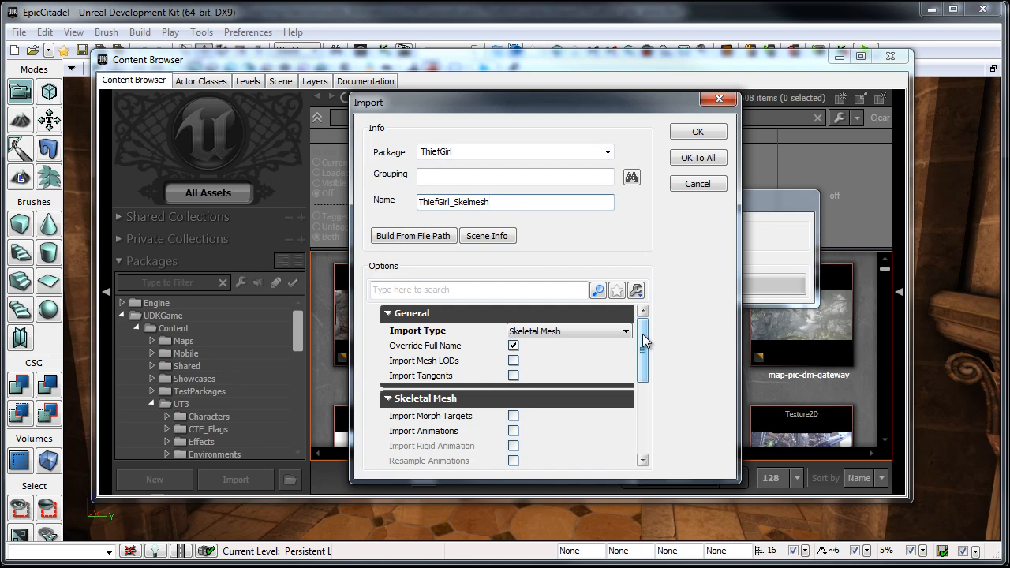
{"action": "scroll", "scroll_direction": "down", "scroll_amount": 3}
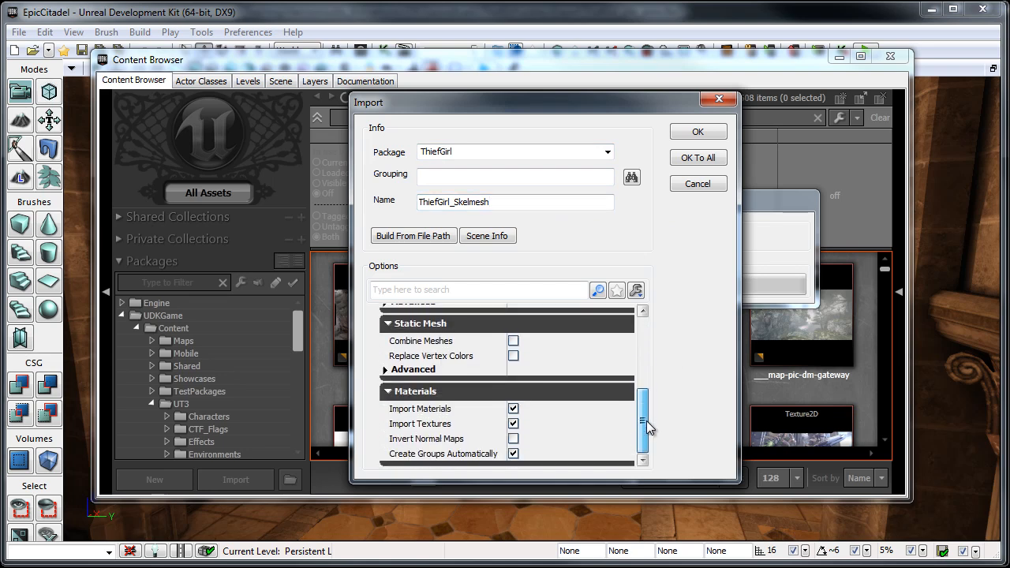
{"action": "mouse_move", "coordinate": [515, 423]}
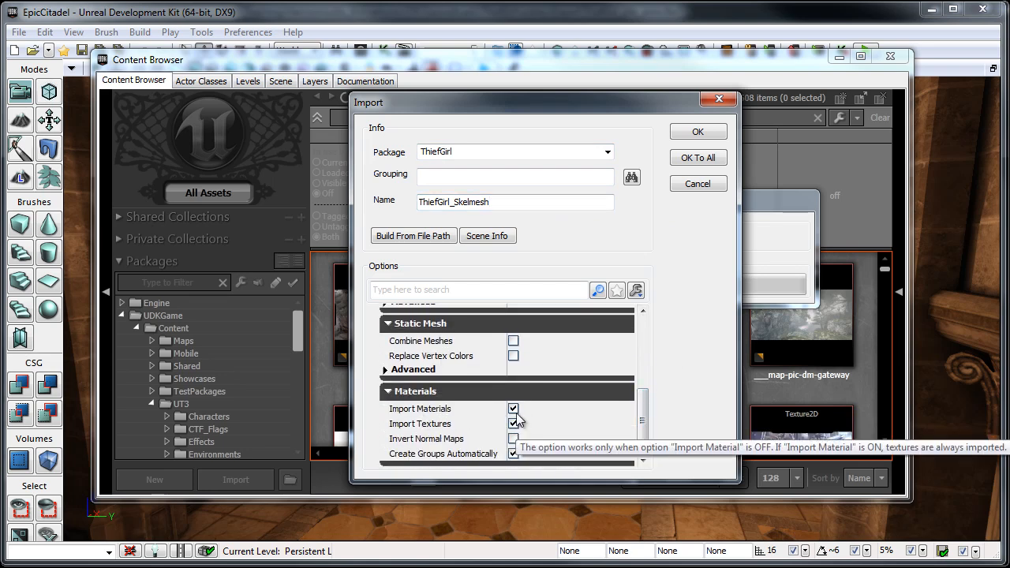
{"action": "mouse_move", "coordinate": [692, 140]}
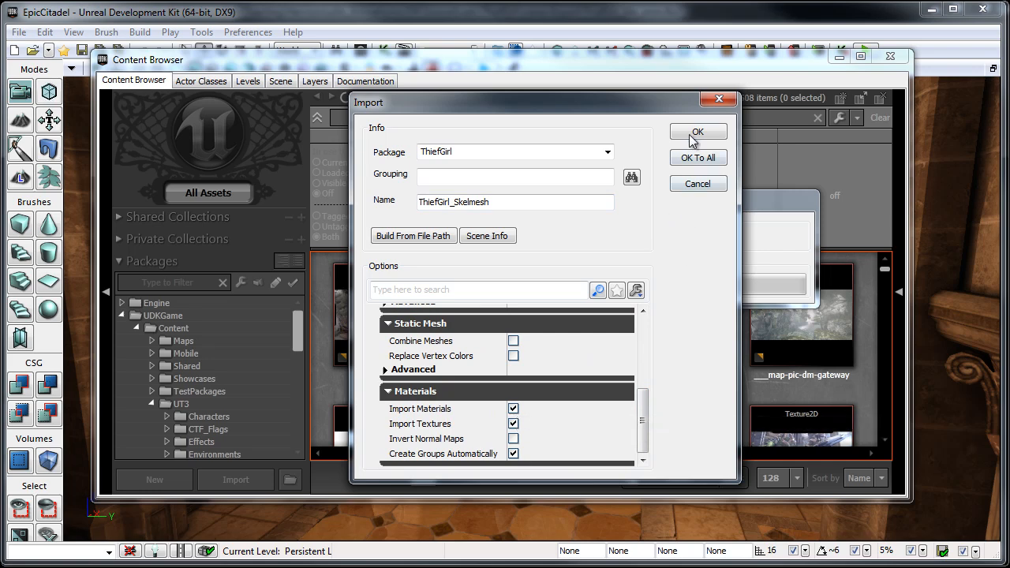
{"action": "mouse_move", "coordinate": [666, 339]}
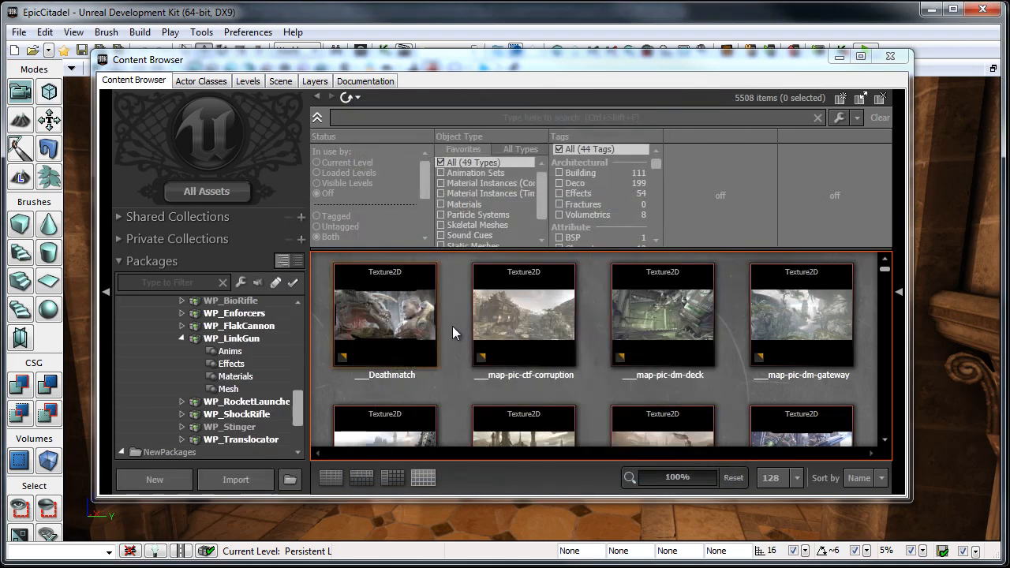
Step: Open ThiefGirl_Skelmesh from the ThiefGirl package in the AnimSet Editor and toggle its bone display
{"action": "left_click", "coordinate": [176, 451]}
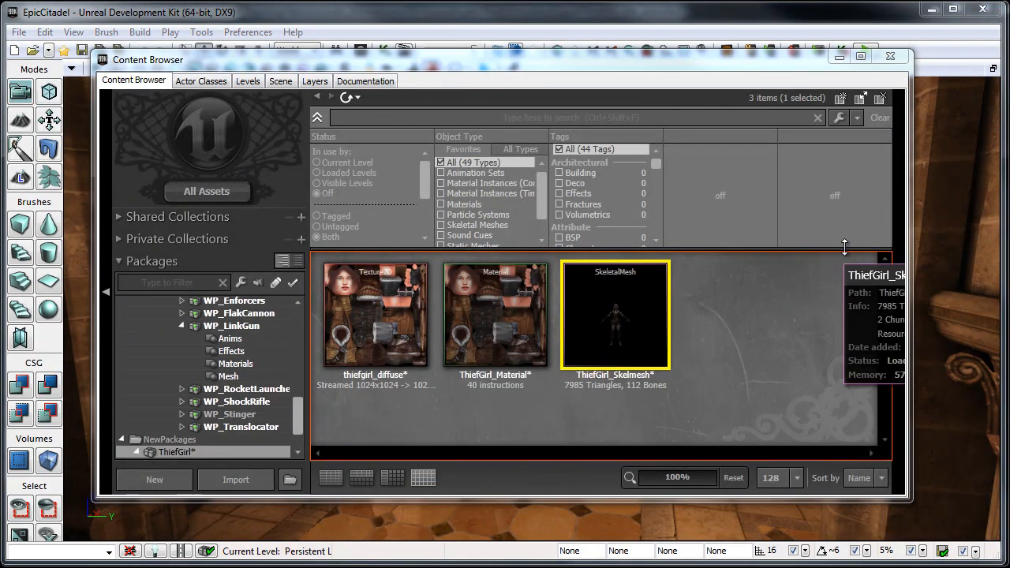
{"action": "double_click", "coordinate": [616, 314]}
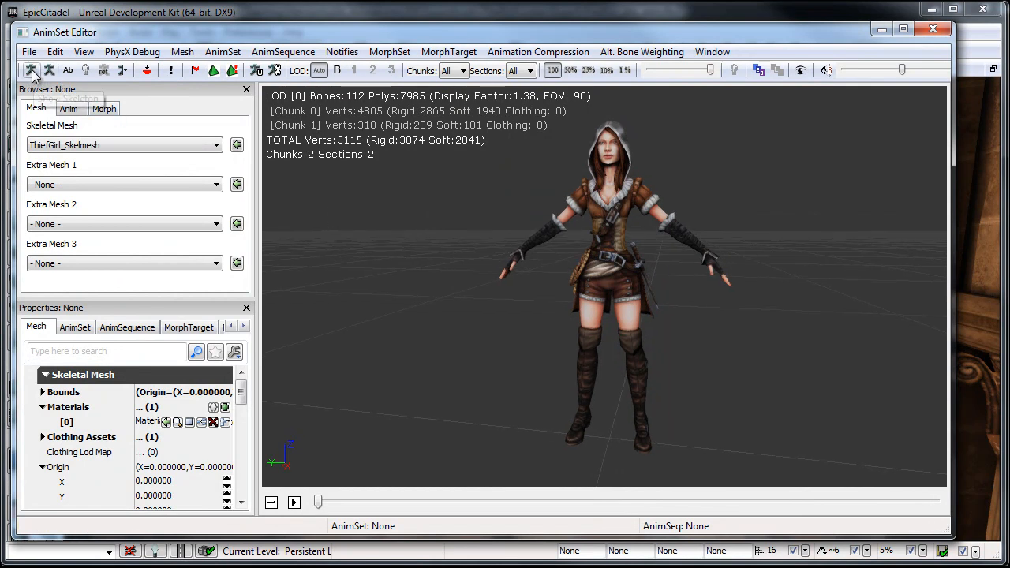
{"action": "left_click", "coordinate": [31, 70]}
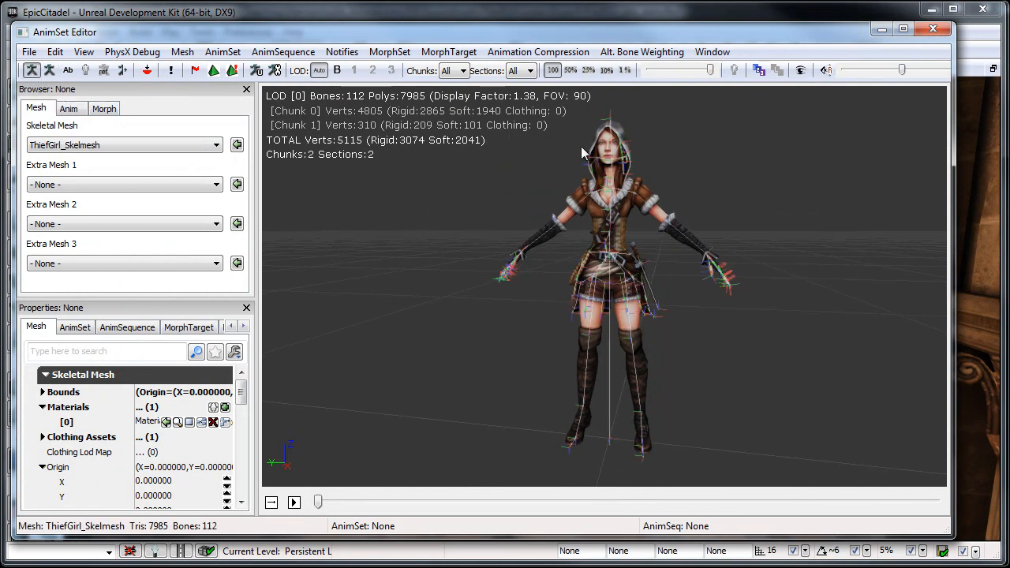
{"action": "left_click", "coordinate": [32, 69]}
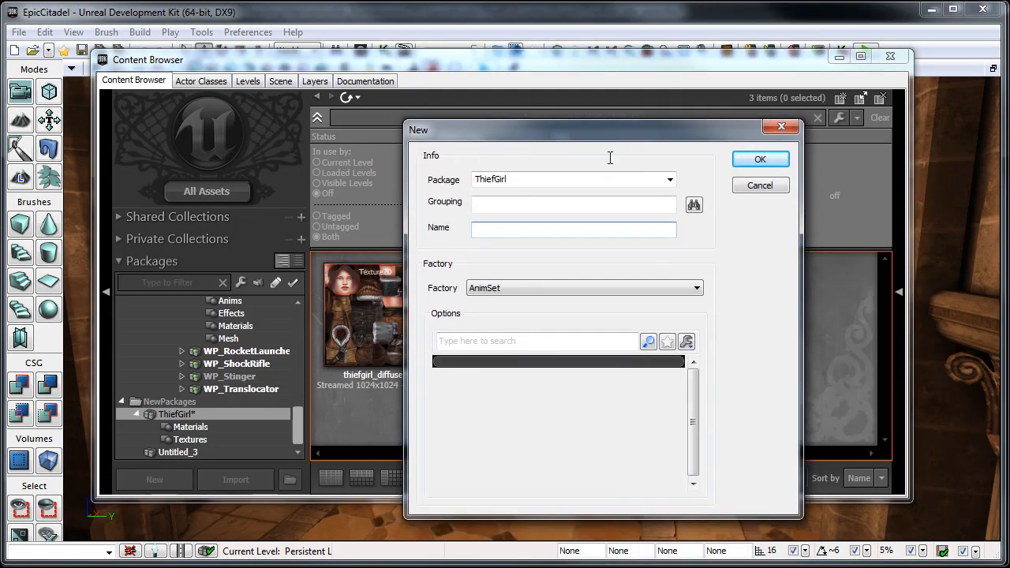
Step: Name the new AnimSet ThiefGirl_Animset in the ThiefGirl package and confirm its creation
{"action": "type", "text": "T"}
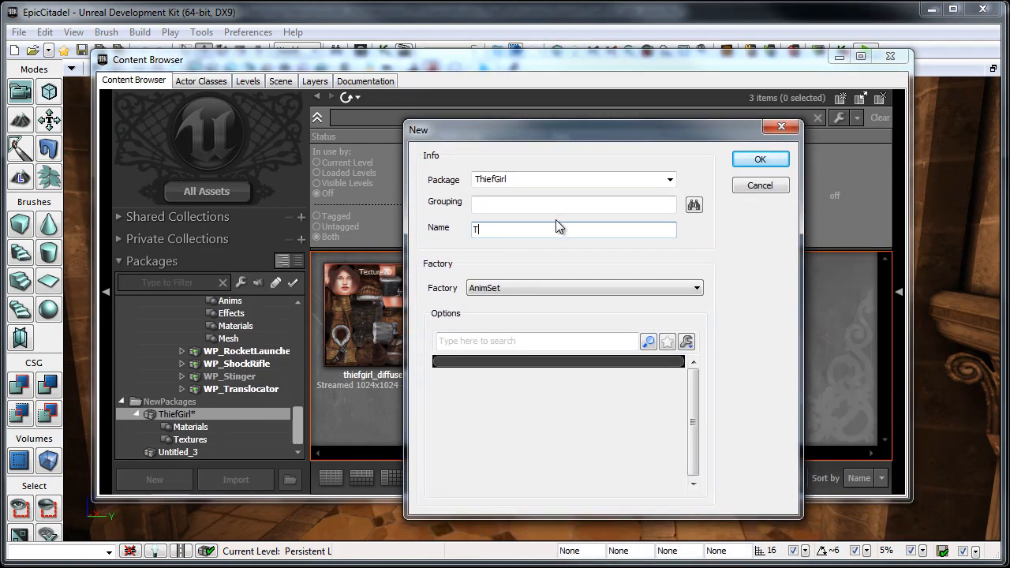
{"action": "type", "text": "hiefGirl_An"}
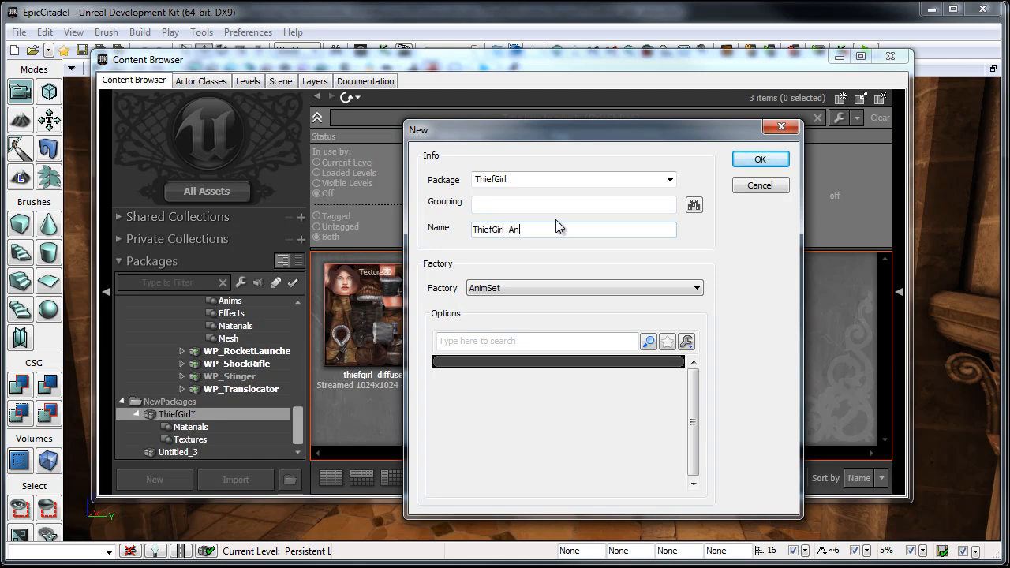
{"action": "type", "text": "imset"}
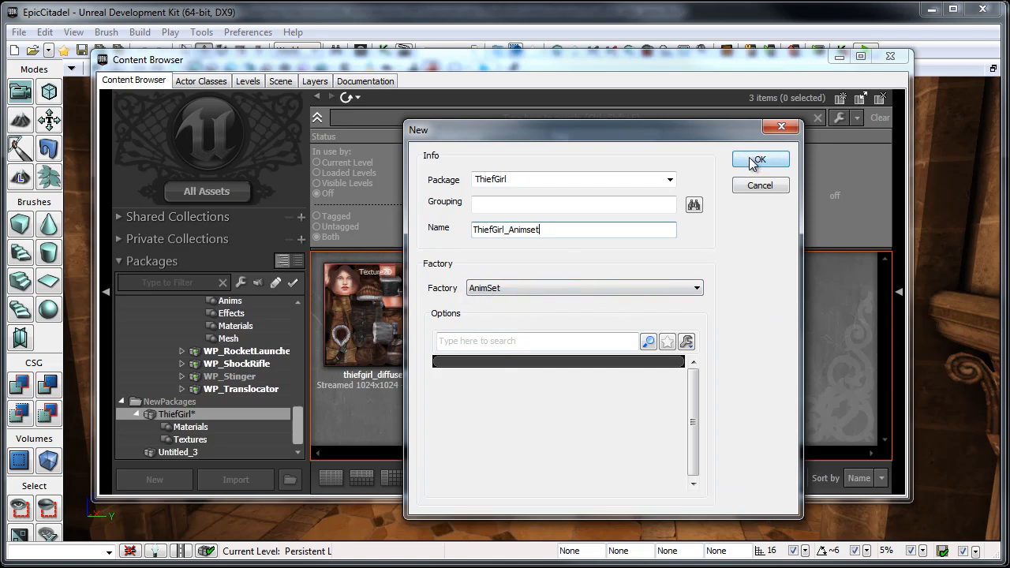
{"action": "left_click", "coordinate": [759, 161]}
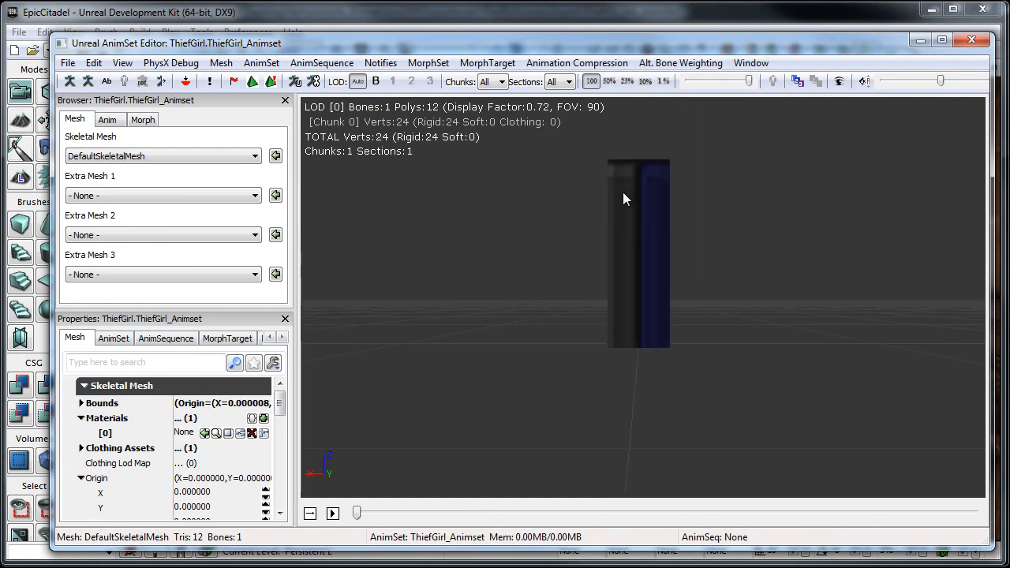
Step: Select ThiefGirl_Skelmesh in the Content Browser and assign it as ThiefGirl_Animset's skeletal mesh
{"action": "left_click_drag", "start_coordinate": [624, 197], "coordinate": [616, 281]}
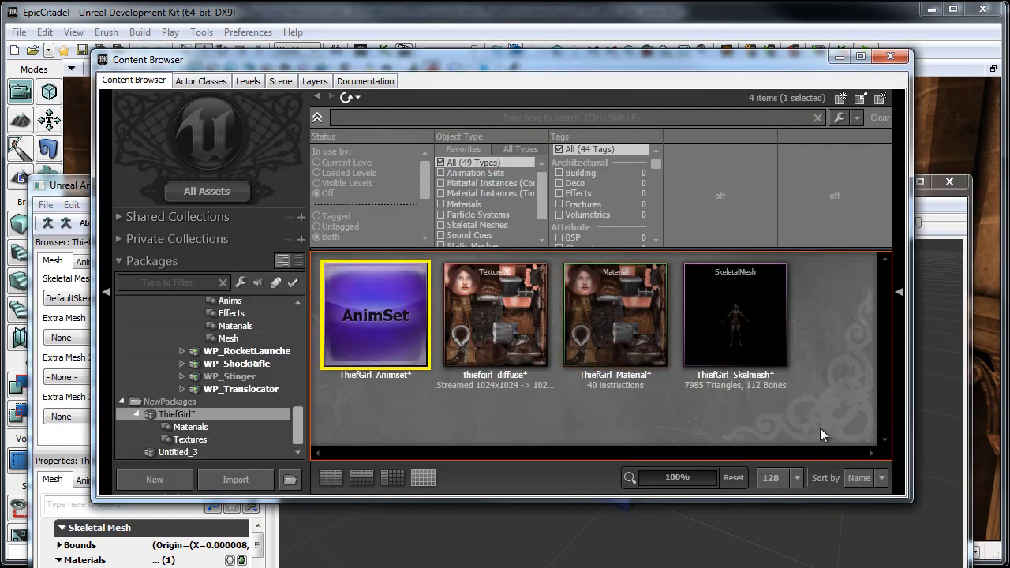
{"action": "mouse_move", "coordinate": [736, 315]}
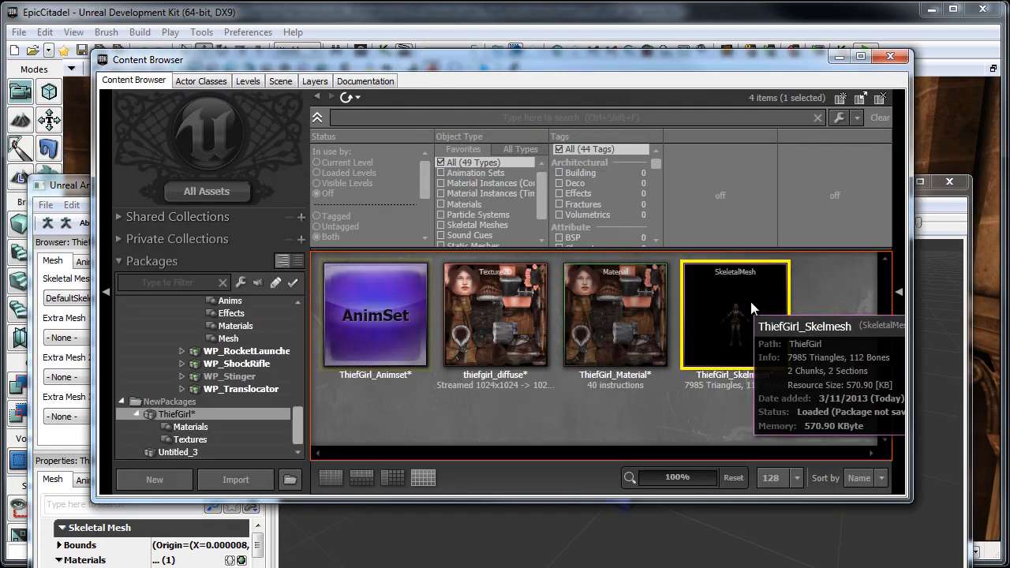
{"action": "double_click", "coordinate": [376, 315]}
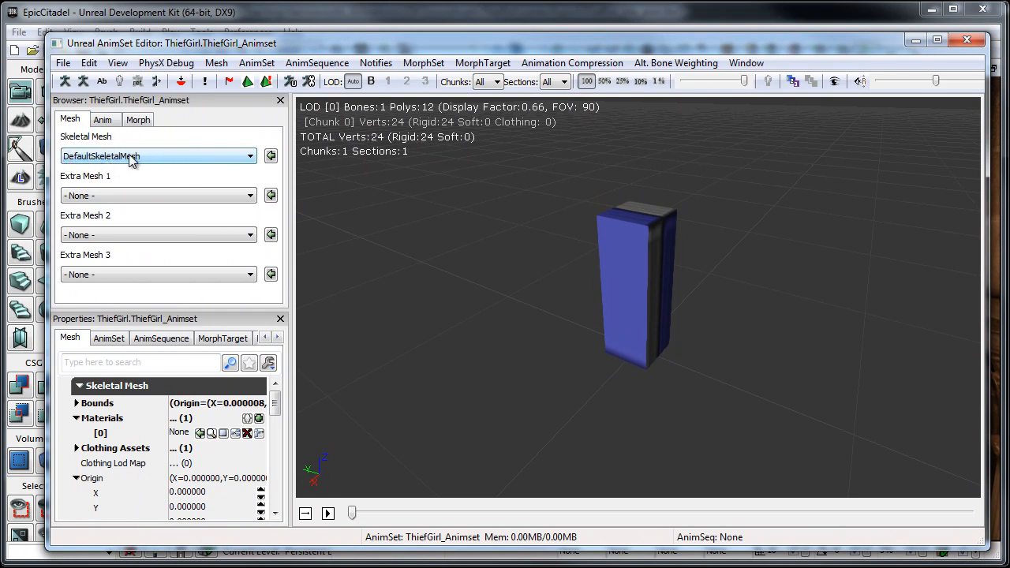
{"action": "mouse_move", "coordinate": [271, 156]}
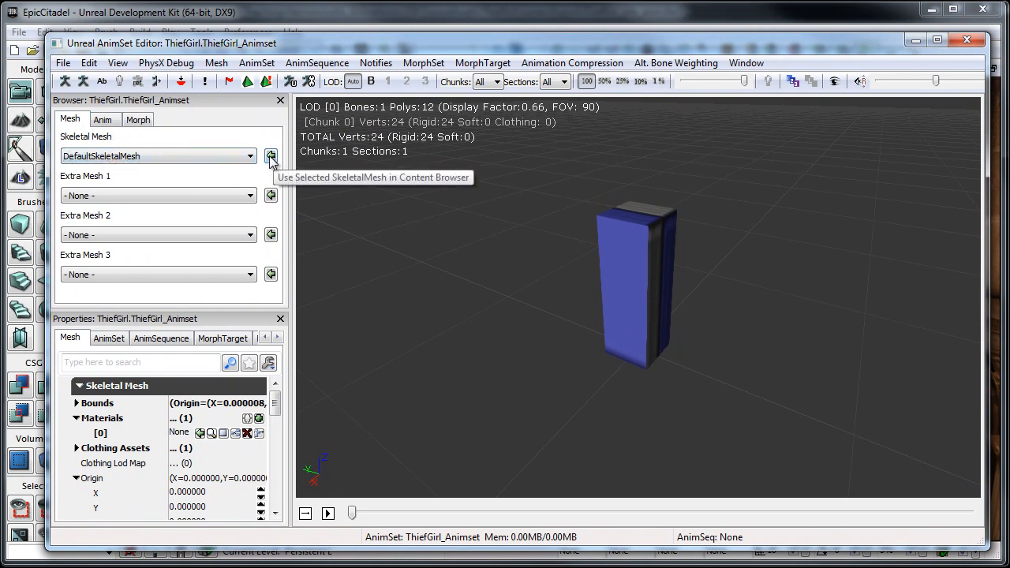
{"action": "left_click", "coordinate": [271, 156]}
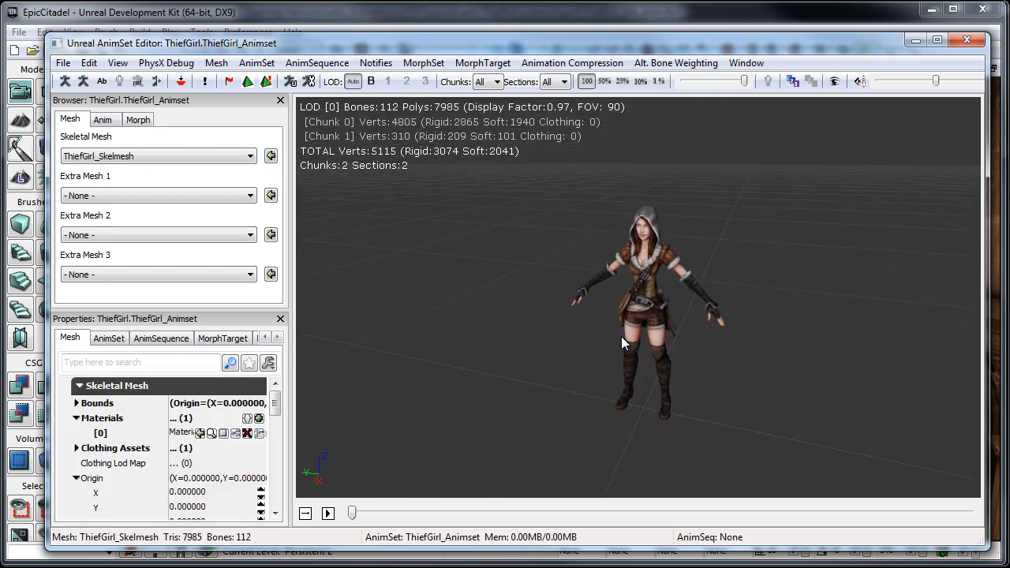
{"action": "scroll", "scroll_direction": "up", "scroll_amount": 3}
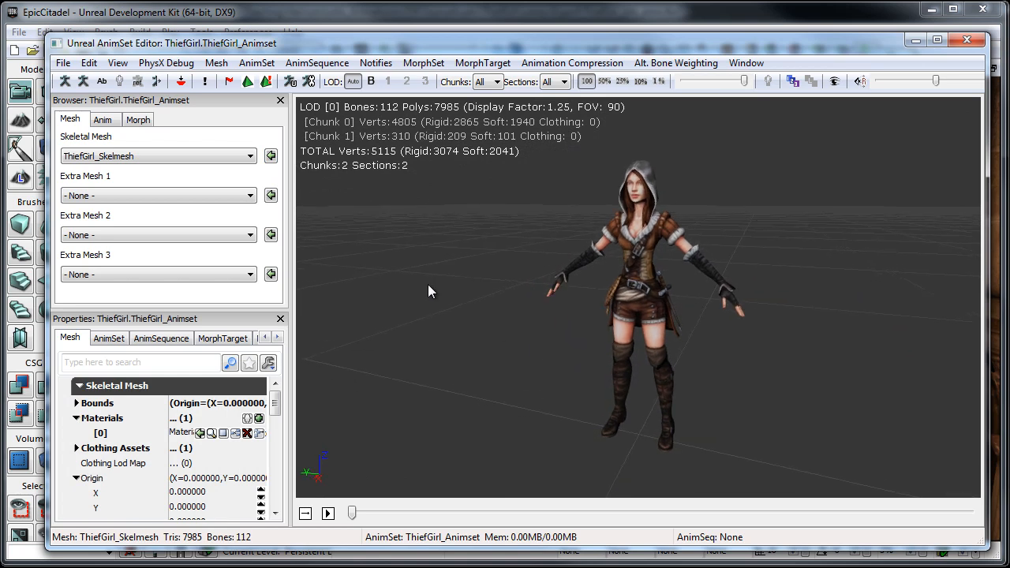
Step: Import FBX Animation ThiefGirl_Idle.fbx from the Export folder into ThiefGirl_Animset
{"action": "left_click", "coordinate": [63, 63]}
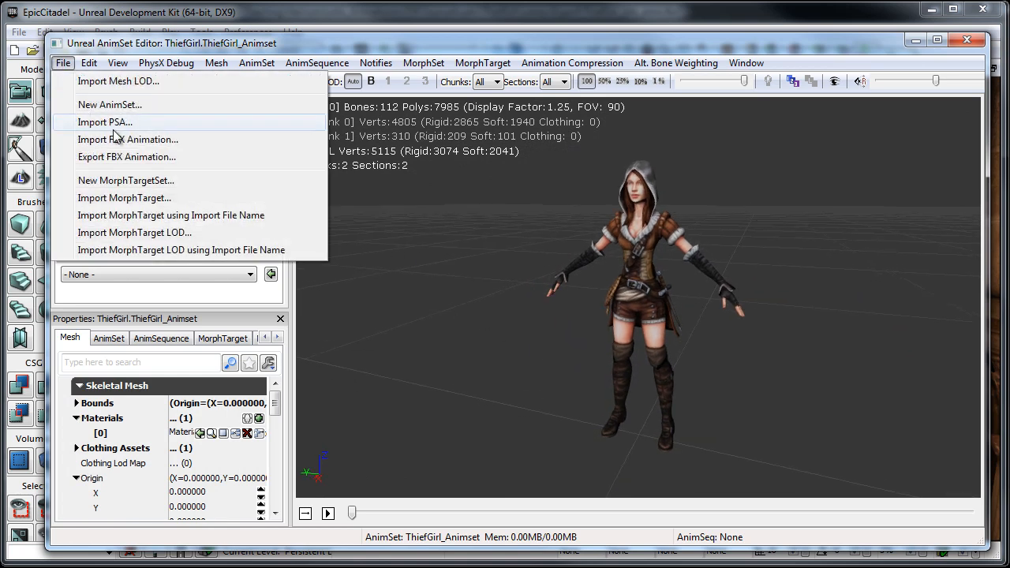
{"action": "mouse_move", "coordinate": [150, 139]}
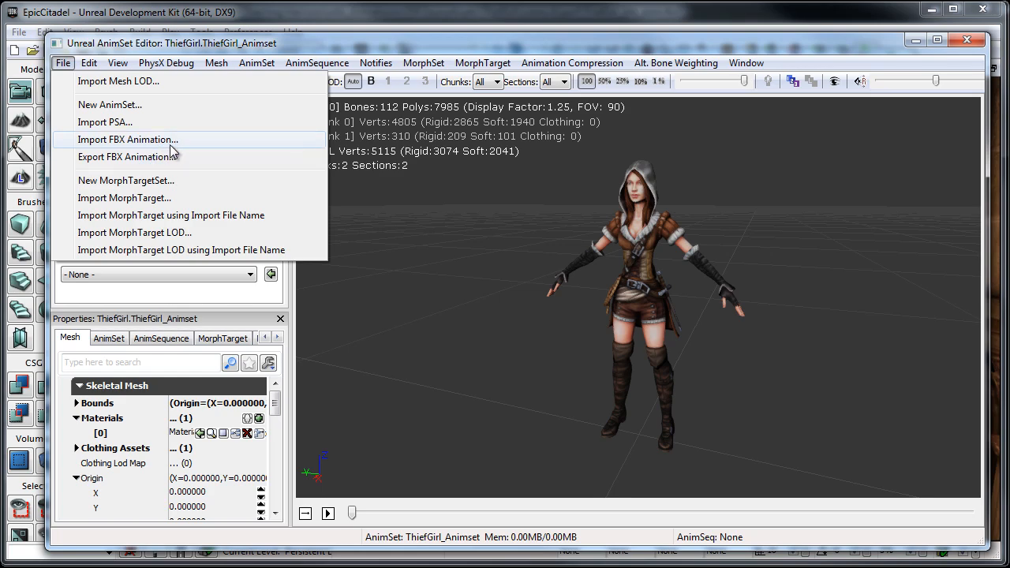
{"action": "left_click", "coordinate": [130, 138]}
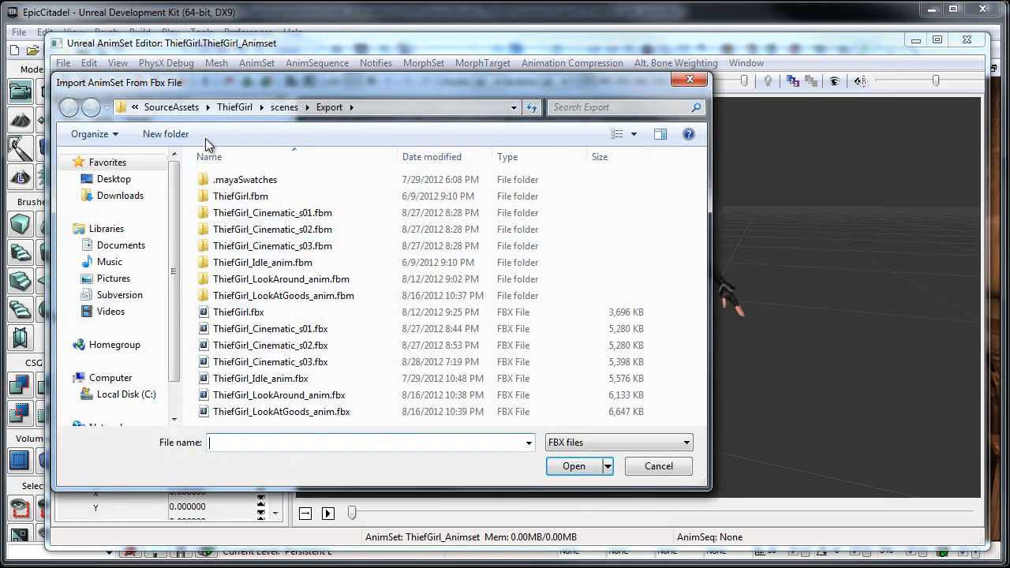
{"action": "left_click", "coordinate": [69, 107]}
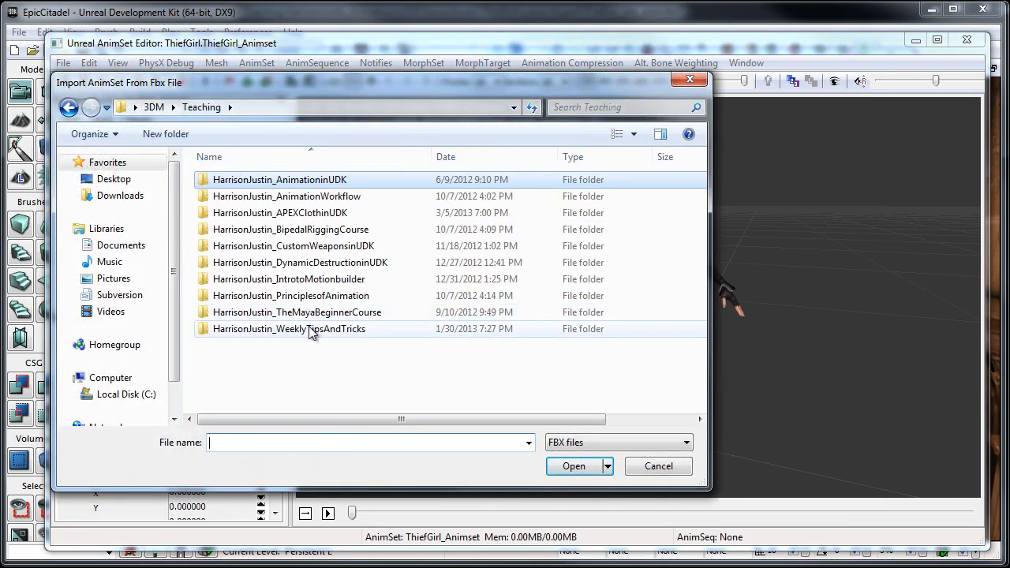
{"action": "double_click", "coordinate": [291, 328]}
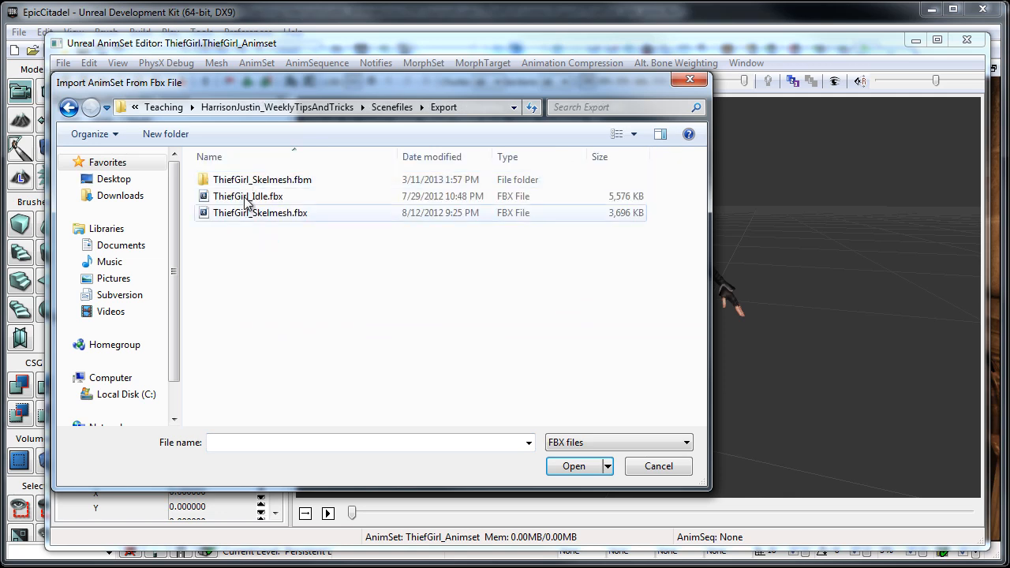
{"action": "left_click", "coordinate": [248, 196]}
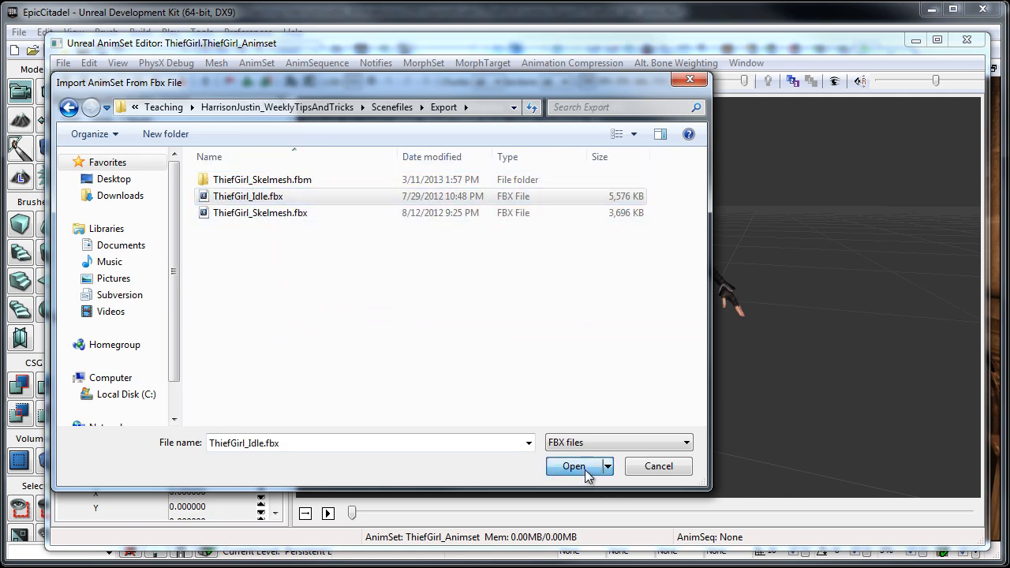
{"action": "left_click", "coordinate": [573, 466]}
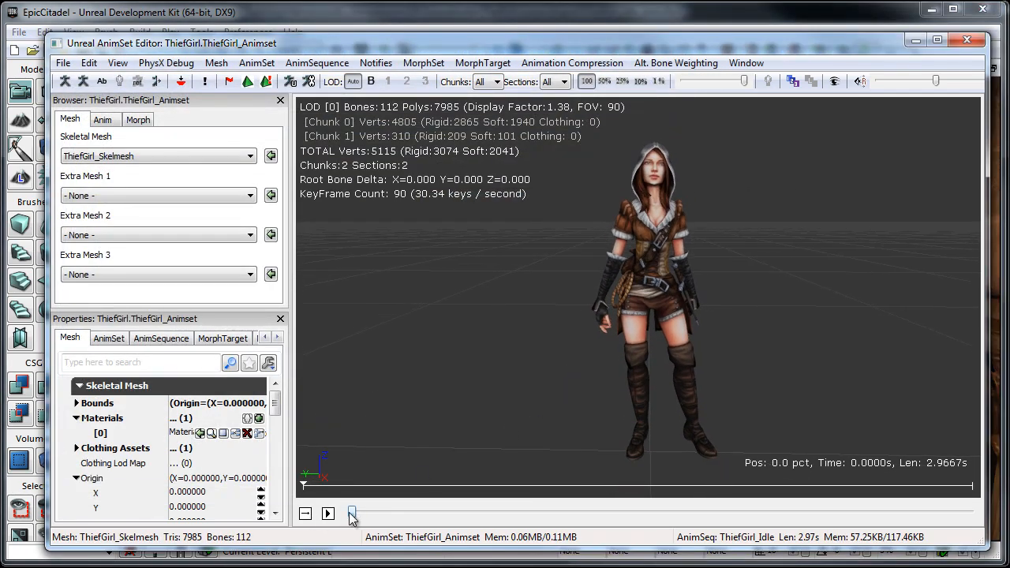
Step: Scrub the ThiefGirl_Idle timeline to check the legs and bring up the AnimSet properties showing Anim Rotation Only
{"action": "left_click", "coordinate": [328, 514]}
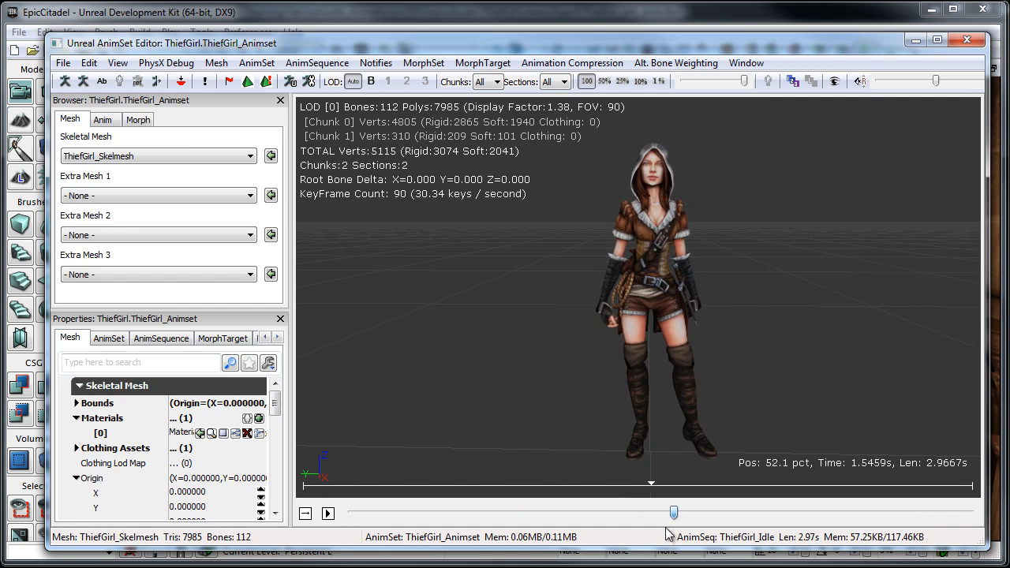
{"action": "left_click_drag", "start_coordinate": [672, 513], "coordinate": [931, 513]}
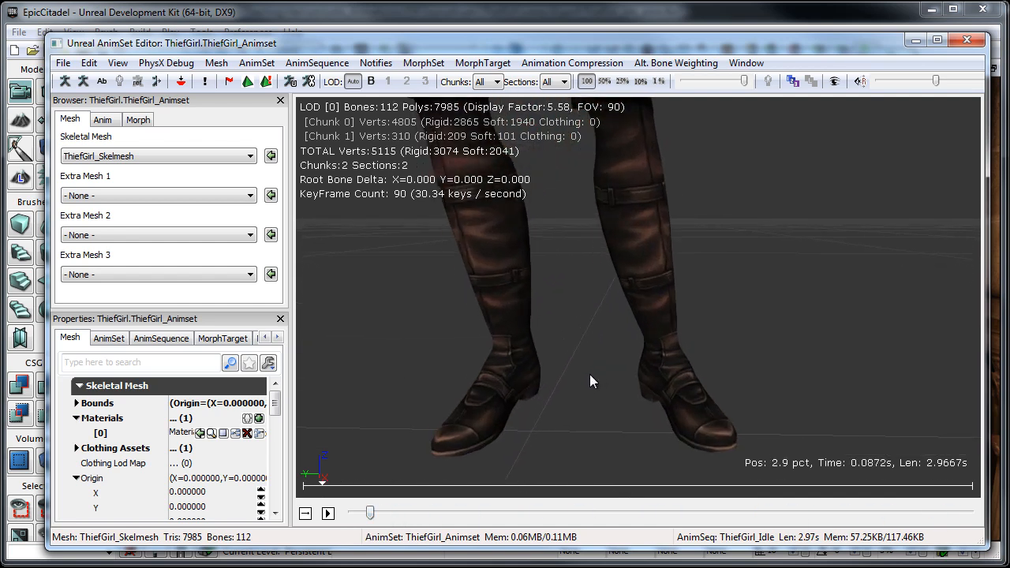
{"action": "left_click", "coordinate": [109, 338]}
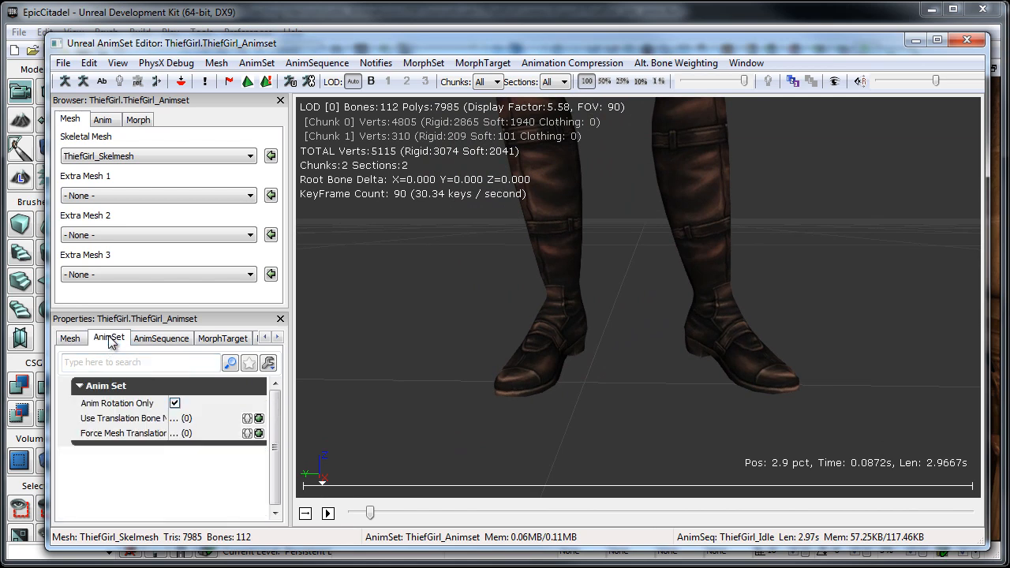
{"action": "mouse_move", "coordinate": [161, 417]}
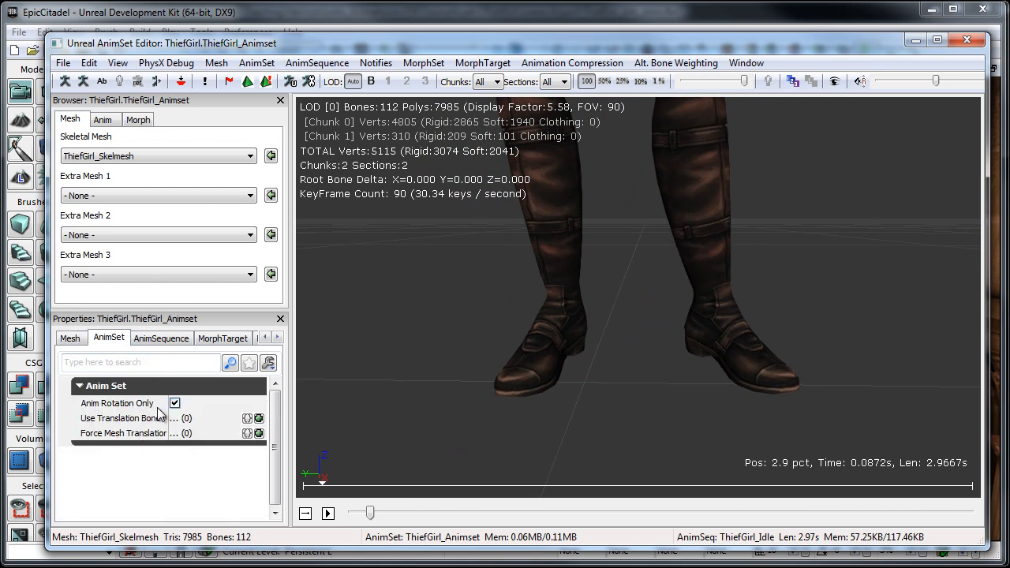
{"action": "scroll", "scroll_direction": "down", "scroll_amount": 3}
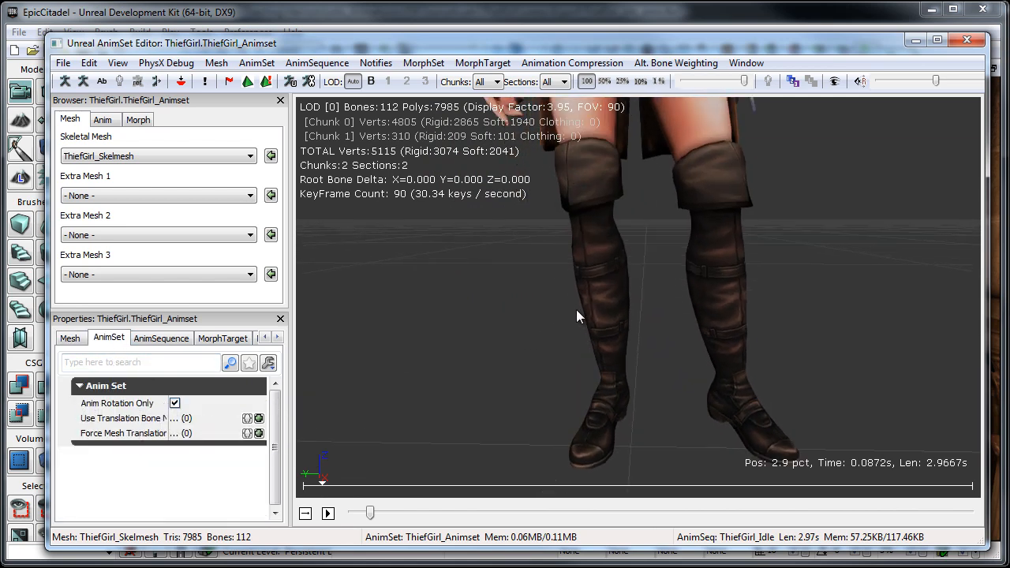
{"action": "mouse_move", "coordinate": [632, 357]}
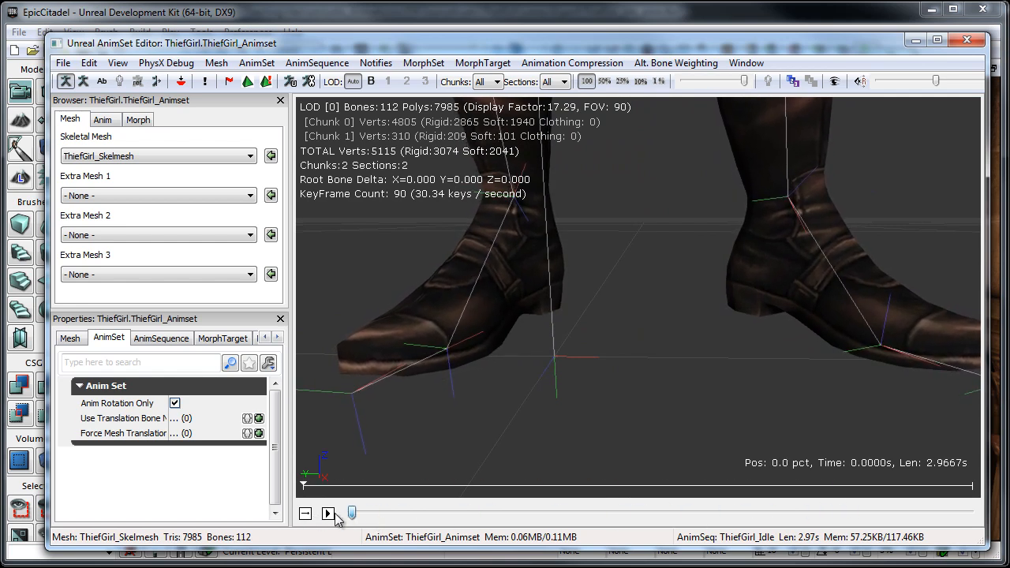
{"action": "left_click_drag", "start_coordinate": [350, 514], "coordinate": [628, 515]}
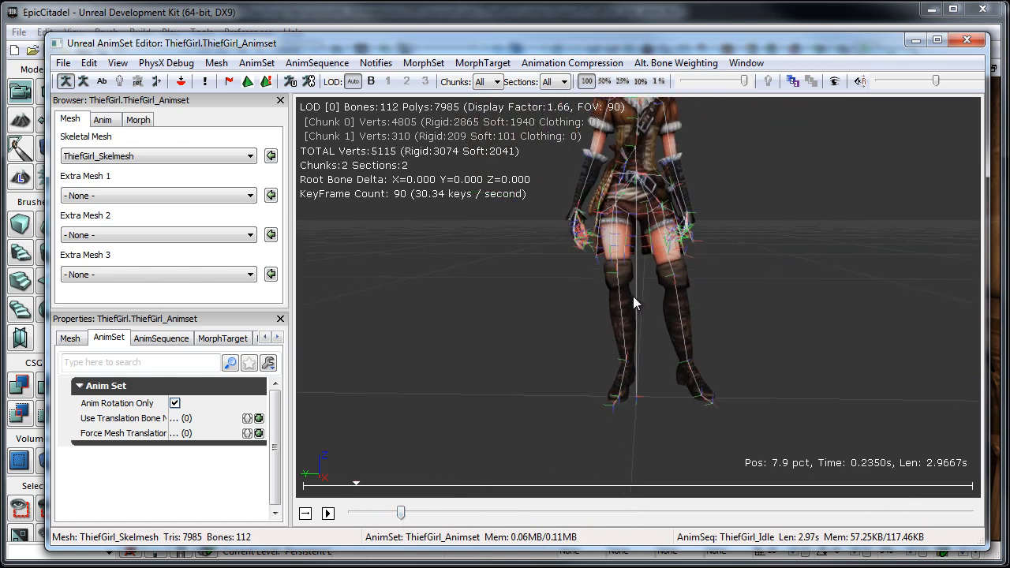
{"action": "scroll", "scroll_direction": "up", "scroll_amount": 3}
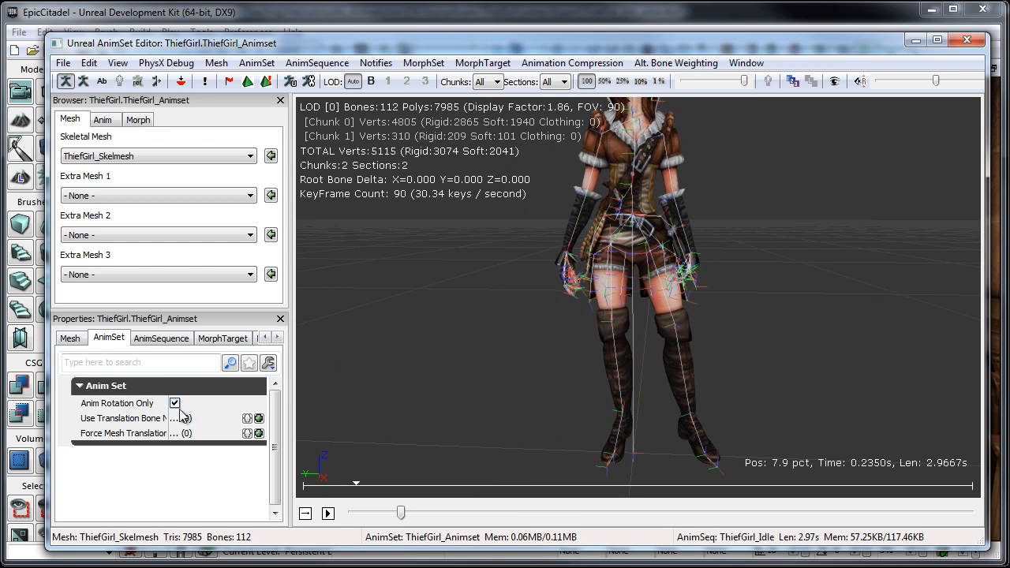
Step: Uncheck Anim Rotation Only on ThiefGirl_Animset and zoom out to see the whole character
{"action": "left_click", "coordinate": [174, 402]}
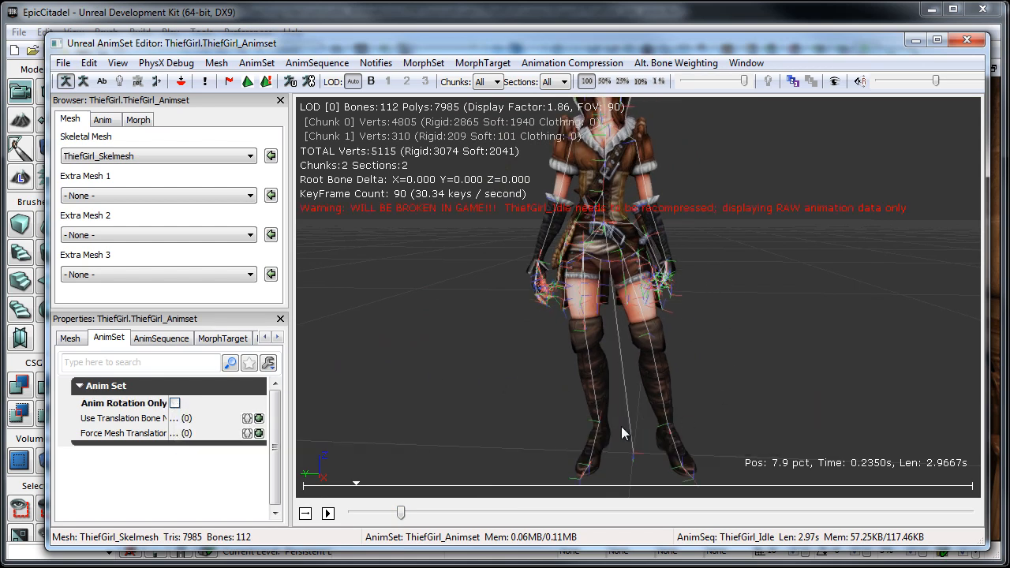
{"action": "mouse_move", "coordinate": [455, 379]}
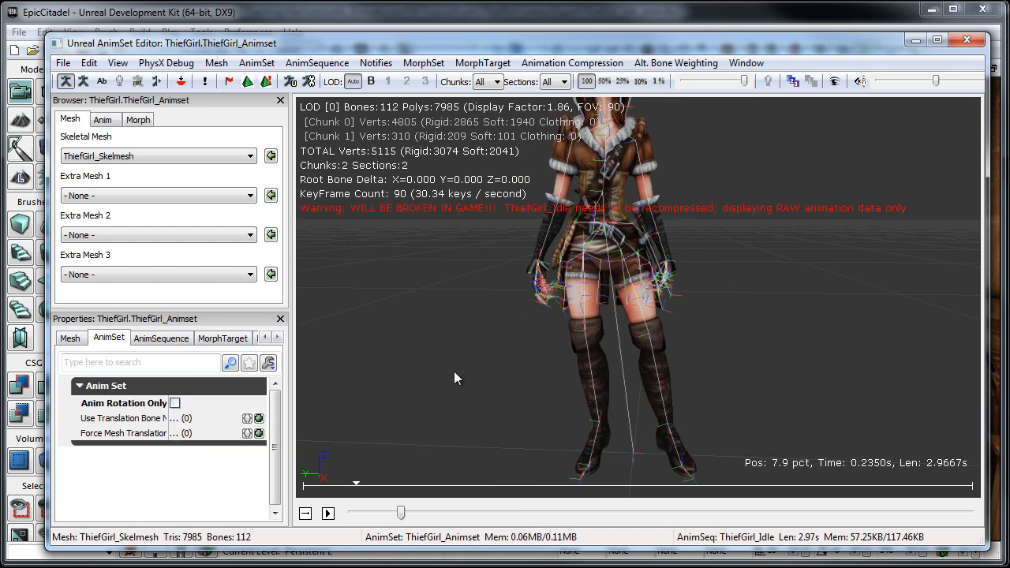
{"action": "left_click_drag", "start_coordinate": [455, 377], "coordinate": [425, 318]}
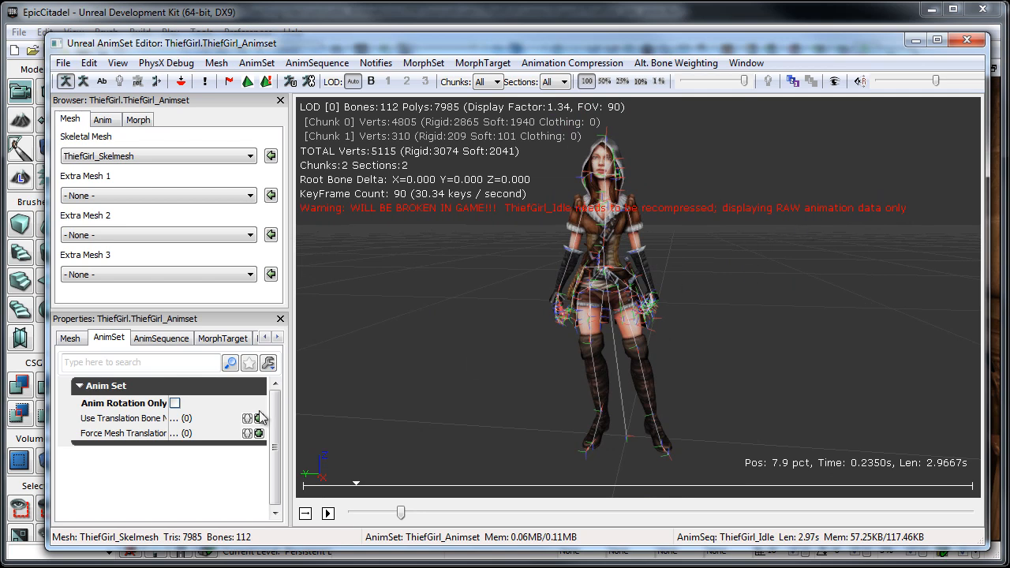
{"action": "mouse_move", "coordinate": [497, 213]}
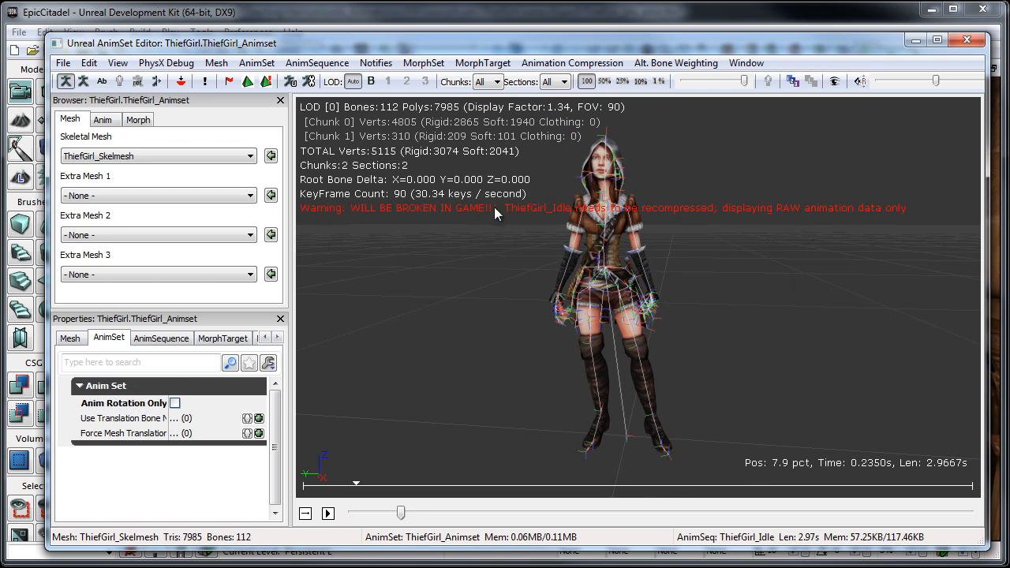
{"action": "mouse_move", "coordinate": [821, 208]}
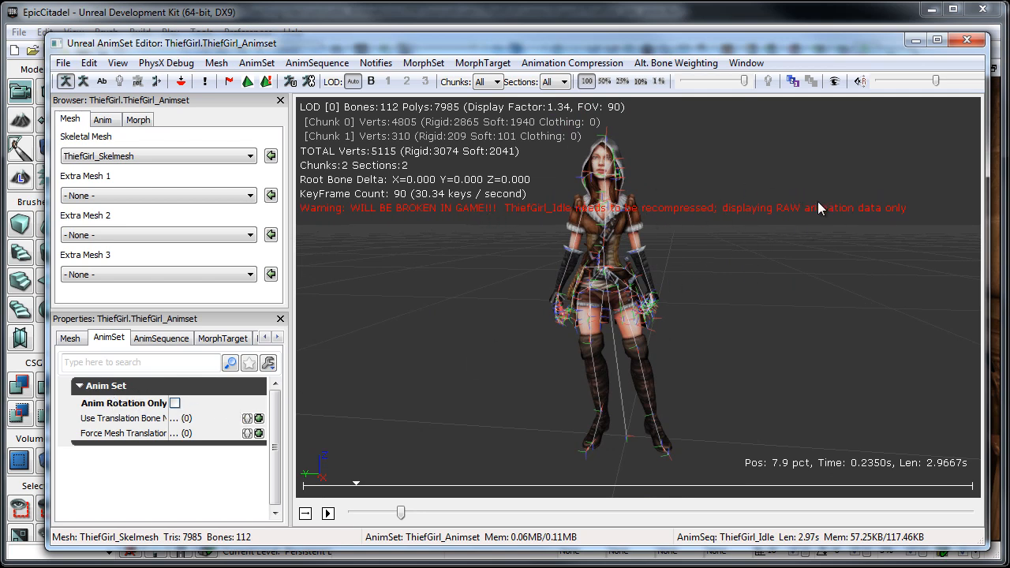
{"action": "mouse_move", "coordinate": [600, 139]}
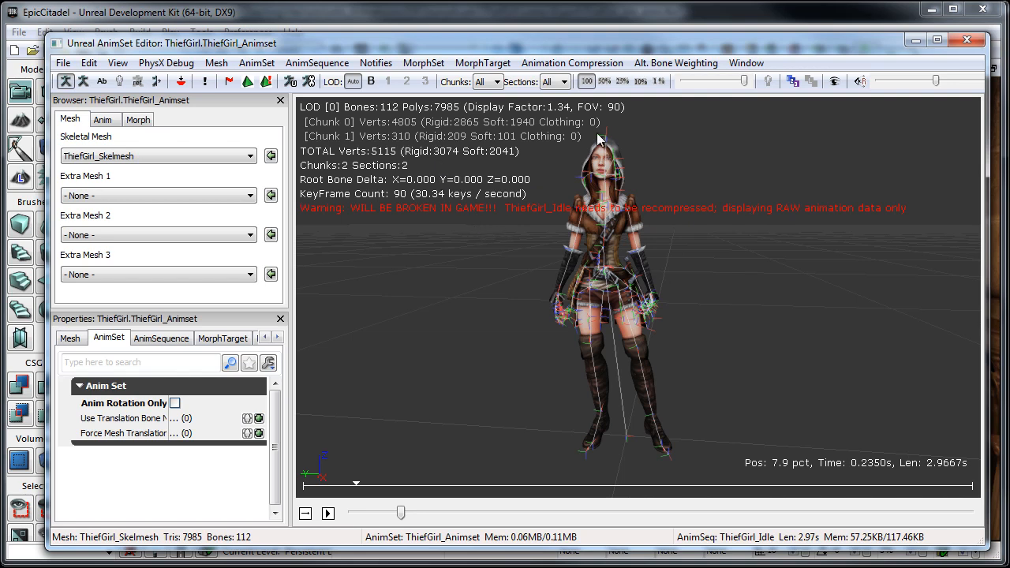
Step: Bring up the Animation Compression Settings window for ThiefGirl_Animset and move it aside
{"action": "left_click", "coordinate": [571, 63]}
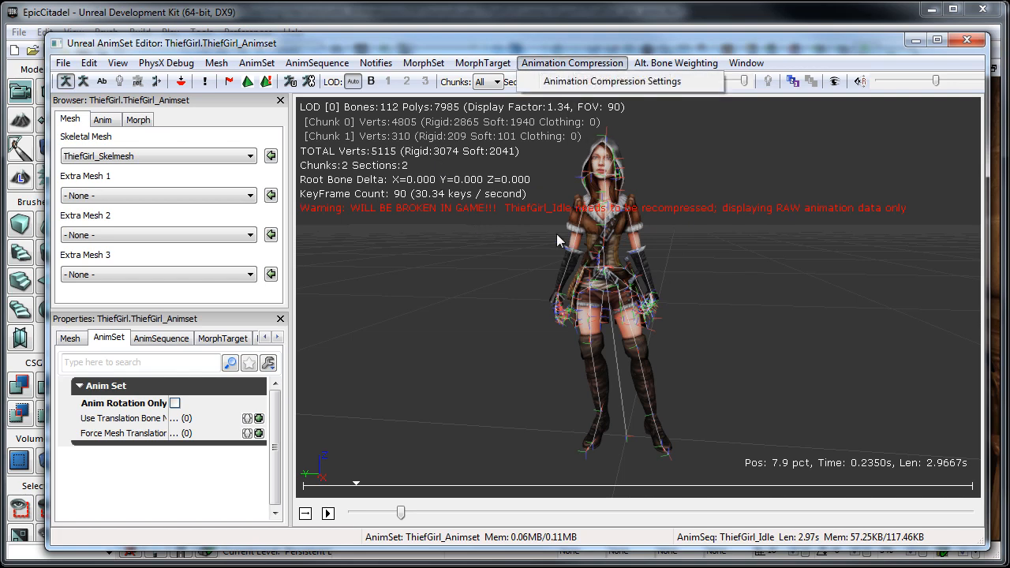
{"action": "left_click", "coordinate": [612, 82]}
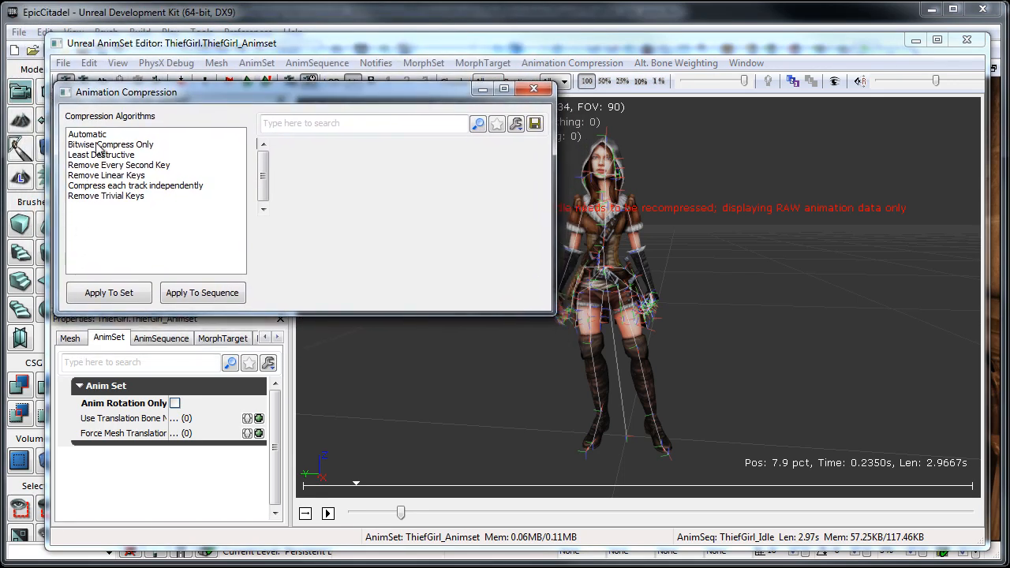
{"action": "left_click_drag", "start_coordinate": [126, 91], "coordinate": [153, 111]}
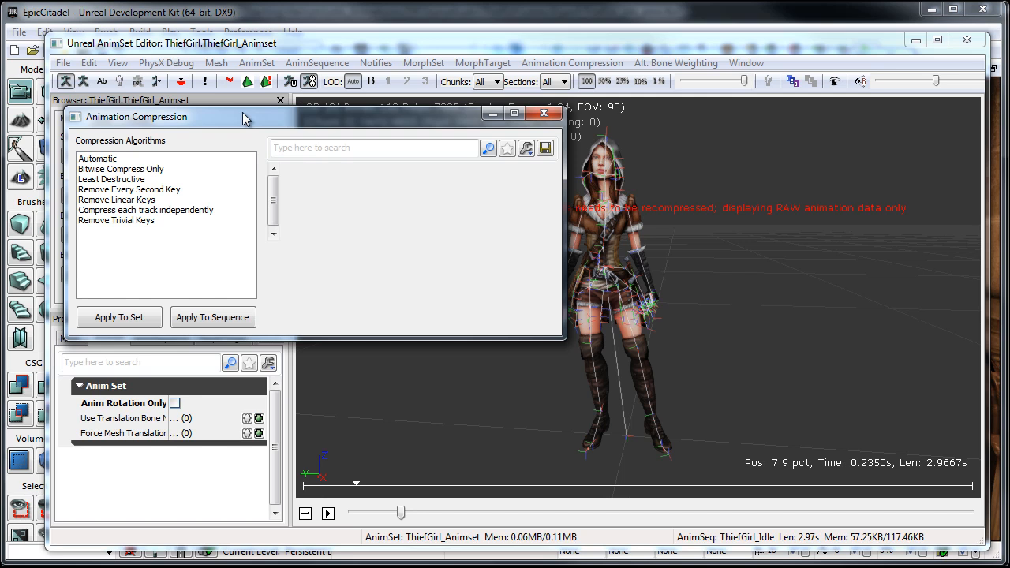
{"action": "mouse_move", "coordinate": [683, 272]}
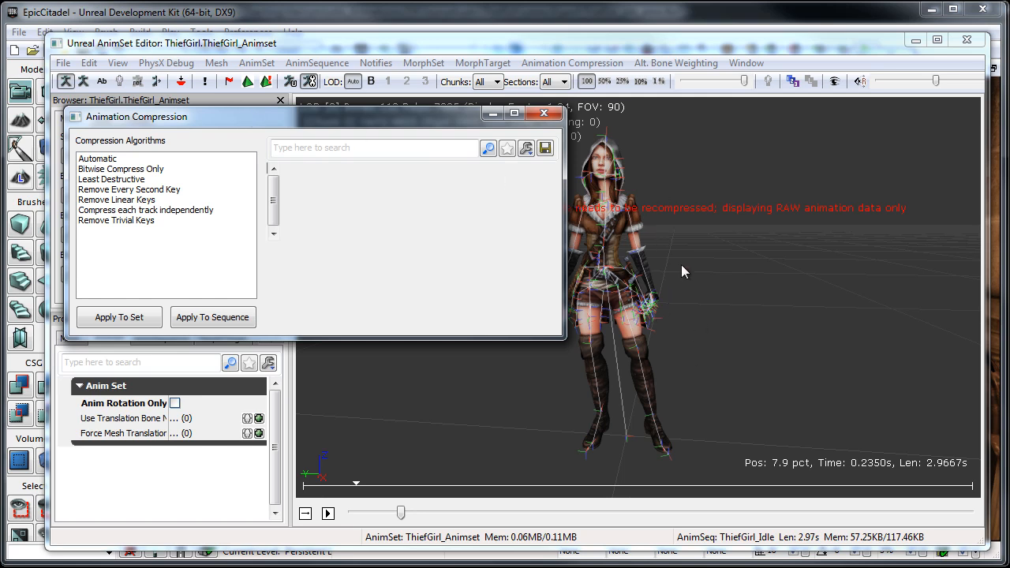
{"action": "mouse_move", "coordinate": [262, 134]}
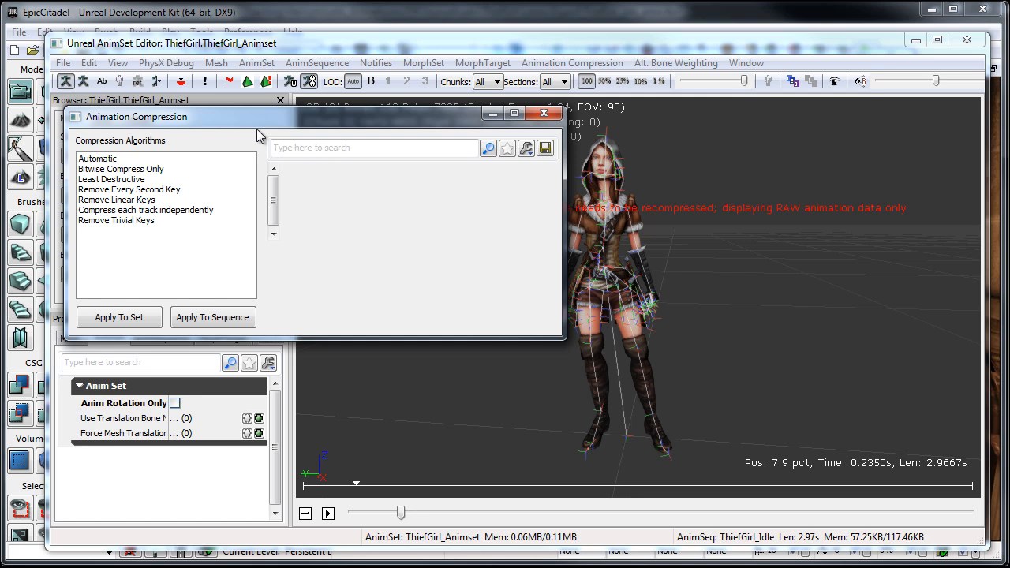
{"action": "left_click_drag", "start_coordinate": [260, 117], "coordinate": [272, 128]}
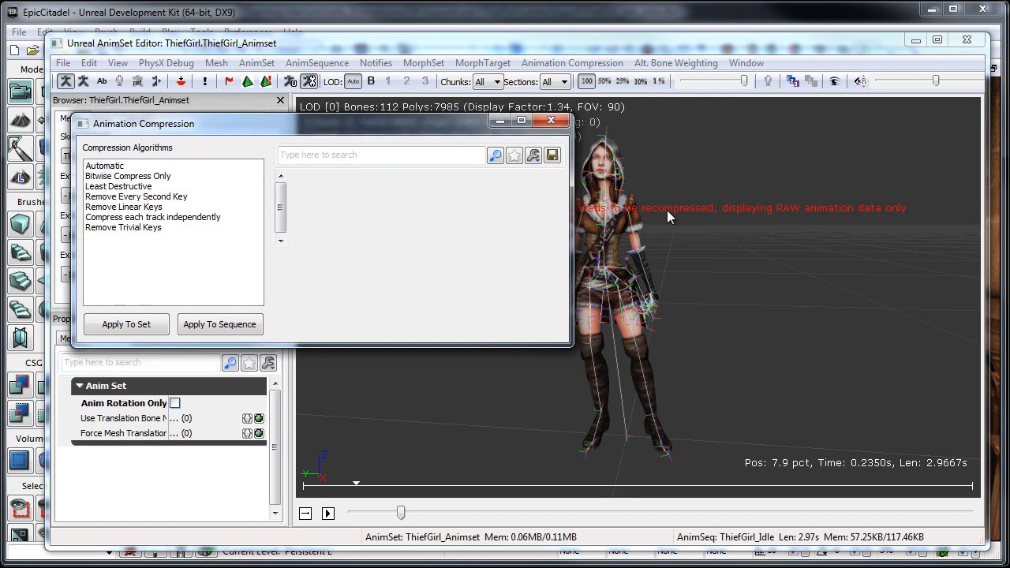
{"action": "mouse_move", "coordinate": [625, 222]}
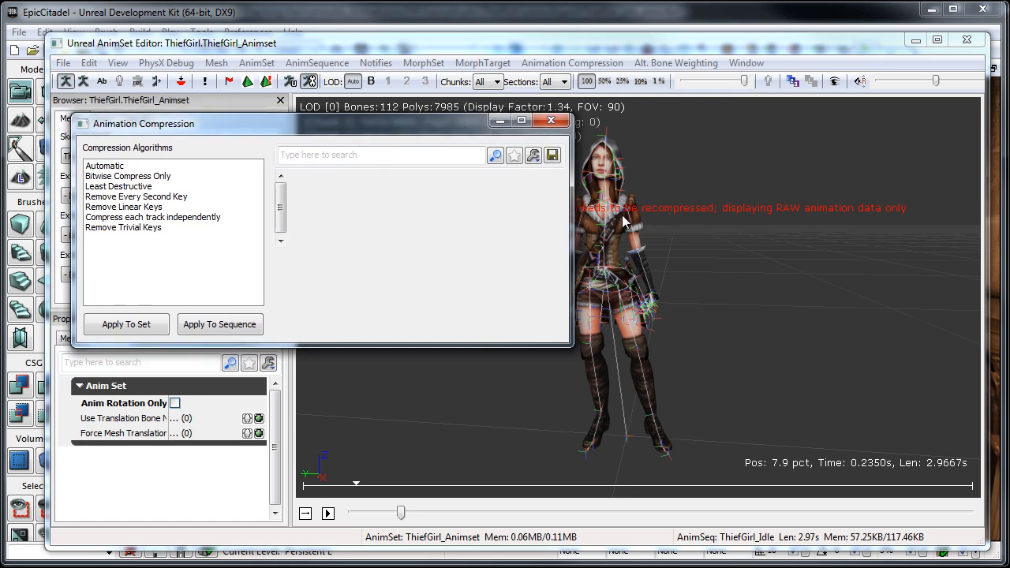
Step: Apply Remove Trivial Keys compression to ThiefGirl_Idle, shrinking it from 117.46KB to 87.81KB
{"action": "left_click", "coordinate": [104, 166]}
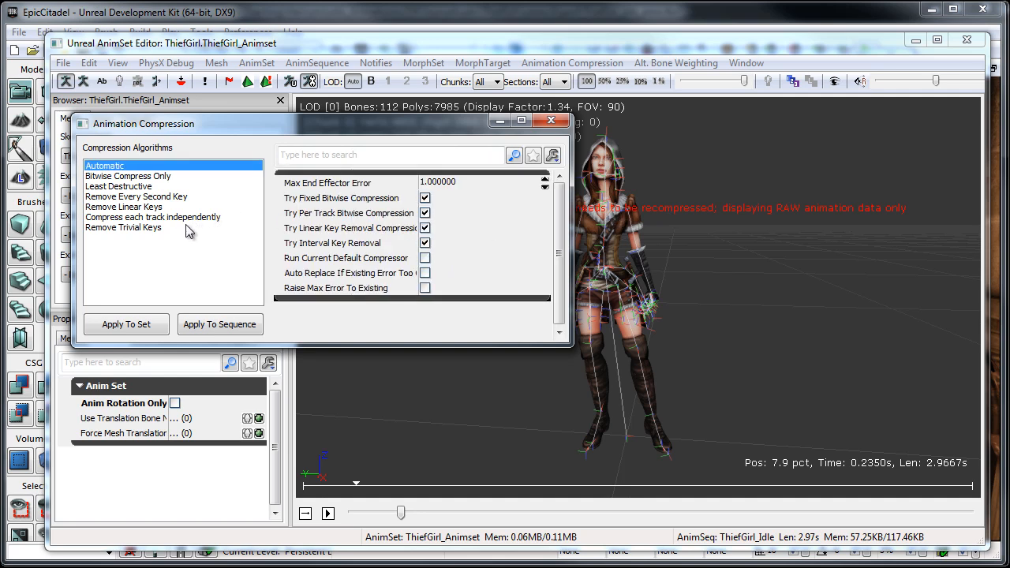
{"action": "left_click", "coordinate": [123, 227]}
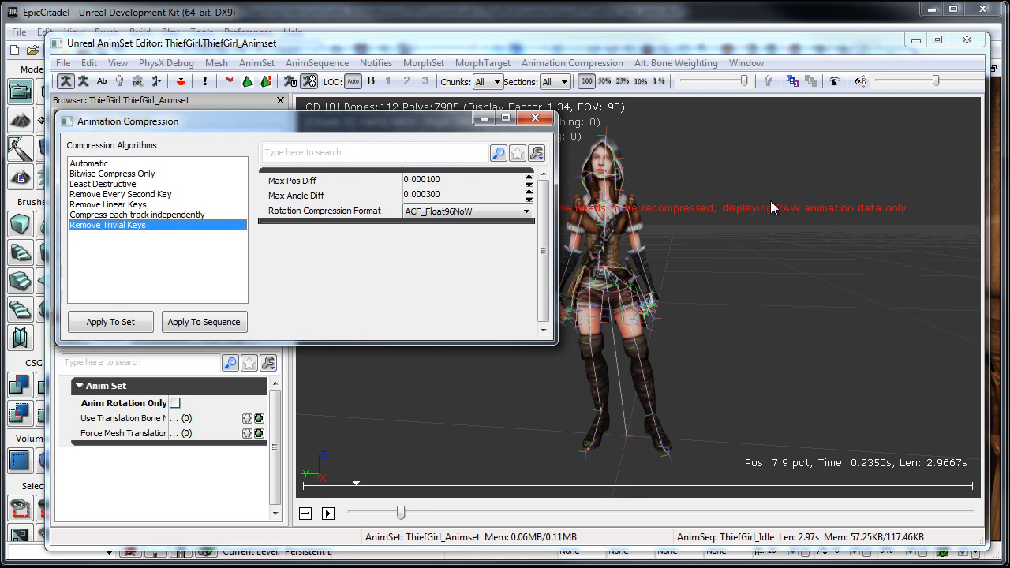
{"action": "mouse_move", "coordinate": [285, 237]}
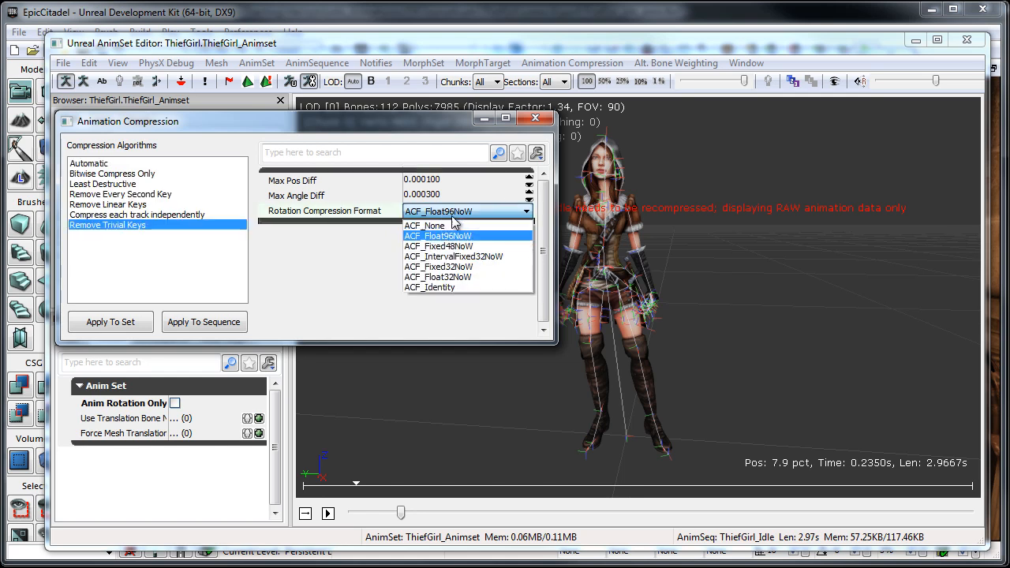
{"action": "mouse_move", "coordinate": [450, 225]}
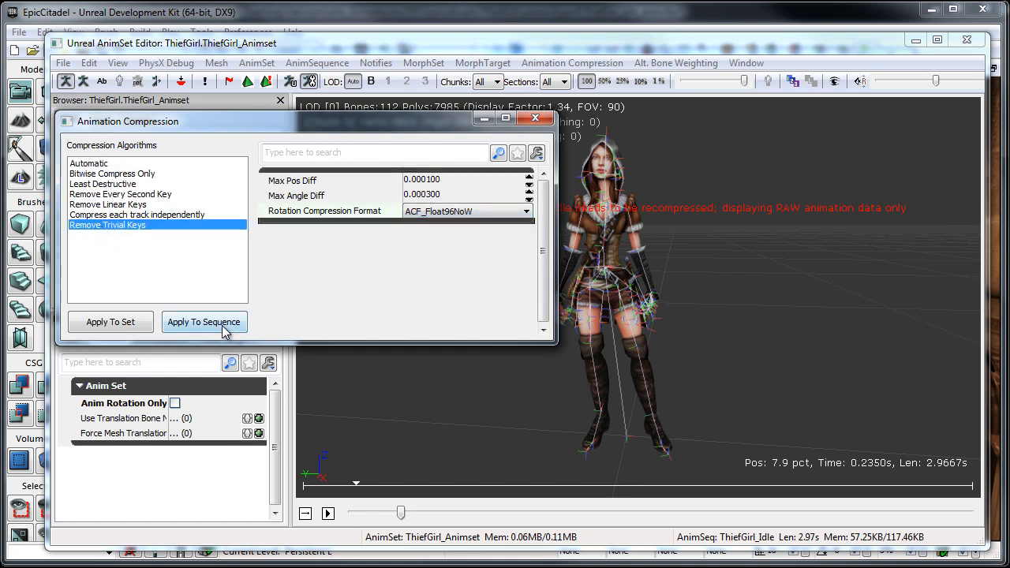
{"action": "left_click", "coordinate": [204, 322]}
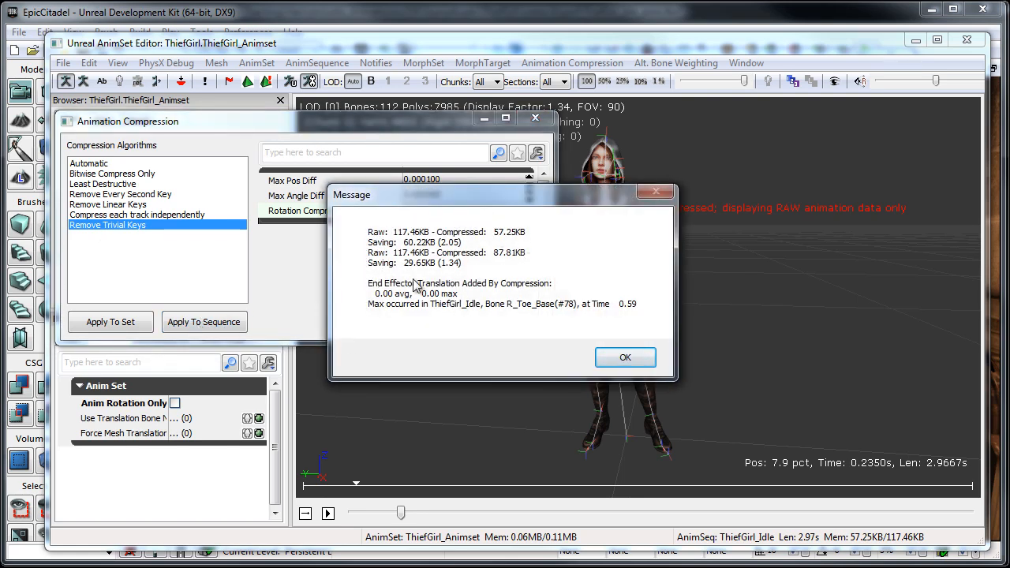
{"action": "mouse_move", "coordinate": [592, 371]}
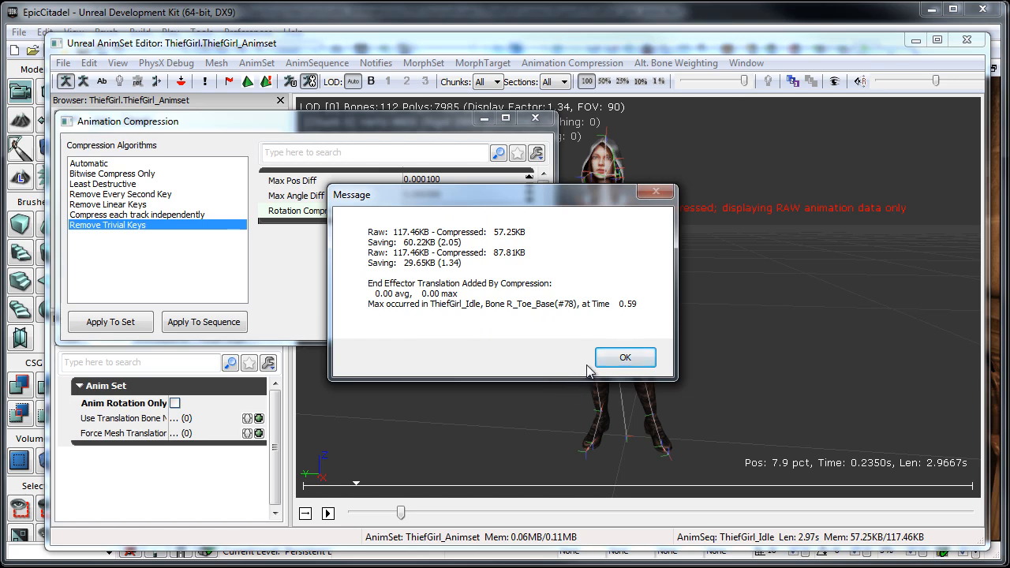
{"action": "left_click", "coordinate": [625, 356]}
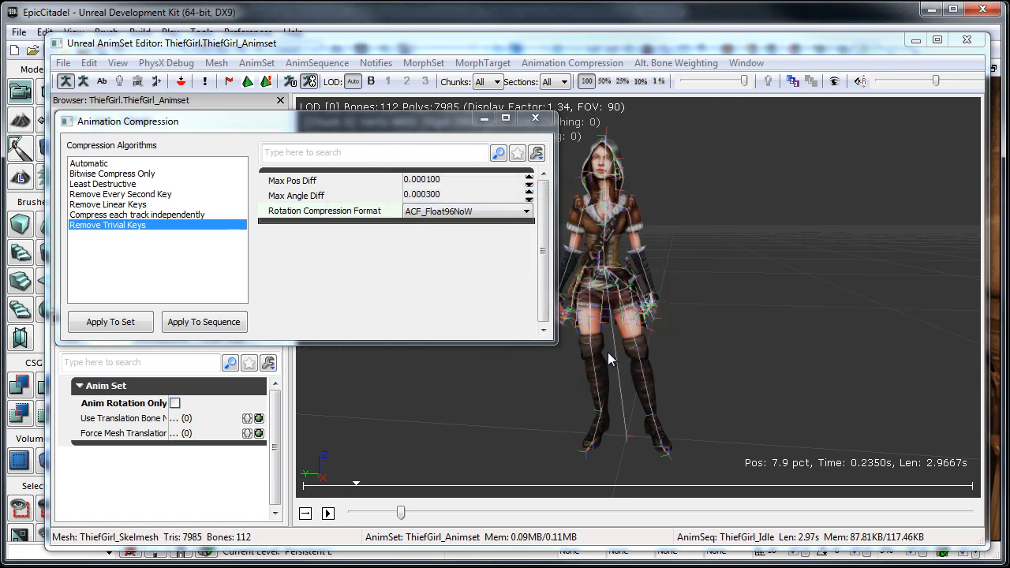
Step: Close the AnimSet Editor to return to the Epic Citadel level viewport
{"action": "left_click", "coordinate": [533, 117]}
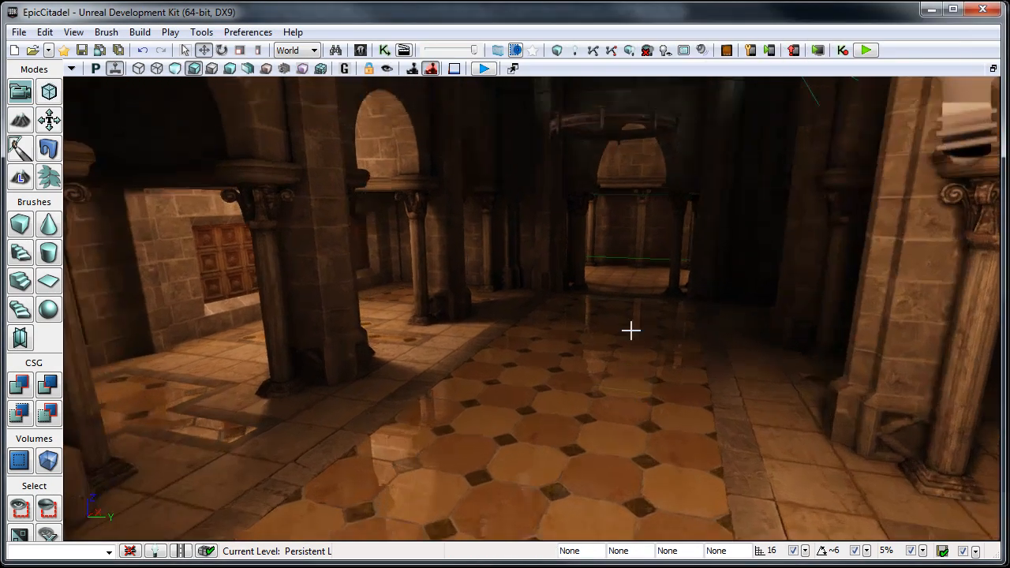
Step: Fly to the floor between the columns and add SkeletalMesh ThiefGirl_Skelmesh there
{"action": "left_click_drag", "start_coordinate": [631, 332], "coordinate": [738, 319]}
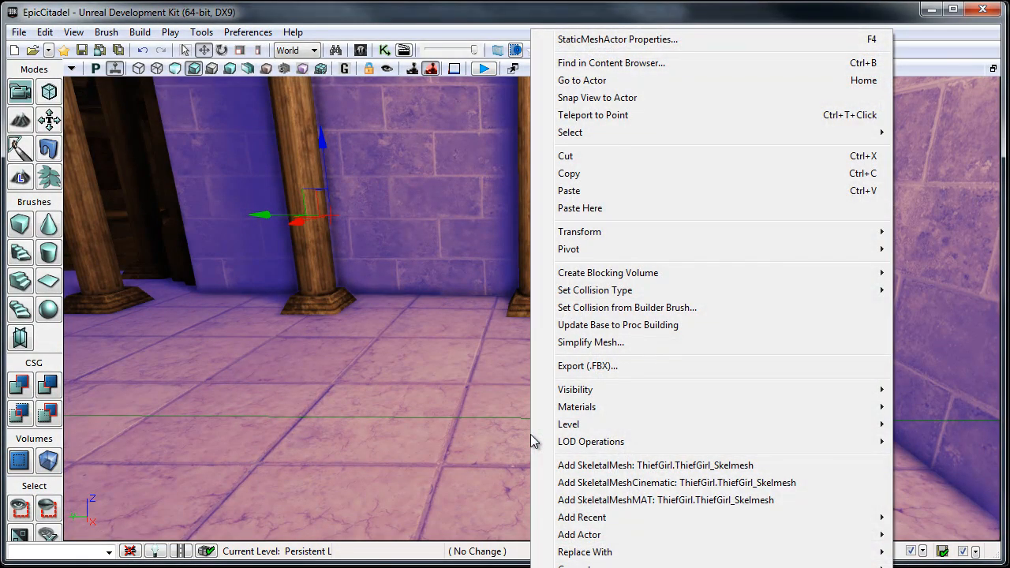
{"action": "mouse_move", "coordinate": [657, 464]}
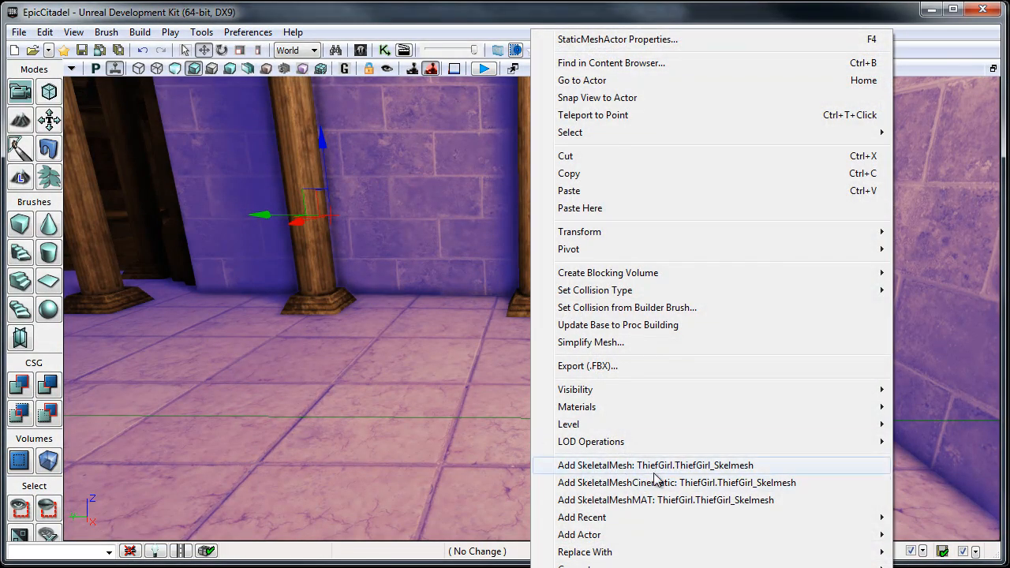
{"action": "left_click", "coordinate": [656, 464]}
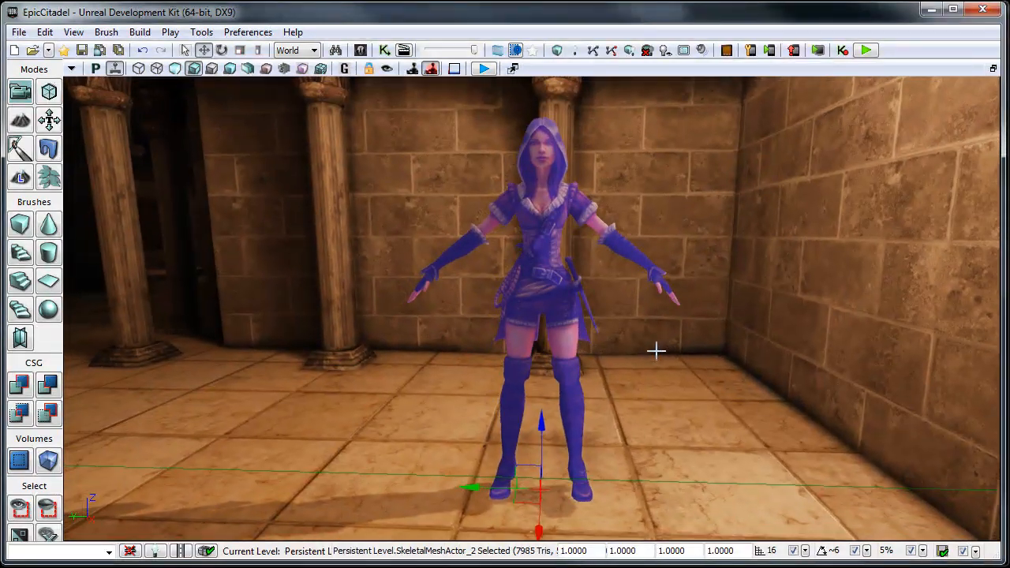
{"action": "mouse_move", "coordinate": [606, 164]}
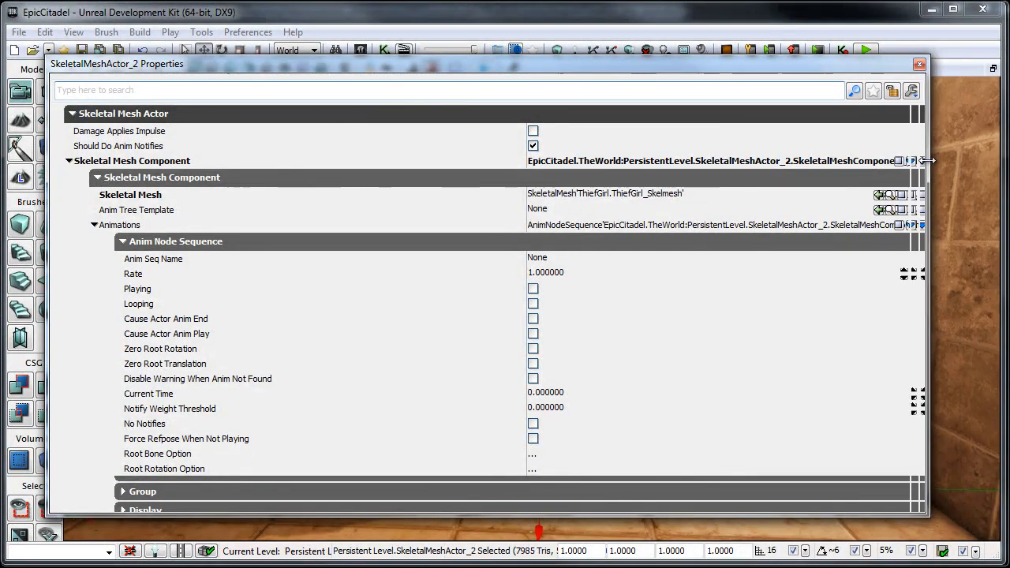
Step: Reposition SkeletalMeshActor_2's Properties window and filter its settings with 'anim'
{"action": "left_click_drag", "start_coordinate": [117, 63], "coordinate": [300, 51]}
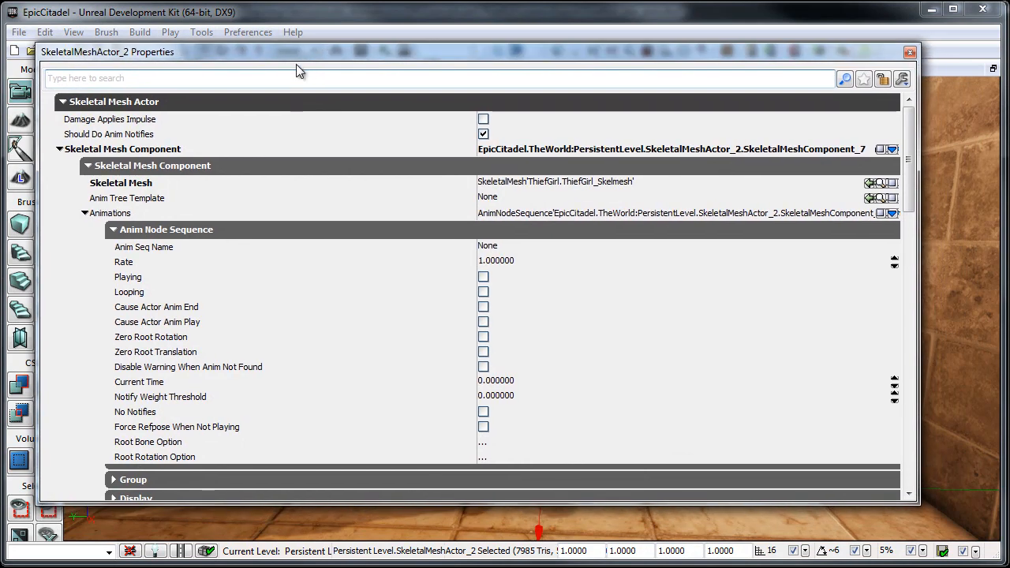
{"action": "mouse_move", "coordinate": [393, 196]}
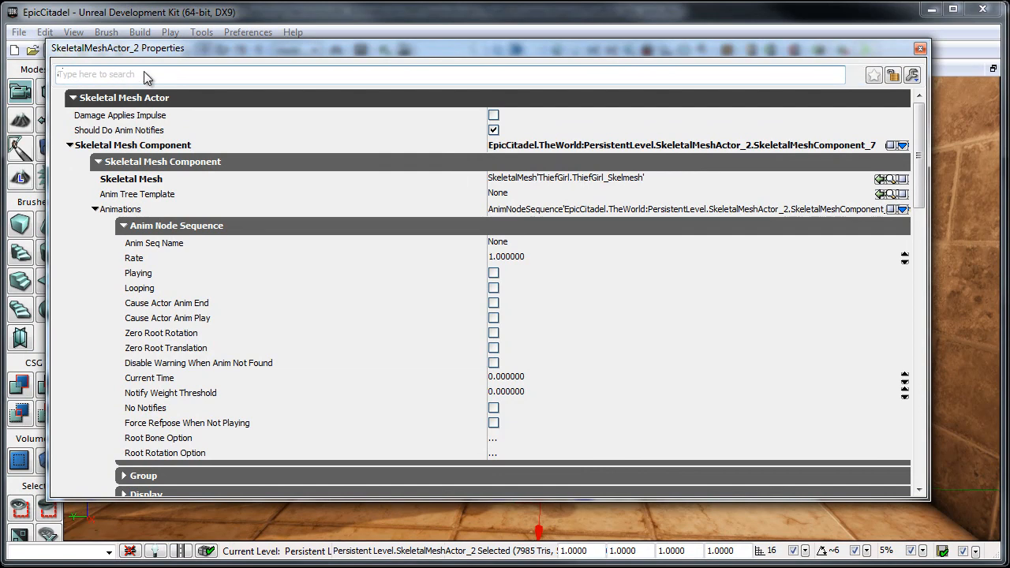
{"action": "type", "text": "anim"}
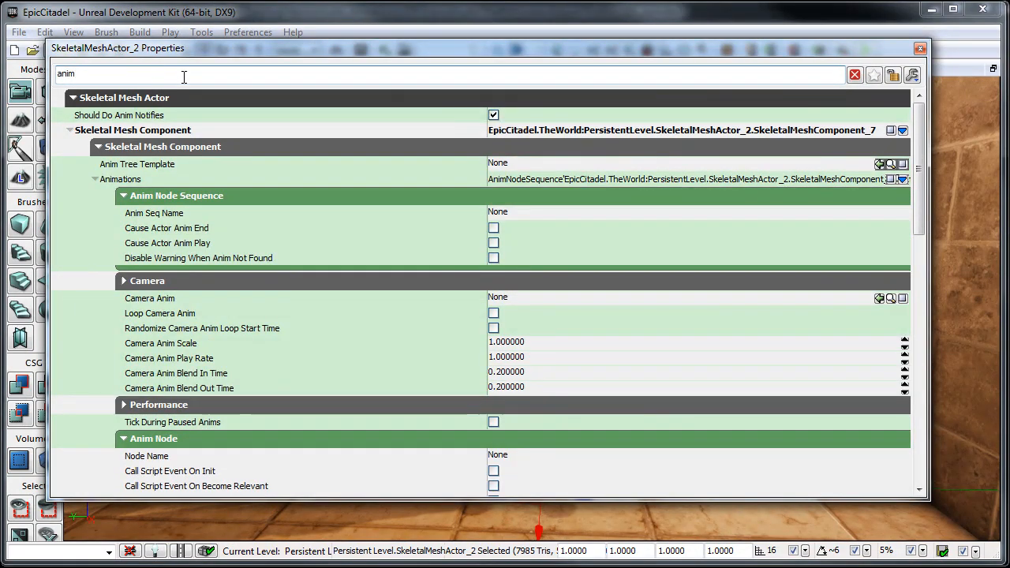
{"action": "mouse_move", "coordinate": [290, 102]}
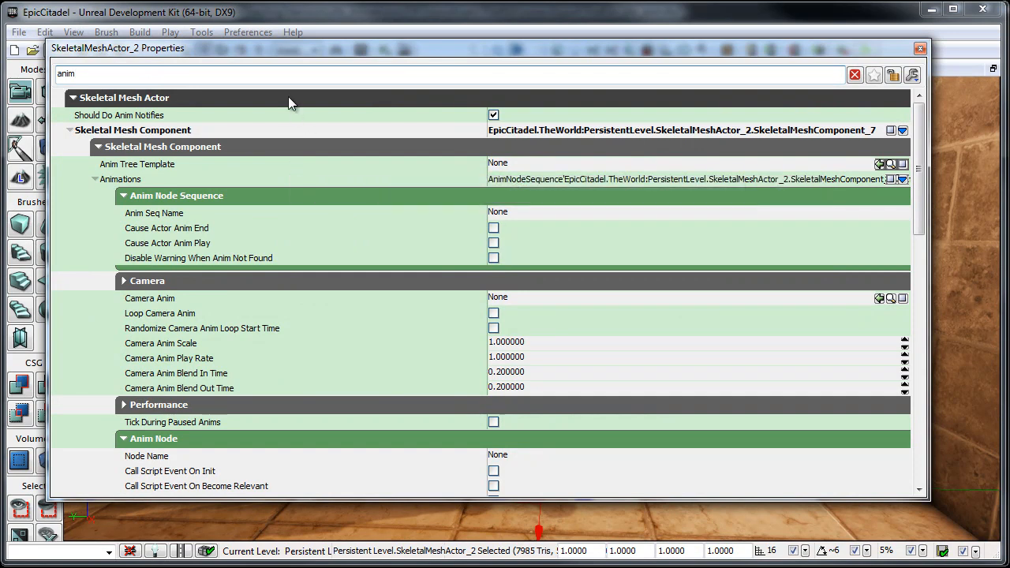
{"action": "scroll", "scroll_direction": "down", "scroll_amount": 3}
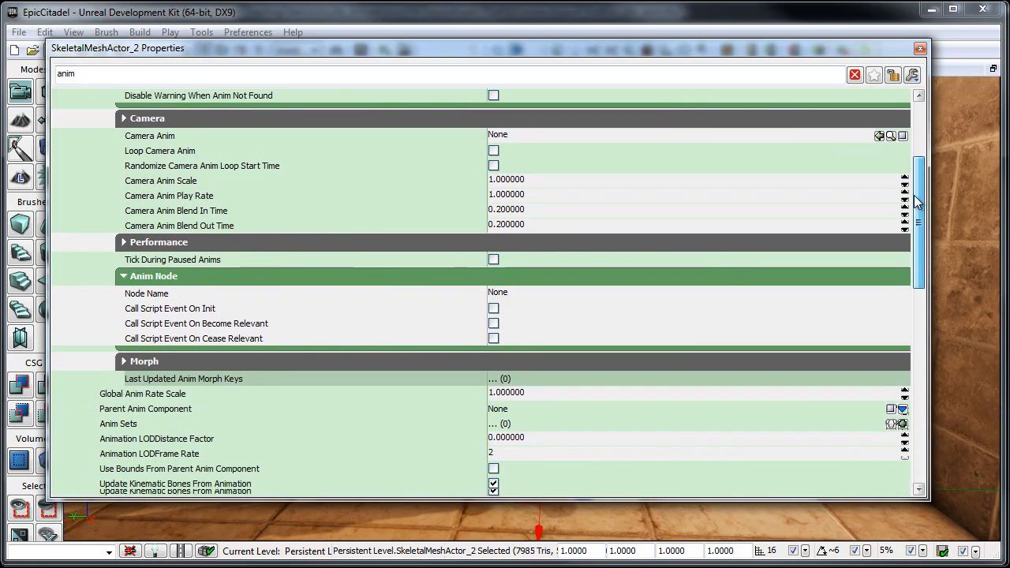
{"action": "scroll", "scroll_direction": "up", "scroll_amount": 3}
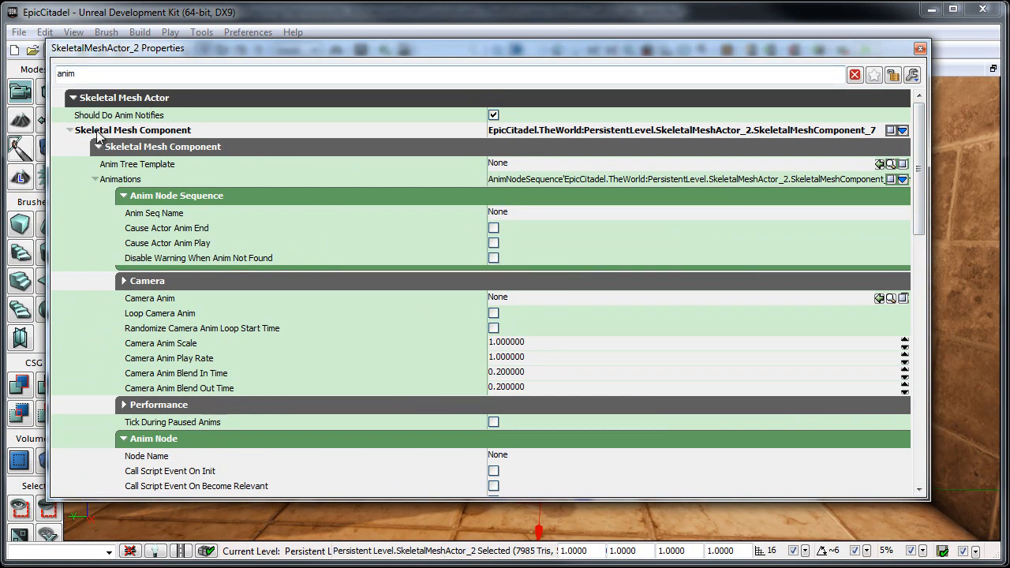
{"action": "mouse_move", "coordinate": [154, 213]}
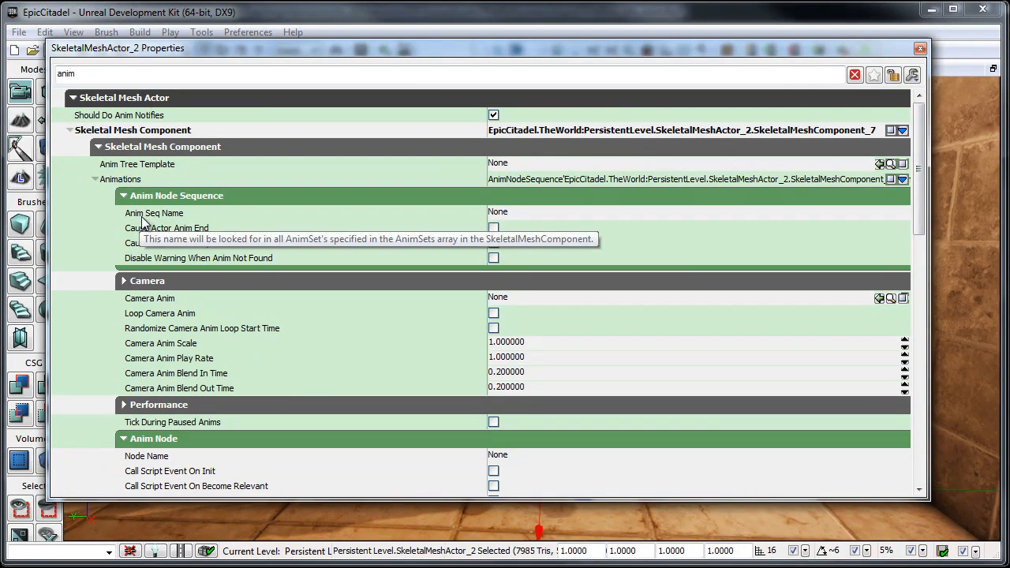
{"action": "mouse_move", "coordinate": [229, 218]}
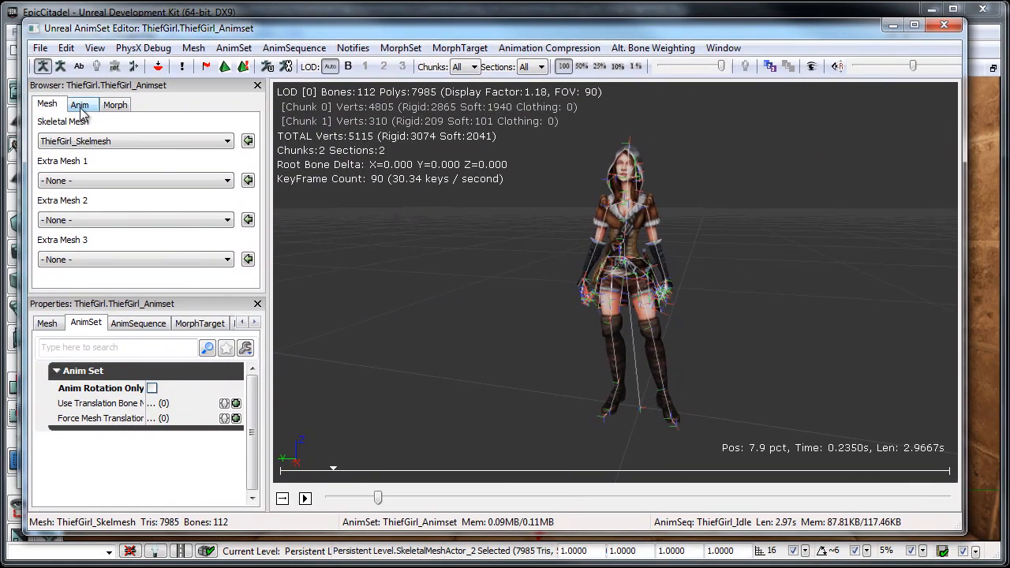
Step: Look up the sequence name in the AnimSet Editor and enter ThiefGirl_Idle as Anim Seq Name
{"action": "left_click", "coordinate": [78, 104]}
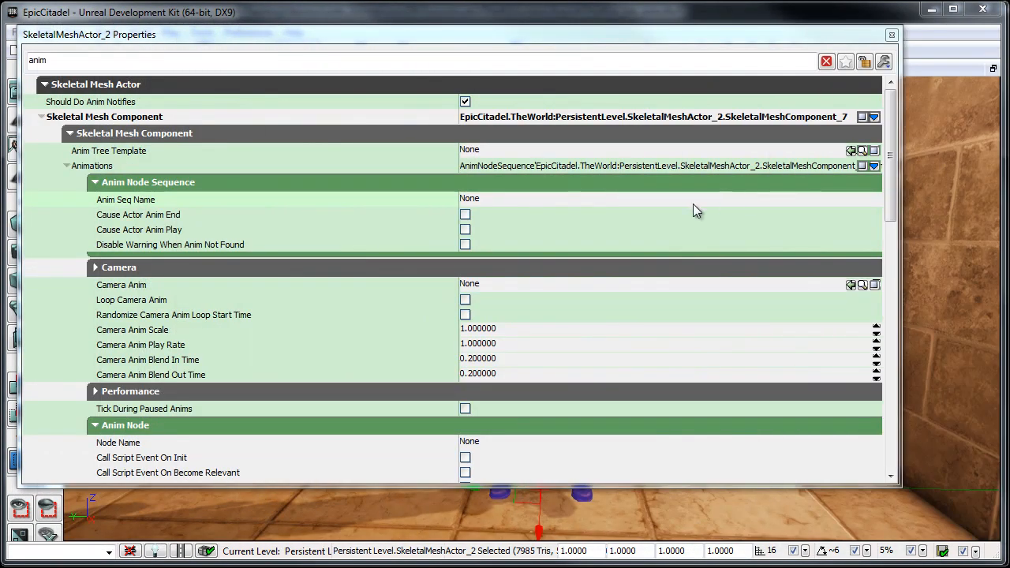
{"action": "type", "text": "ThiefGirl_Idle"}
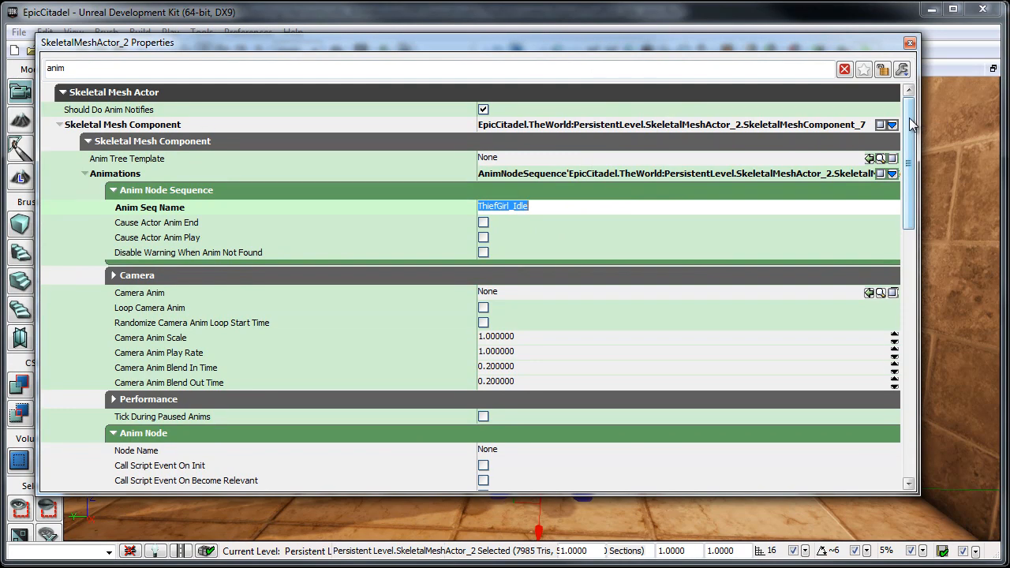
Step: Add an Anim Sets entry on the actor and delete the extra empty one
{"action": "scroll", "scroll_direction": "down", "scroll_amount": 3}
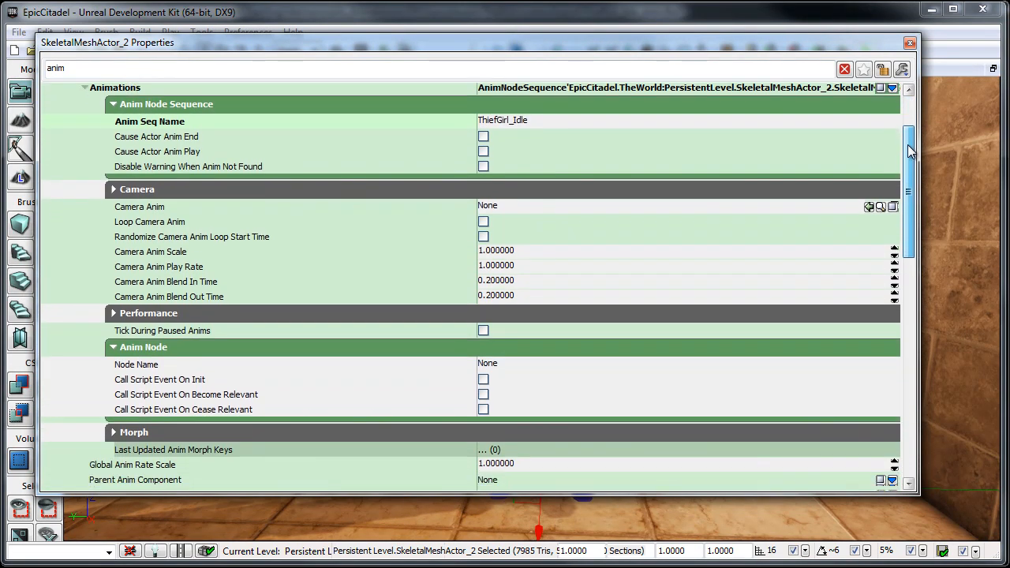
{"action": "scroll", "scroll_direction": "down", "scroll_amount": 3}
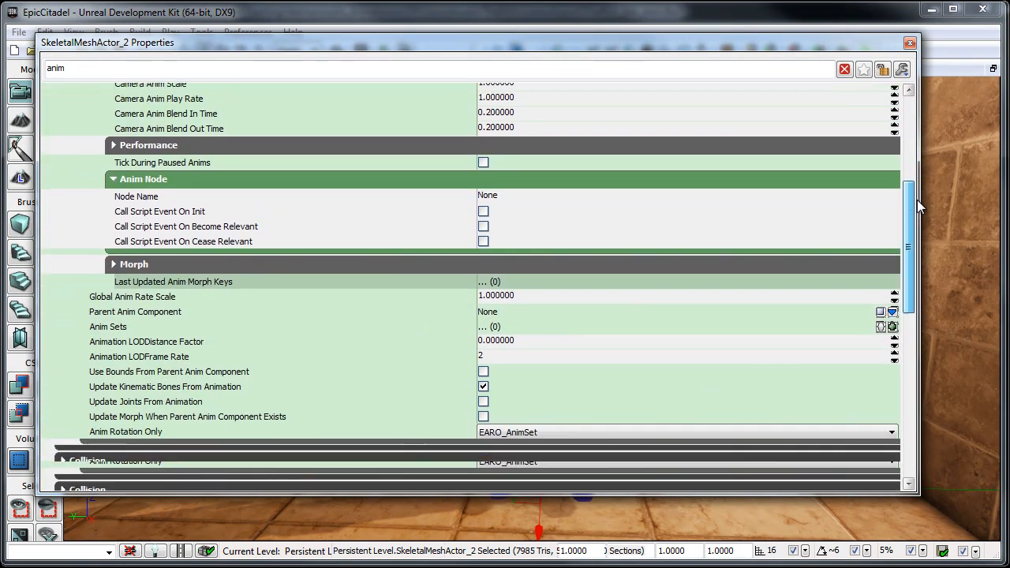
{"action": "scroll", "scroll_direction": "down", "scroll_amount": 3}
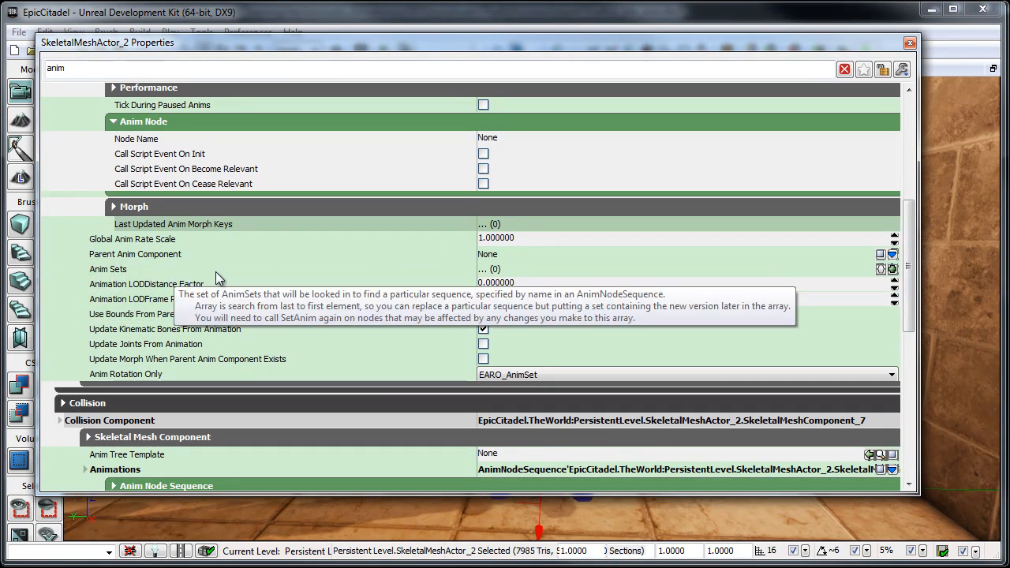
{"action": "mouse_move", "coordinate": [486, 259]}
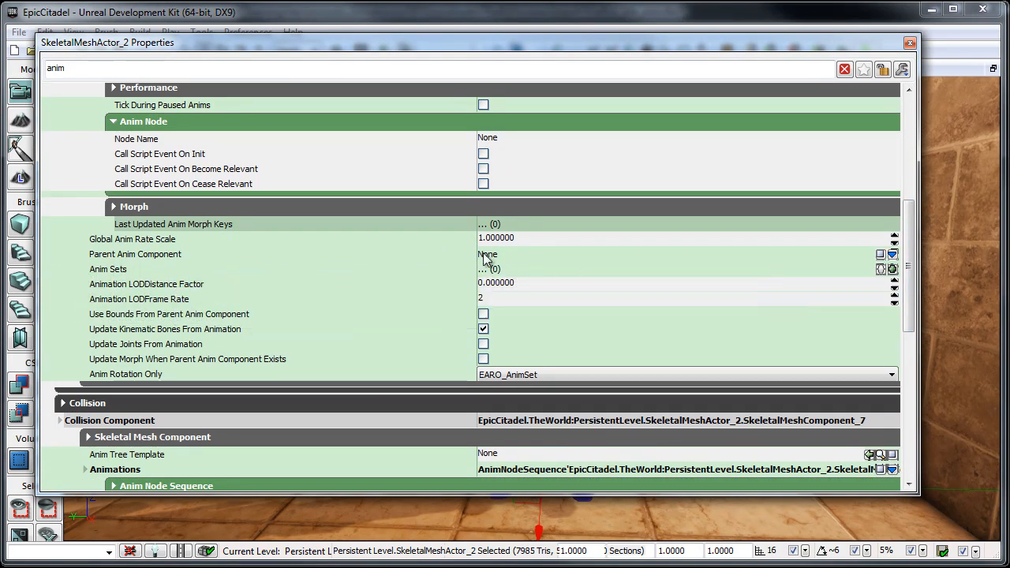
{"action": "left_click", "coordinate": [85, 268]}
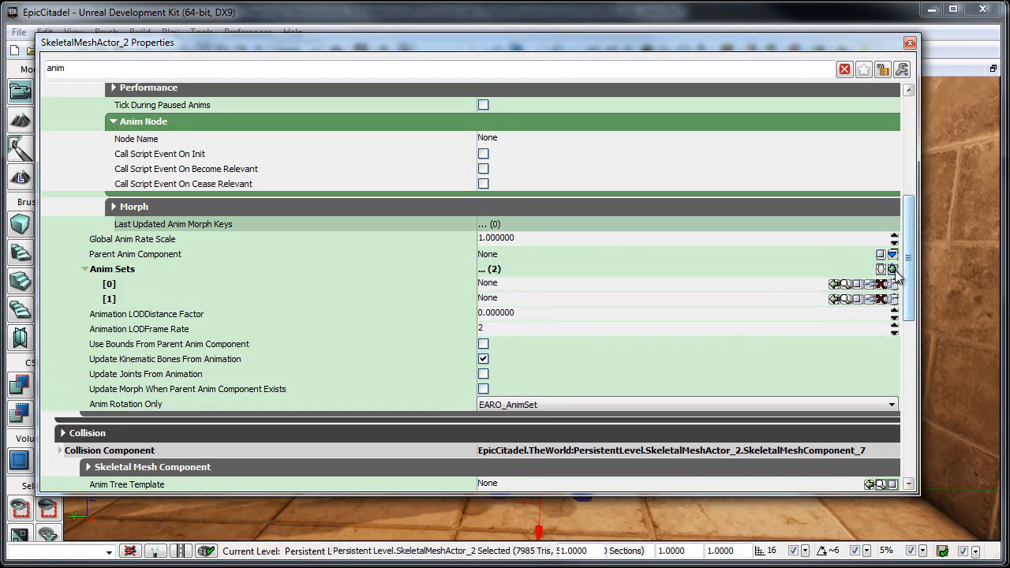
{"action": "mouse_move", "coordinate": [481, 295]}
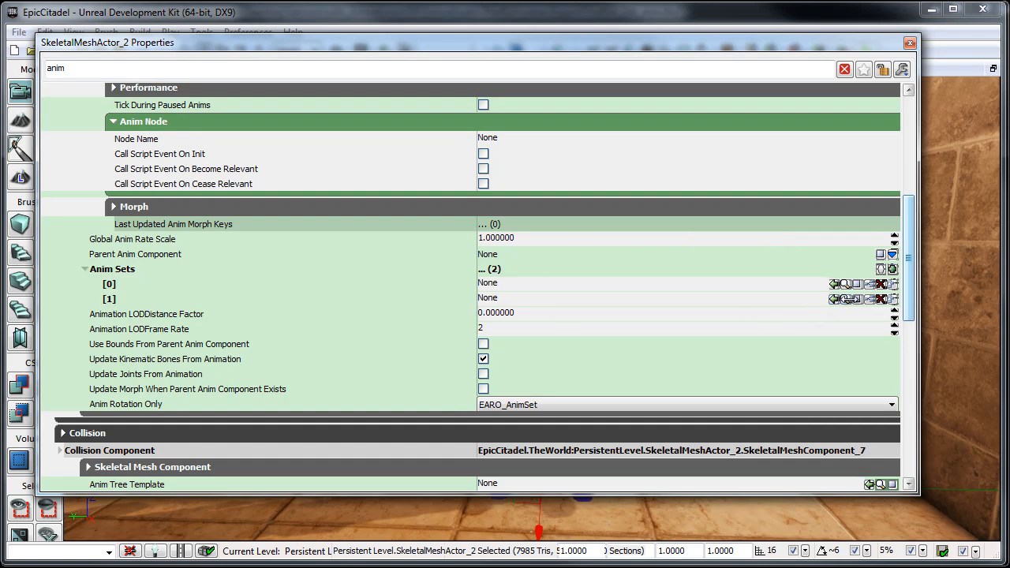
{"action": "left_click", "coordinate": [881, 299]}
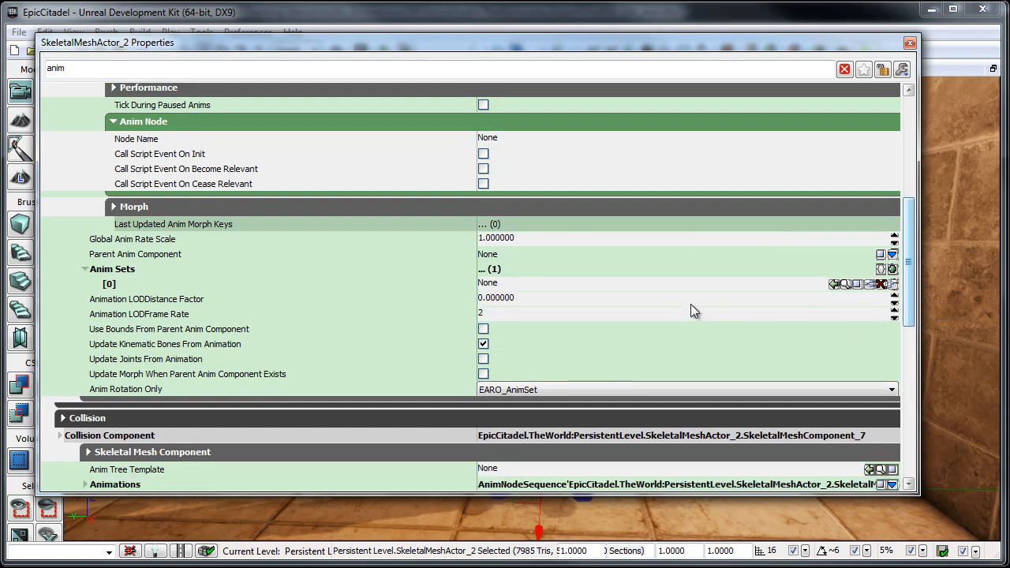
{"action": "mouse_move", "coordinate": [582, 267]}
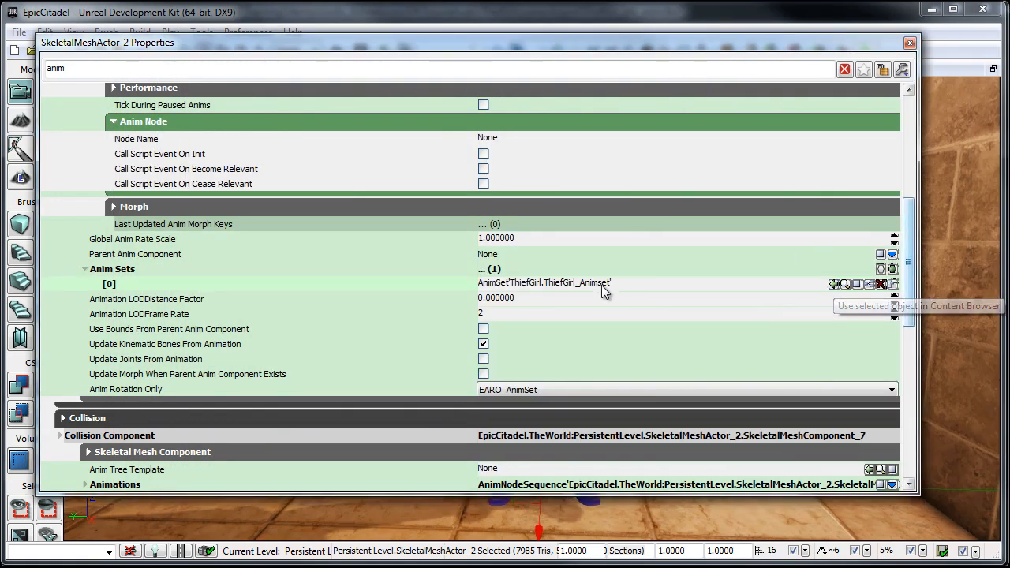
Step: Assign ThiefGirl_Animset as the actor's single anim set entry
{"action": "scroll", "scroll_direction": "up", "scroll_amount": 3}
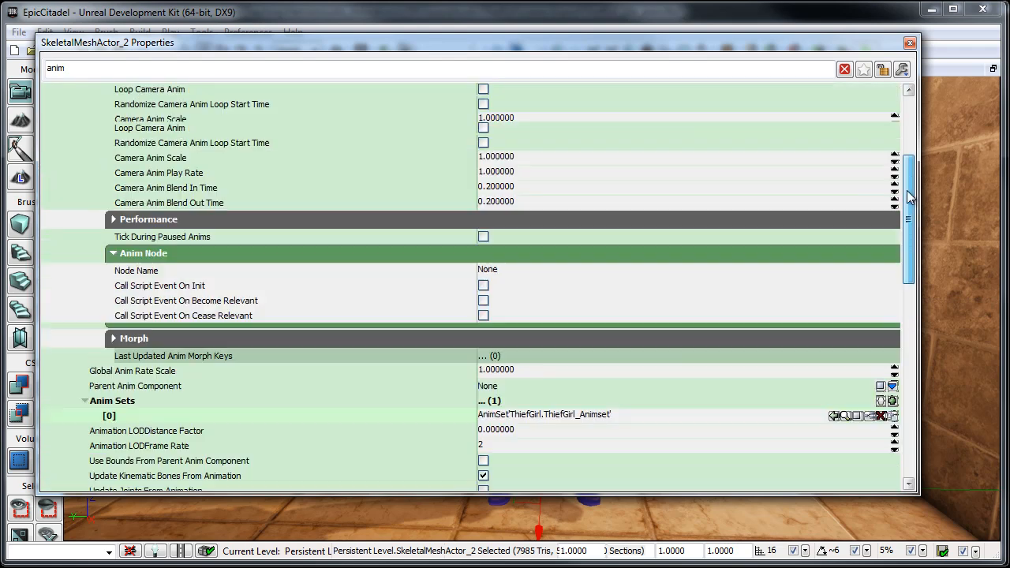
{"action": "scroll", "scroll_direction": "up", "scroll_amount": 3}
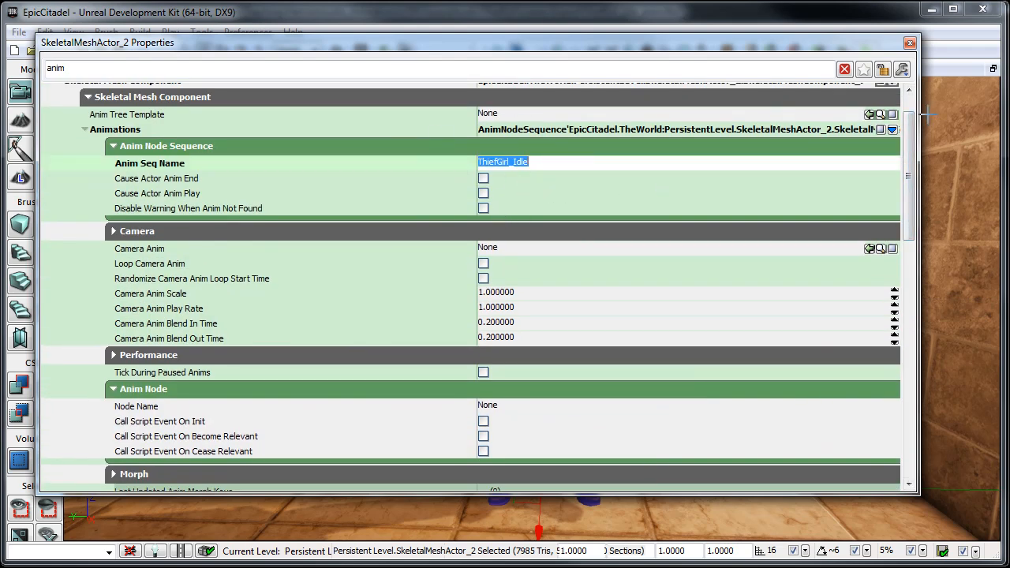
{"action": "scroll", "scroll_direction": "down", "scroll_amount": 3}
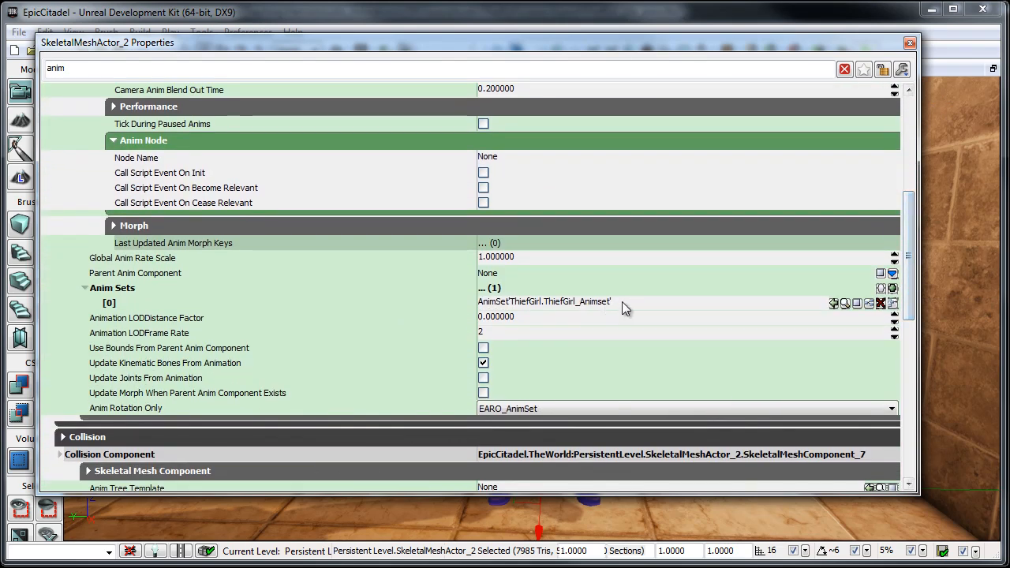
{"action": "double_click", "coordinate": [545, 302]}
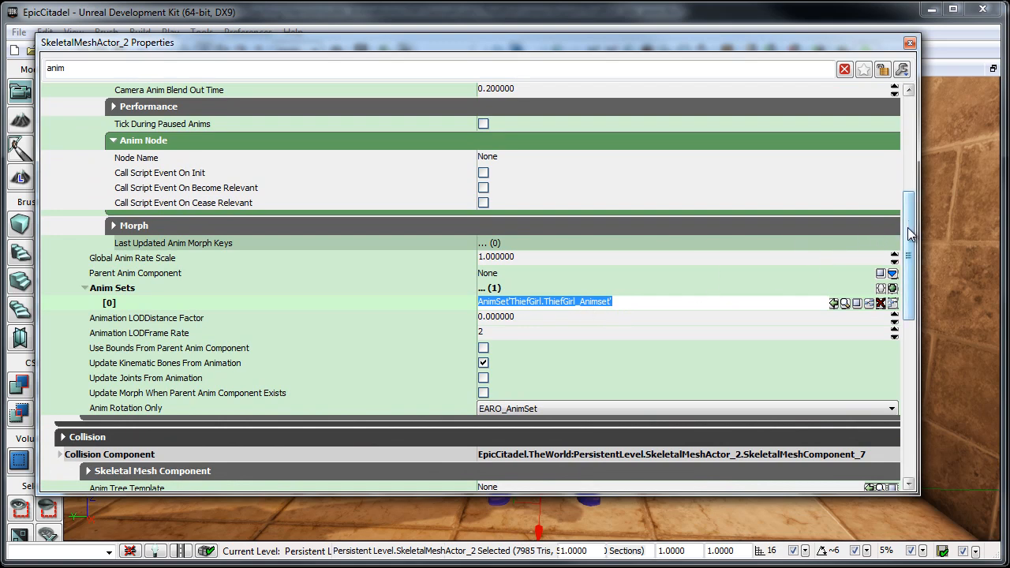
{"action": "scroll", "scroll_direction": "up", "scroll_amount": 3}
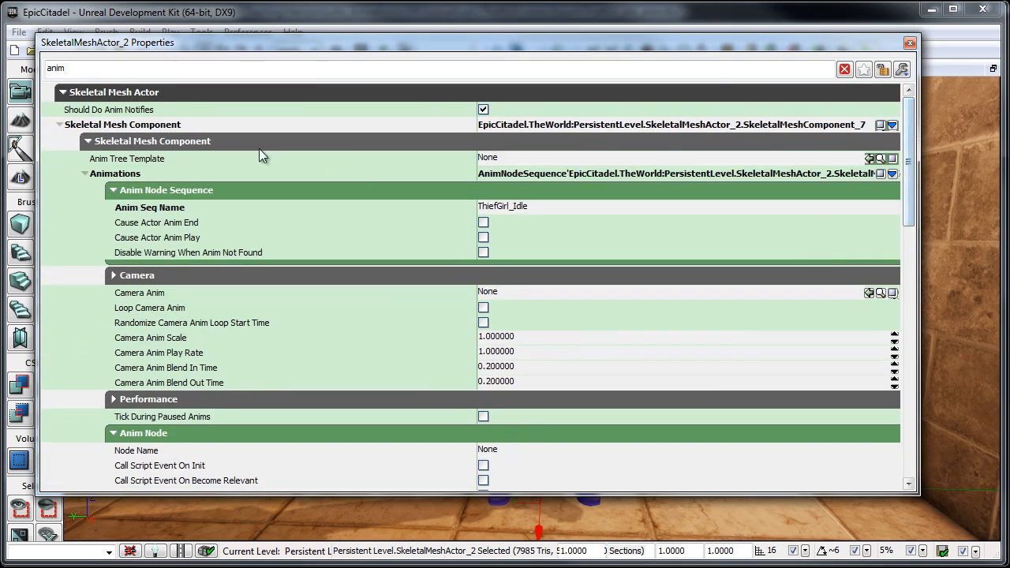
Step: Enable Playing and Looping for the actor's idle Anim Node Sequence, then close its properties
{"action": "left_click", "coordinate": [844, 69]}
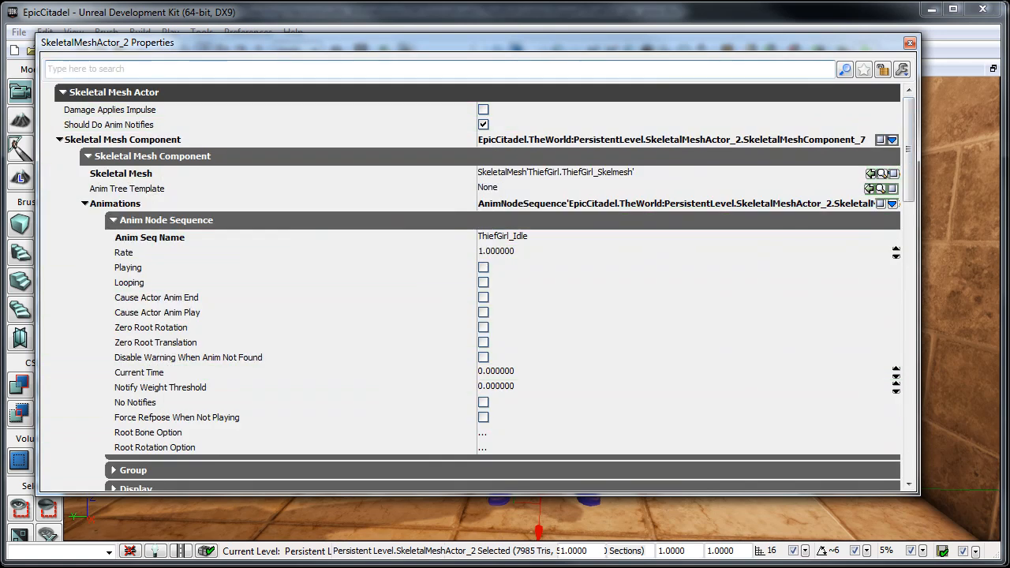
{"action": "mouse_move", "coordinate": [566, 228]}
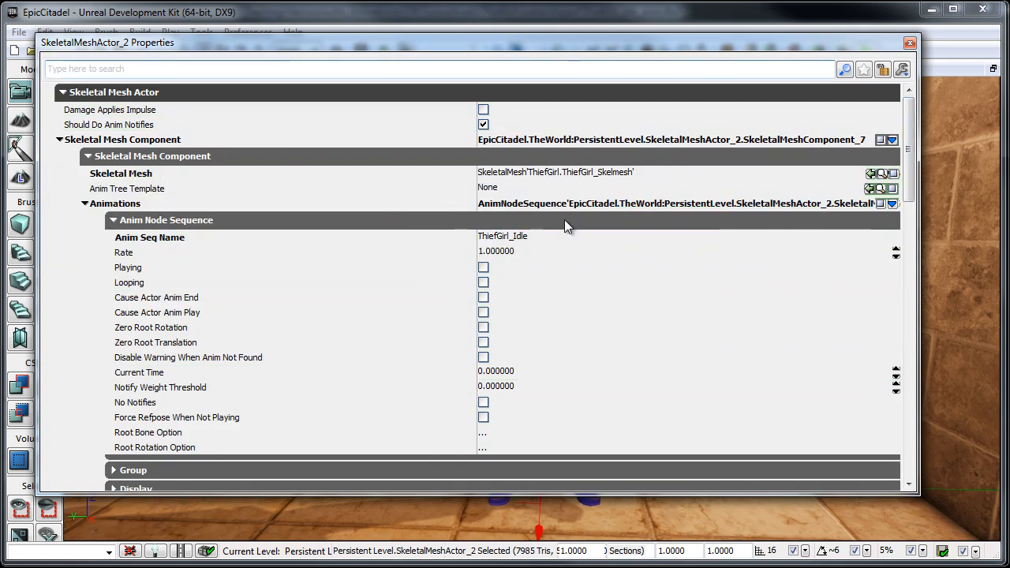
{"action": "mouse_move", "coordinate": [118, 278]}
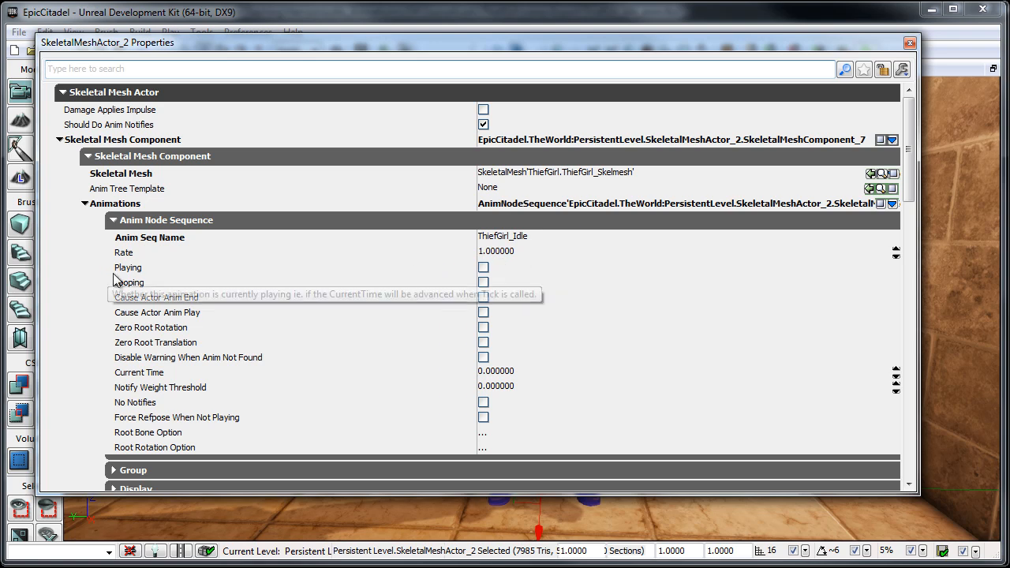
{"action": "left_click", "coordinate": [483, 269]}
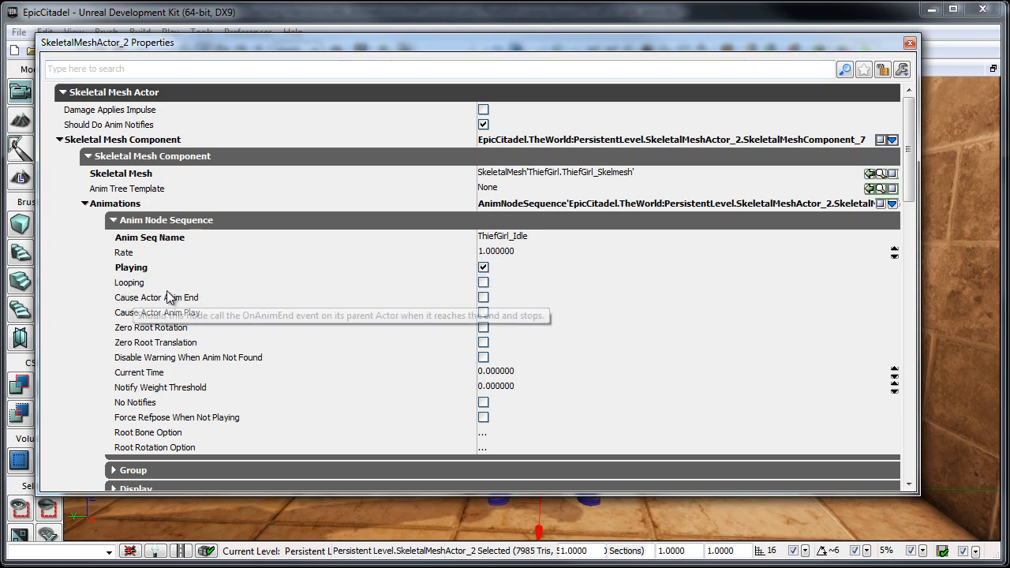
{"action": "left_click", "coordinate": [483, 282]}
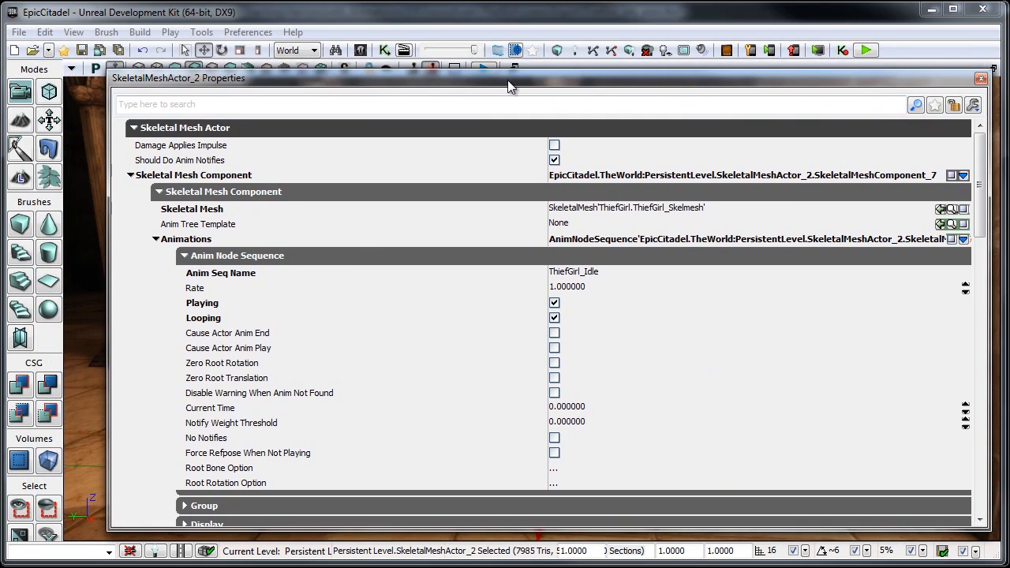
{"action": "mouse_move", "coordinate": [559, 331]}
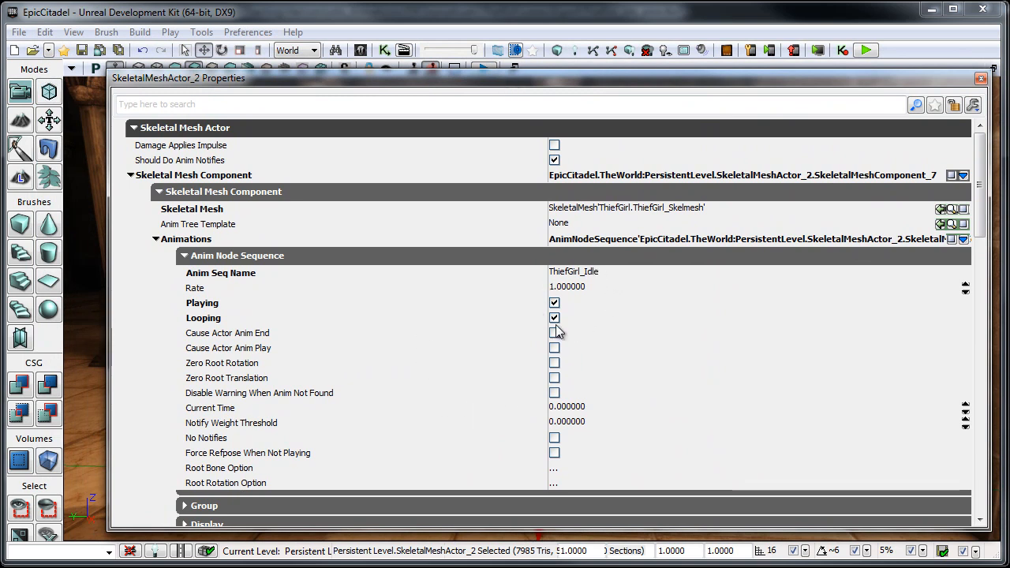
{"action": "mouse_move", "coordinate": [682, 303]}
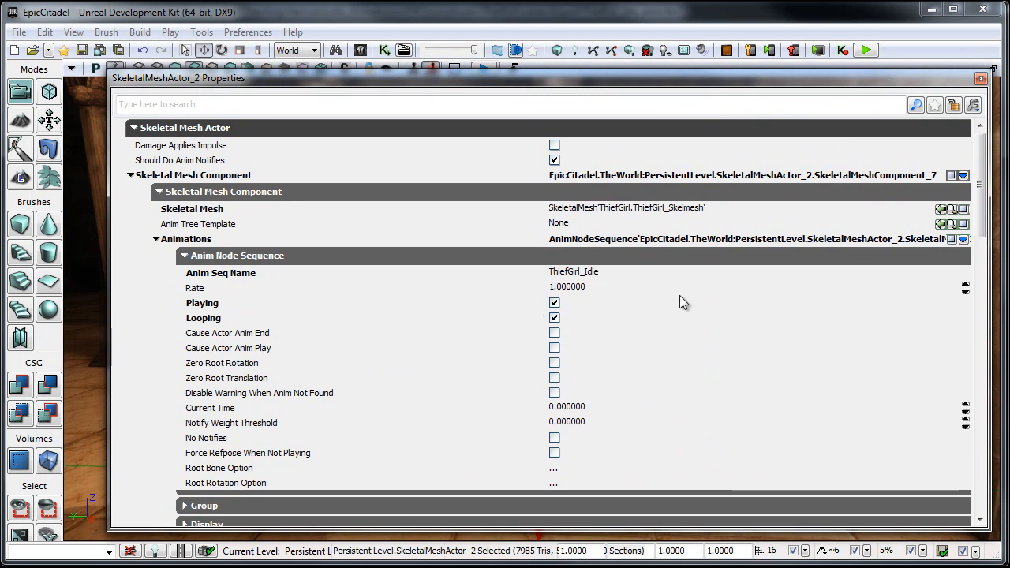
{"action": "left_click", "coordinate": [982, 78]}
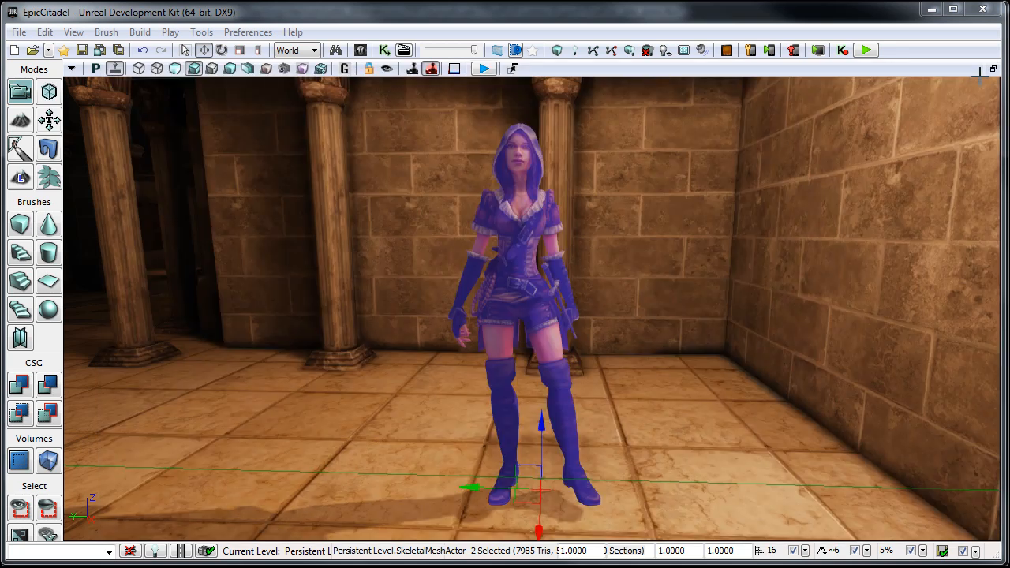
{"action": "mouse_move", "coordinate": [483, 69]}
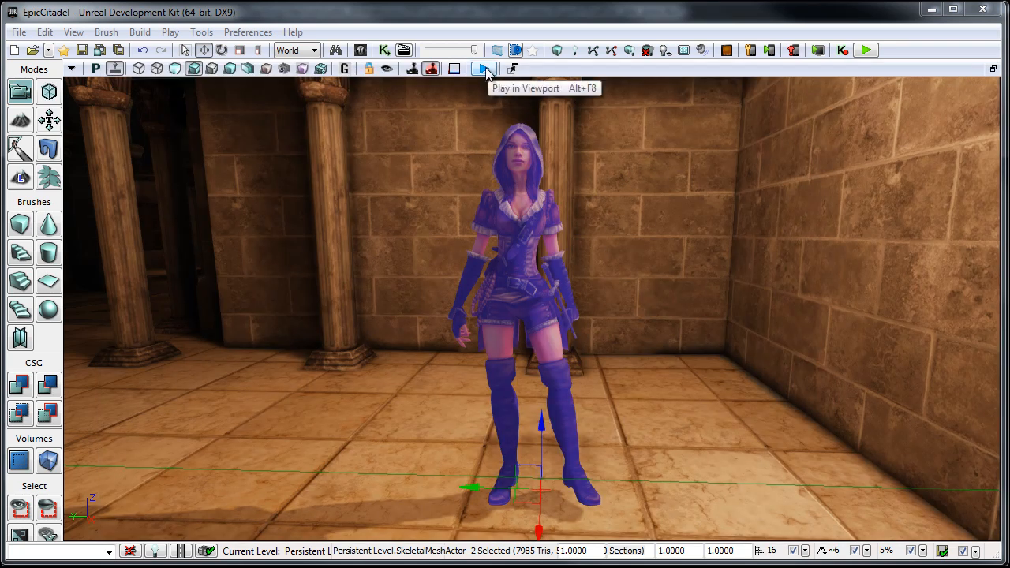
Step: Play the Epic Citadel level in the viewport and look up toward ThiefGirl among the columns
{"action": "left_click", "coordinate": [483, 69]}
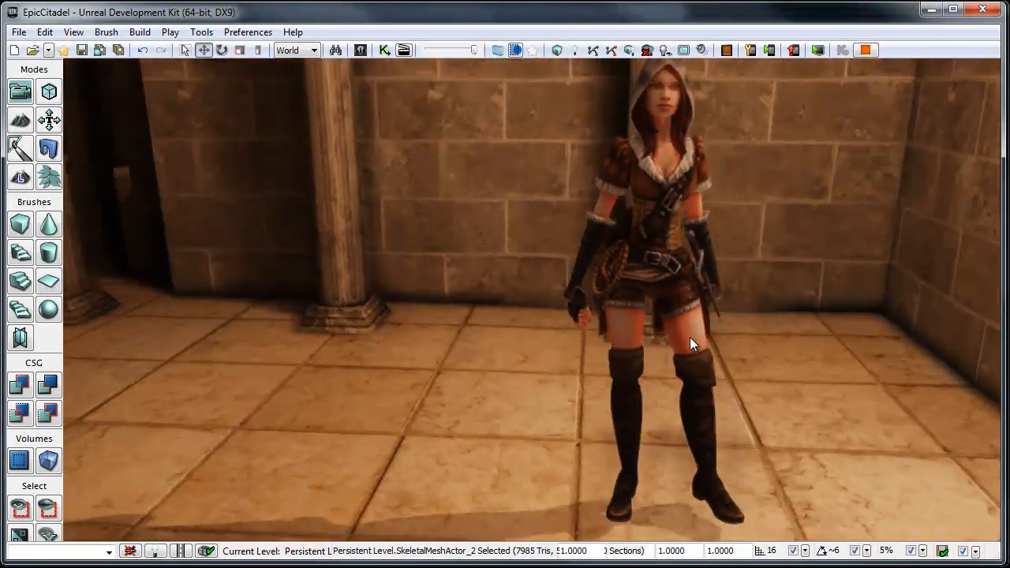
{"action": "left_click_drag", "start_coordinate": [691, 344], "coordinate": [702, 308]}
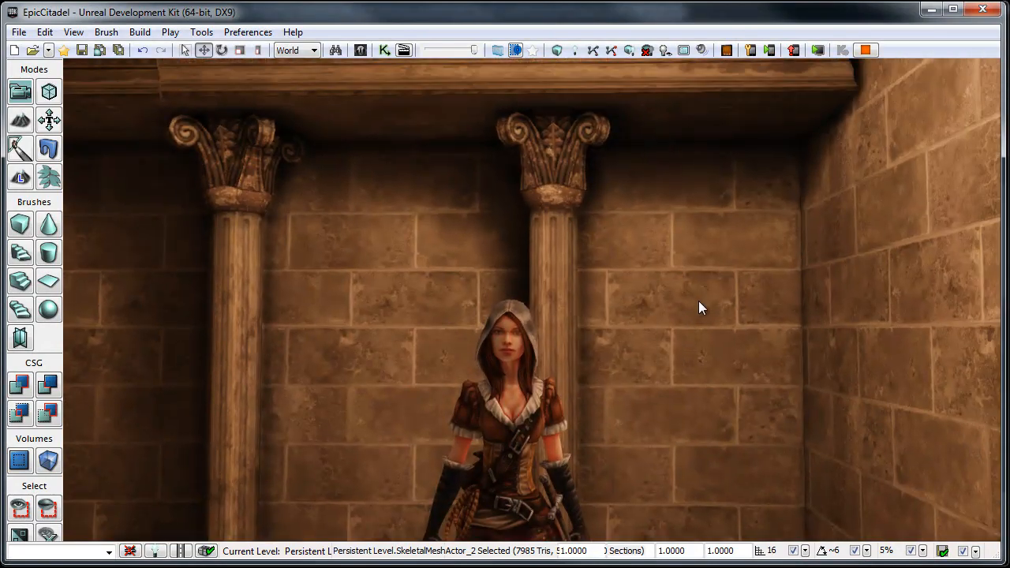